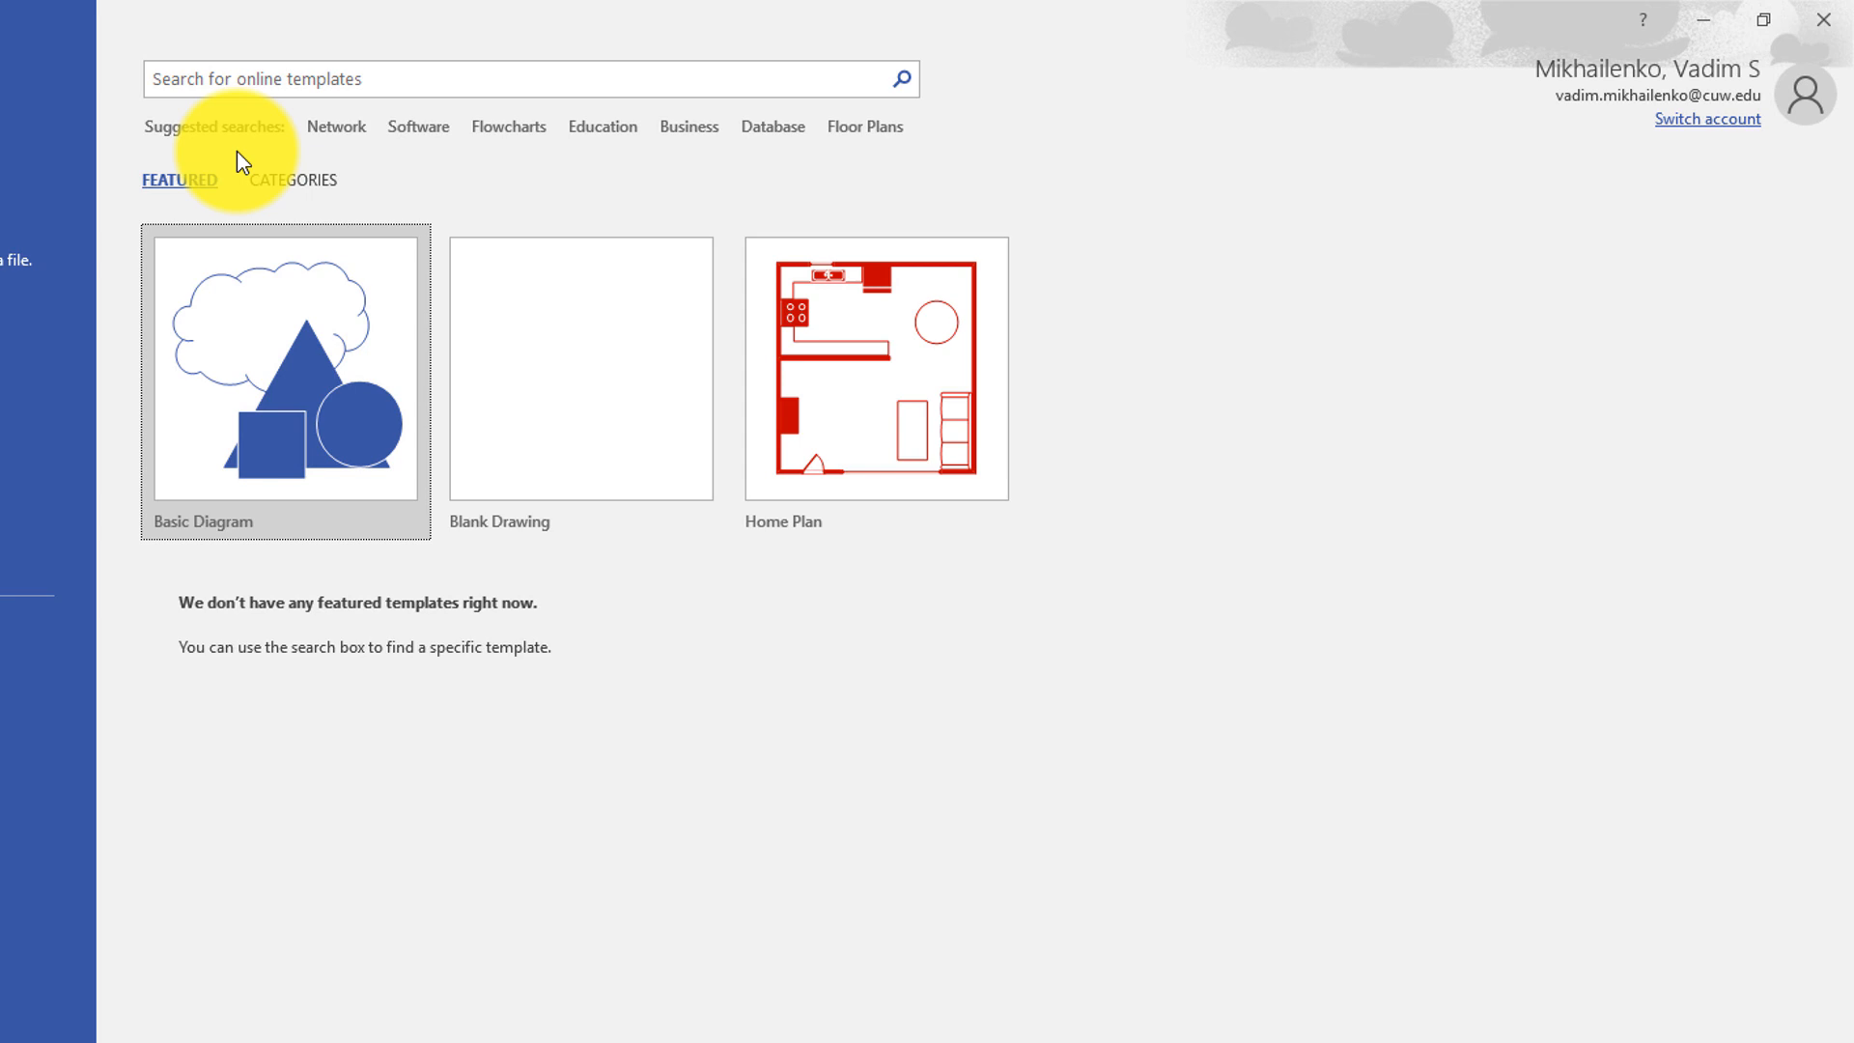
mouse_move(846, 389)
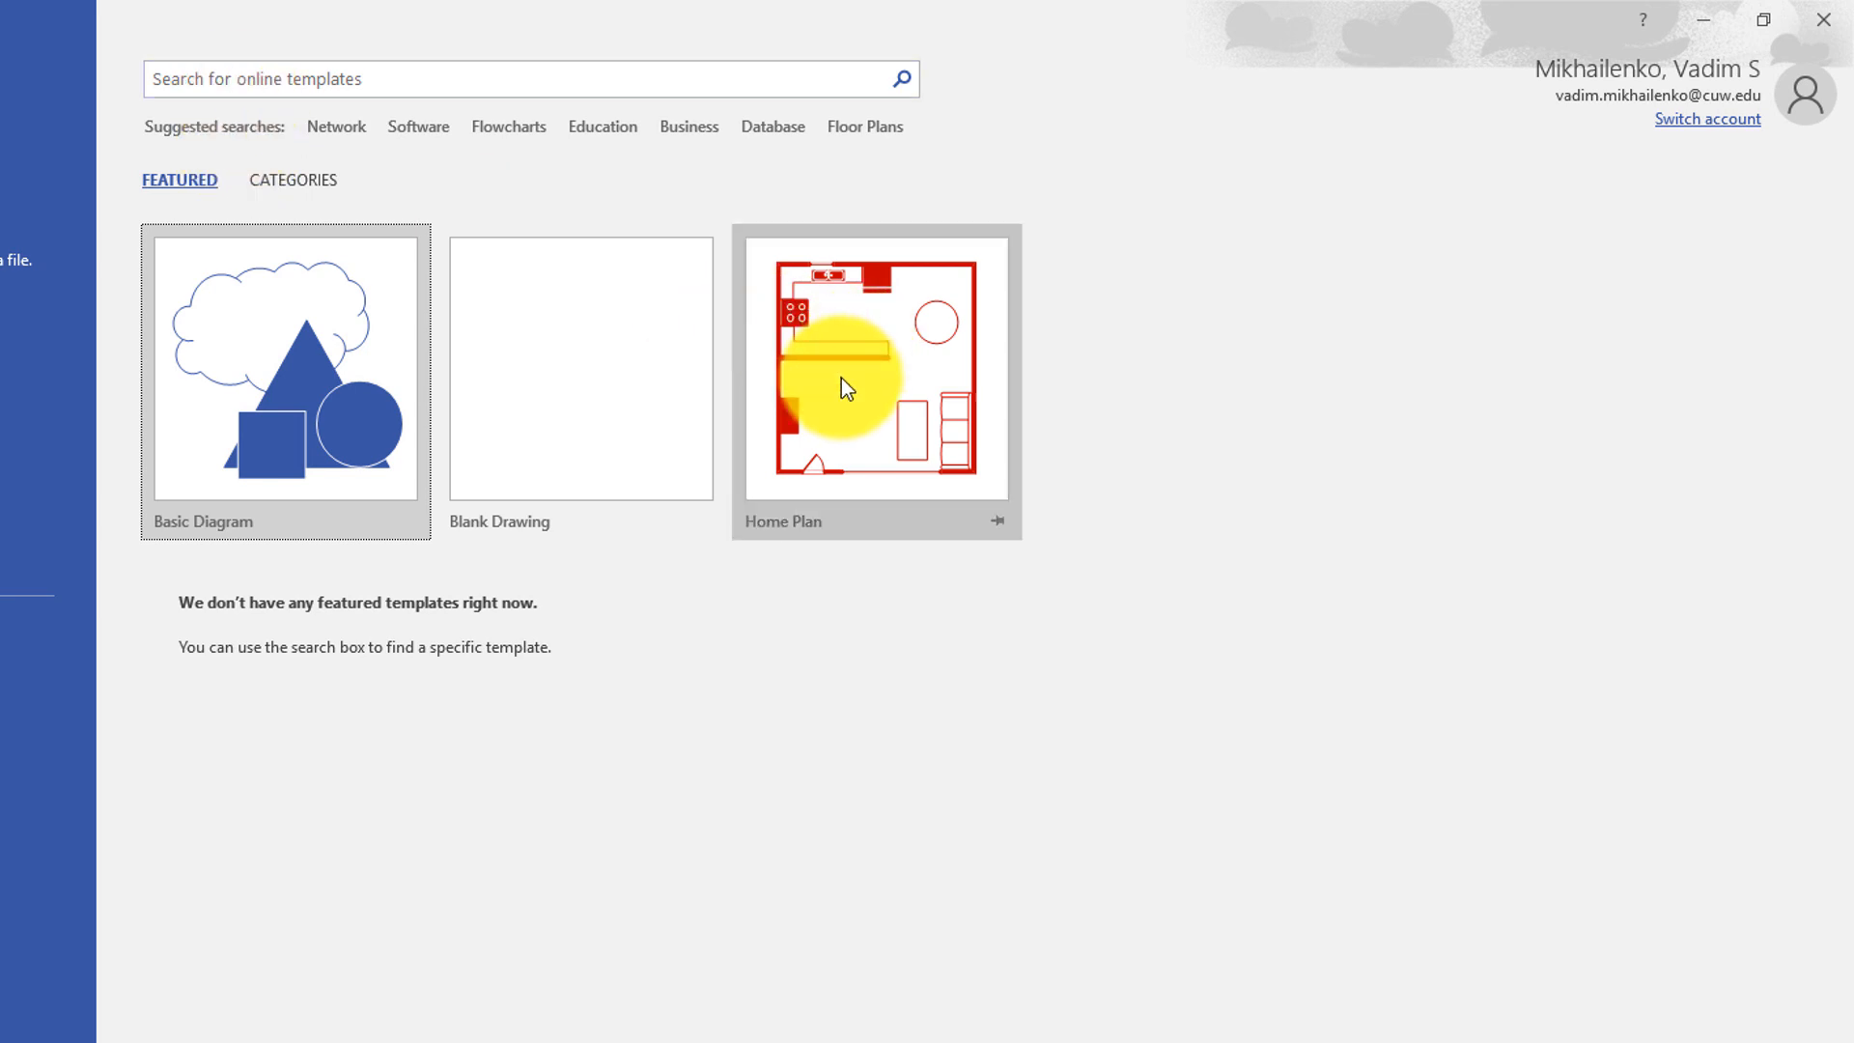
Preview the Home Plan template, then search online templates for 'floor plan'
left_click(875, 379)
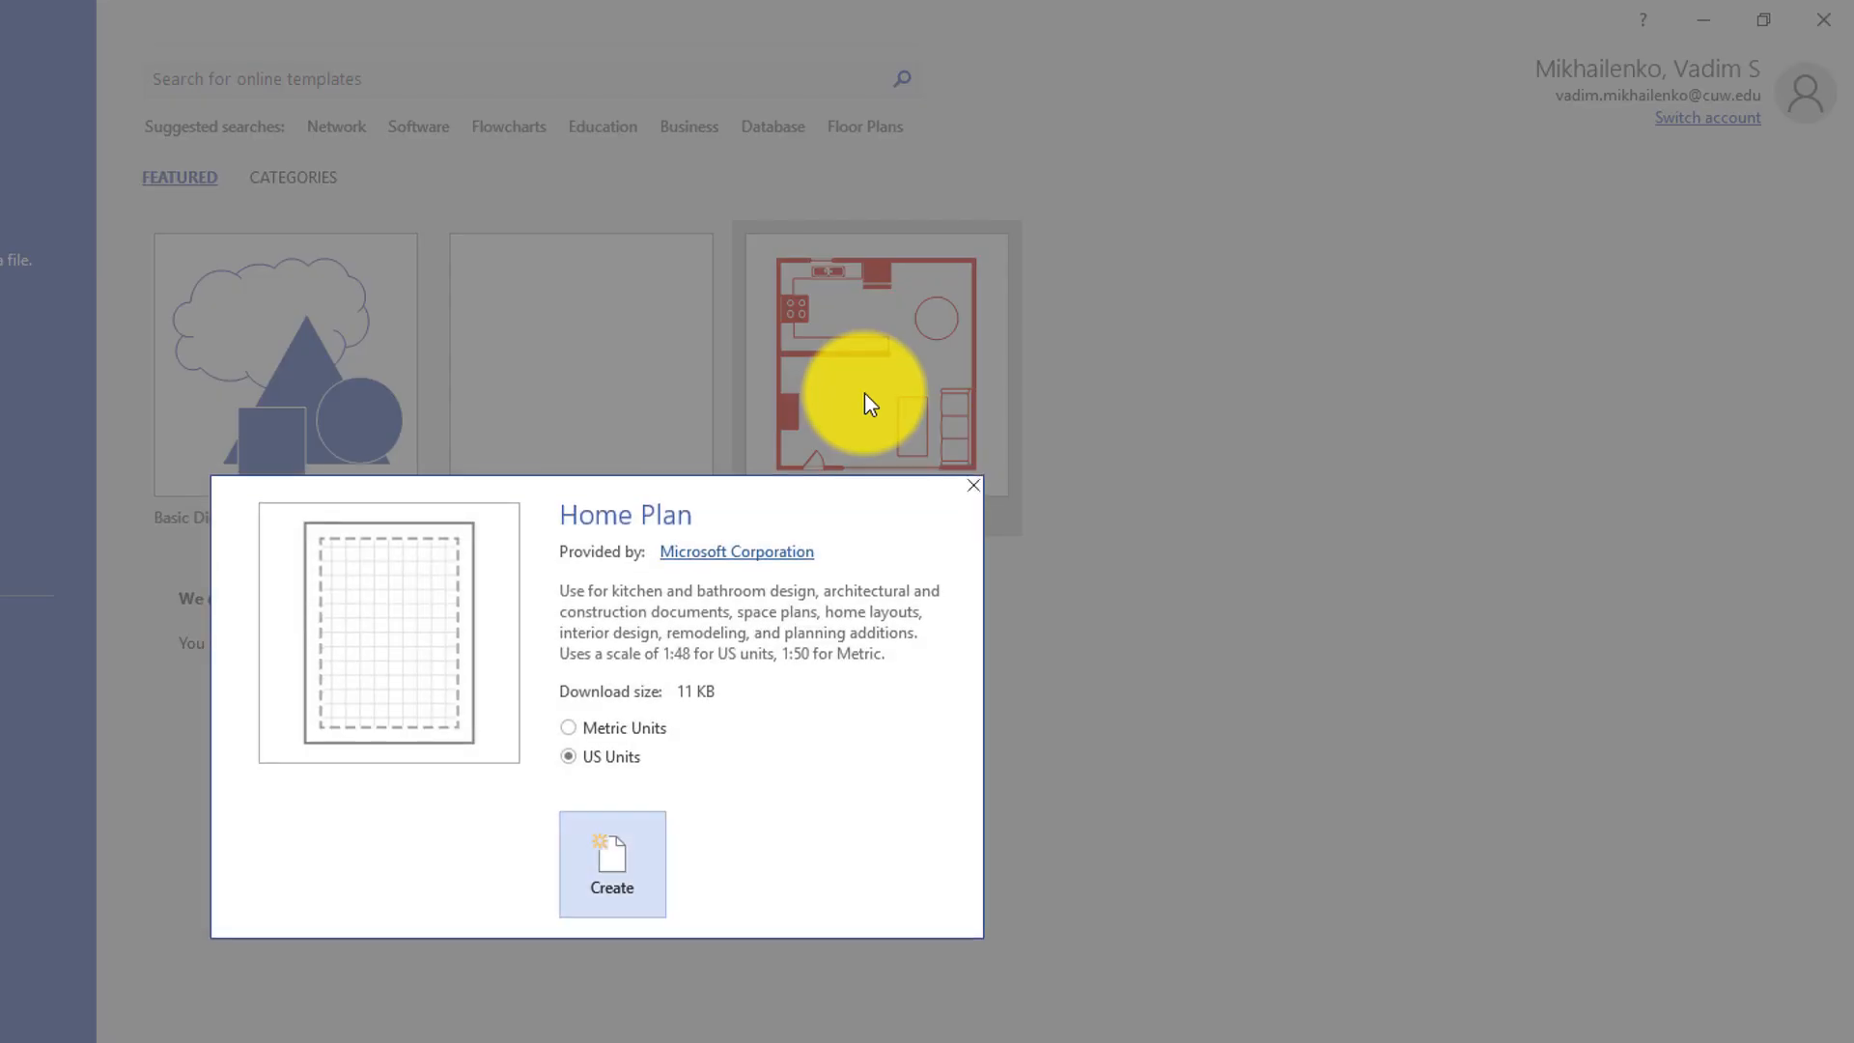
left_click(613, 864)
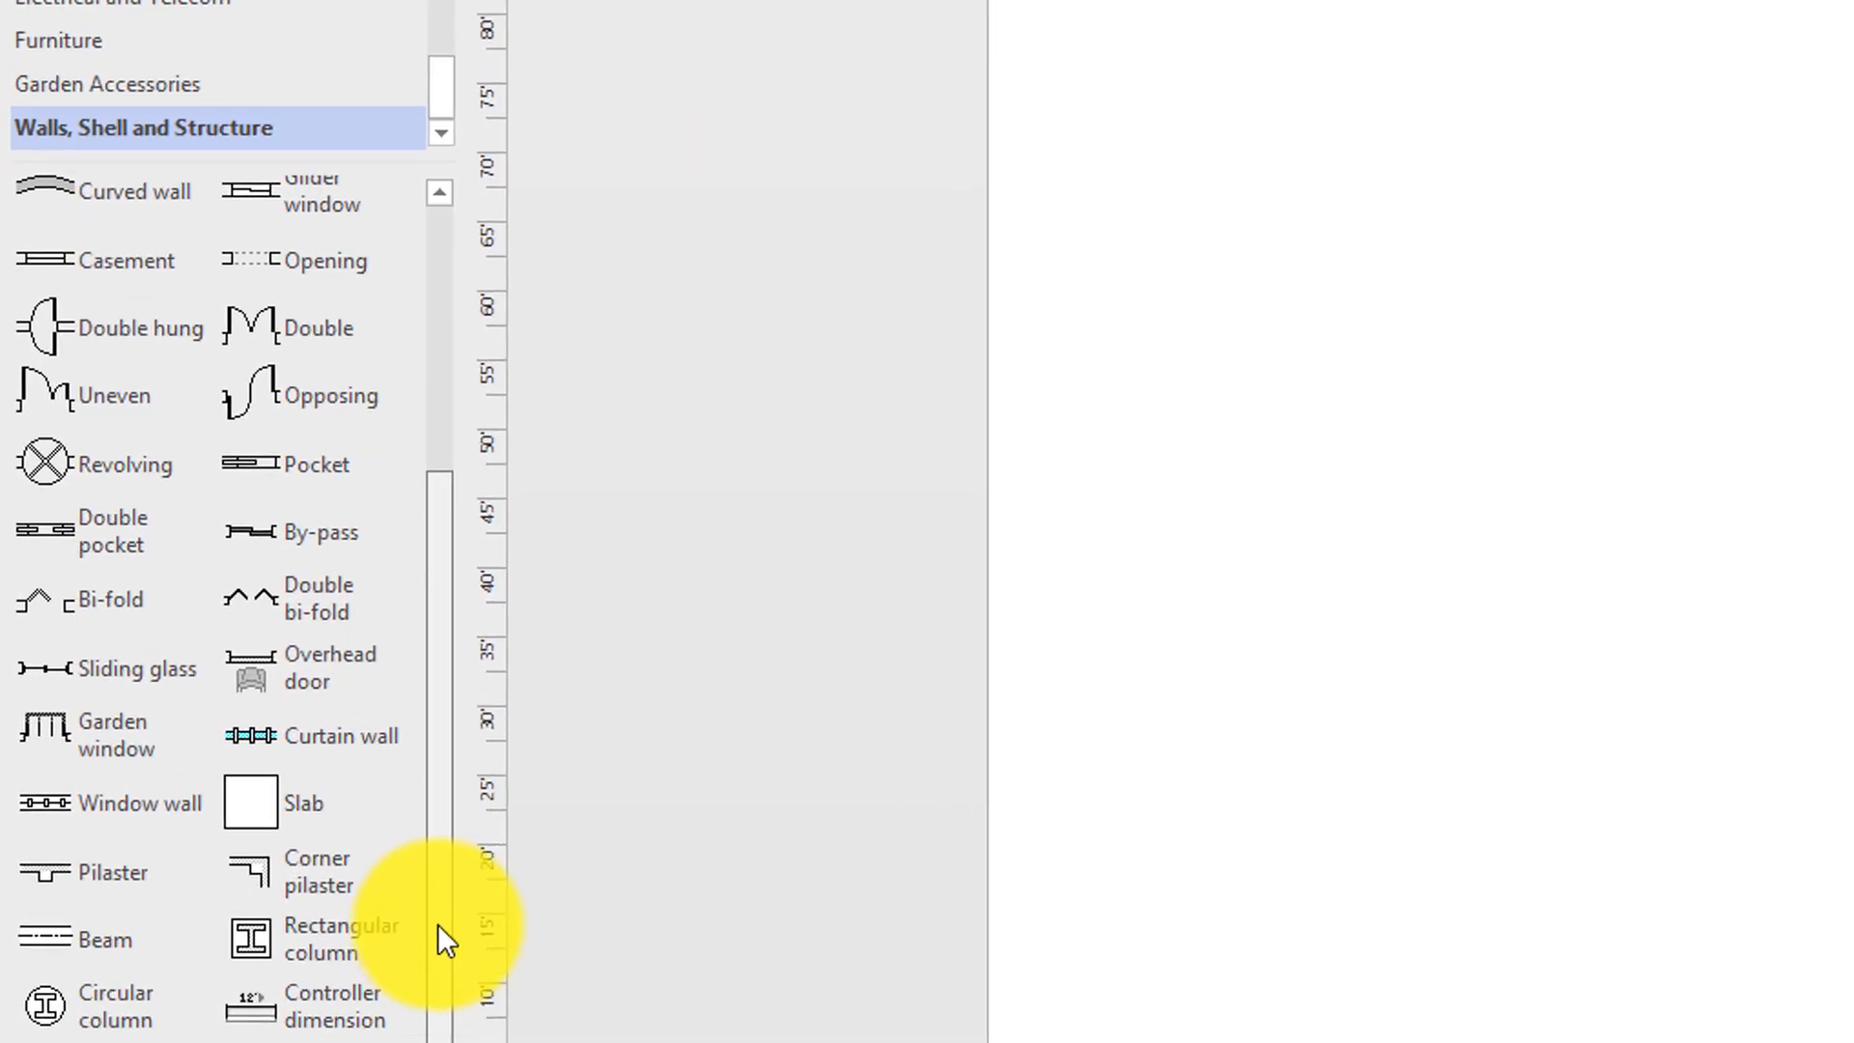
scroll("up", 3)
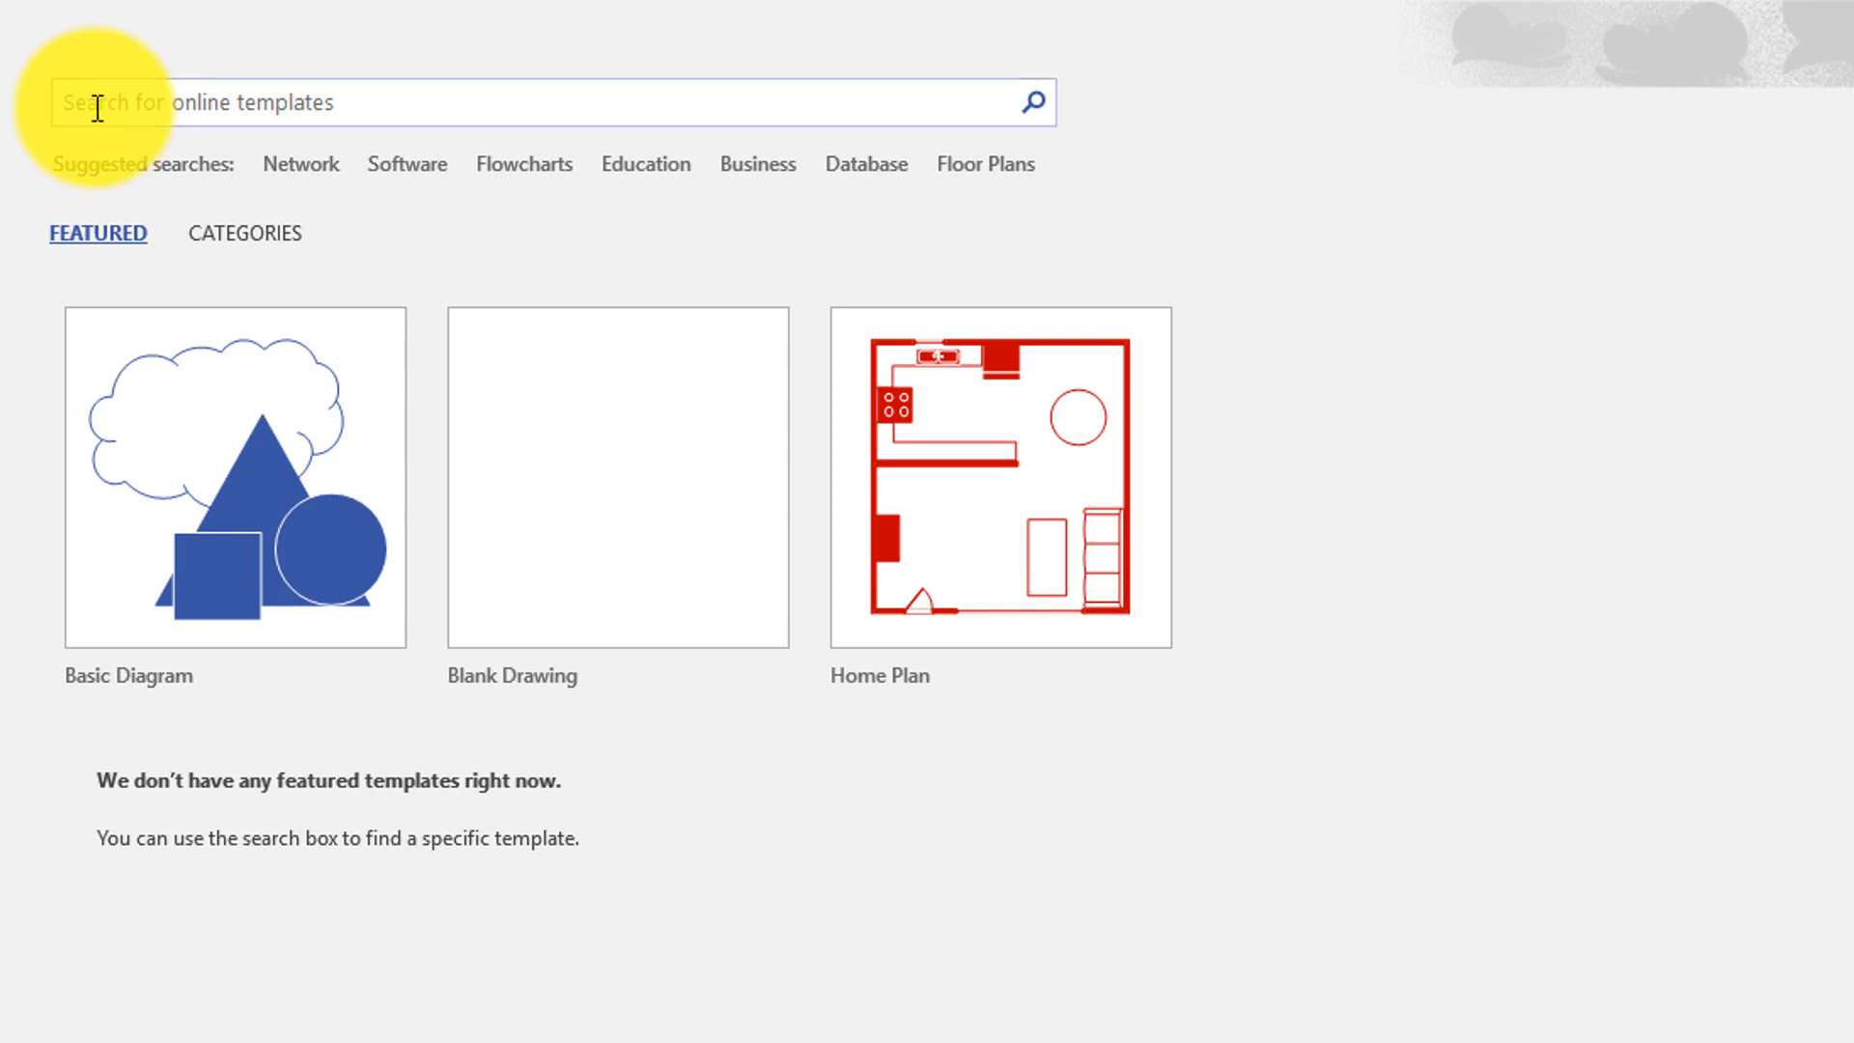
type("floor plan")
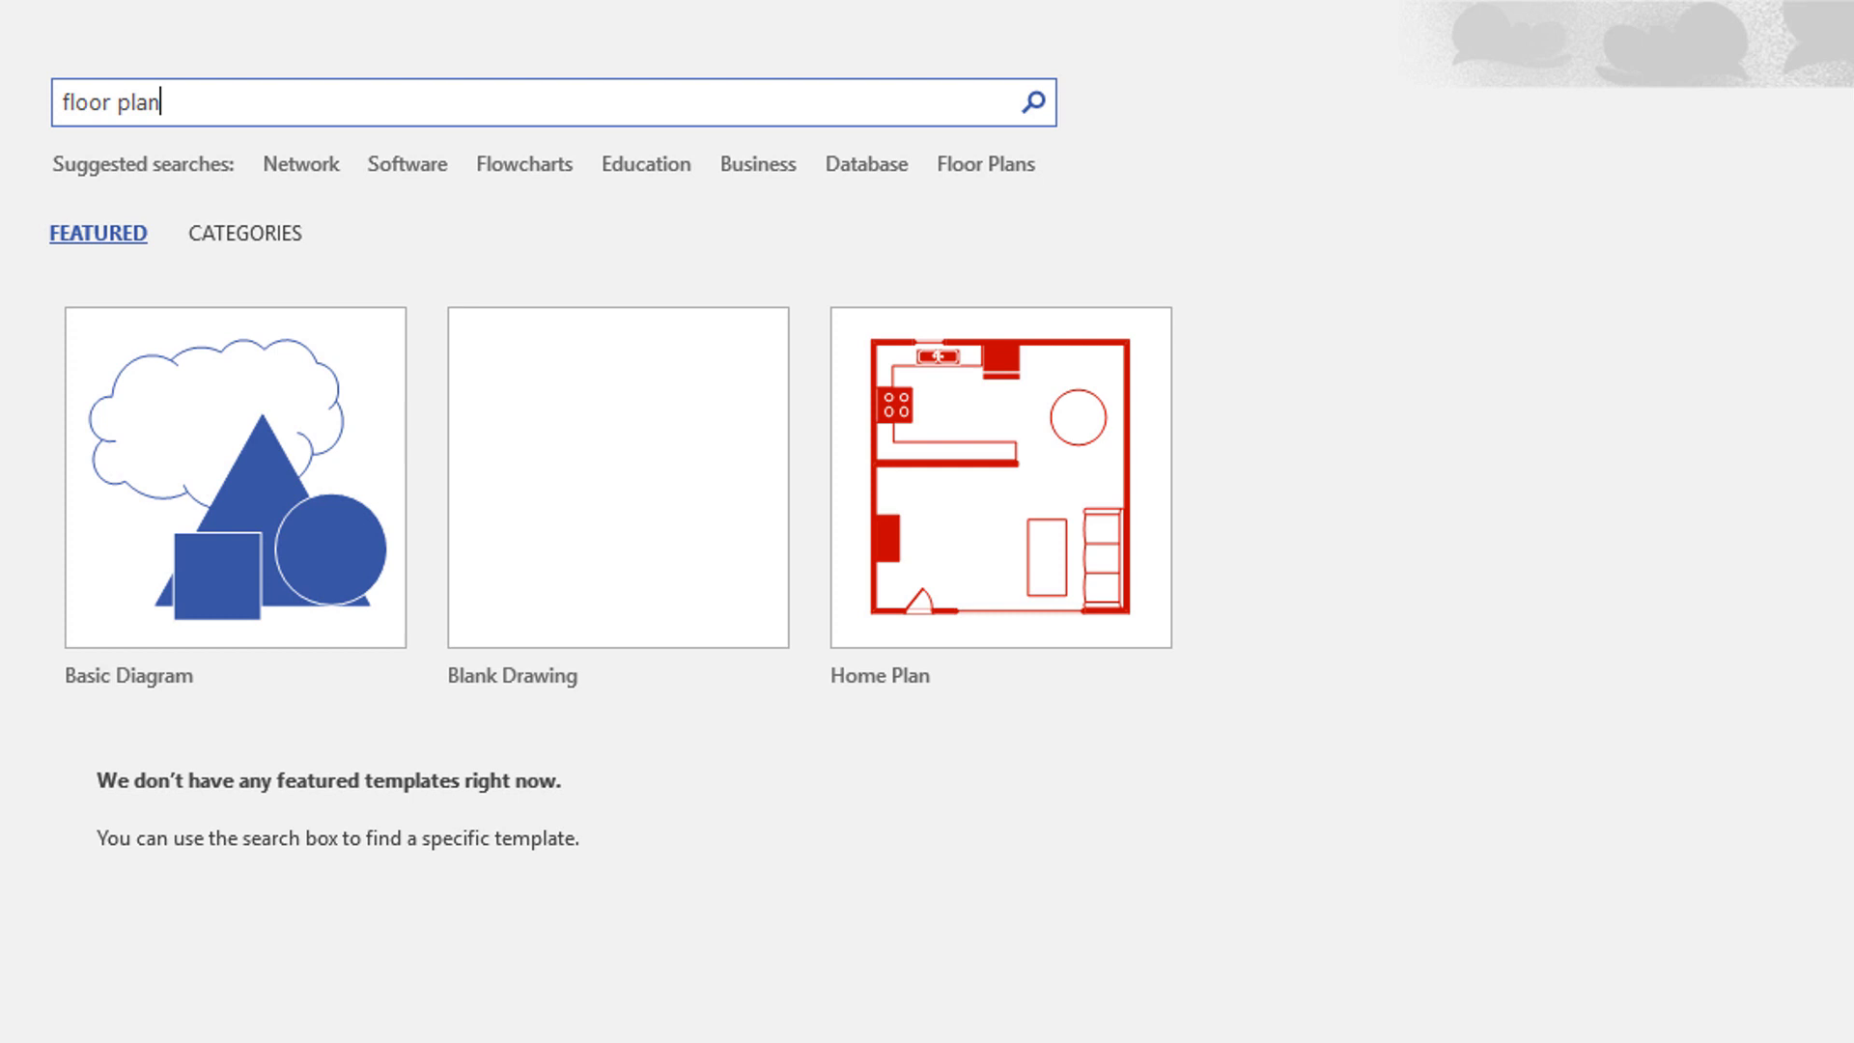
double_click(87, 103)
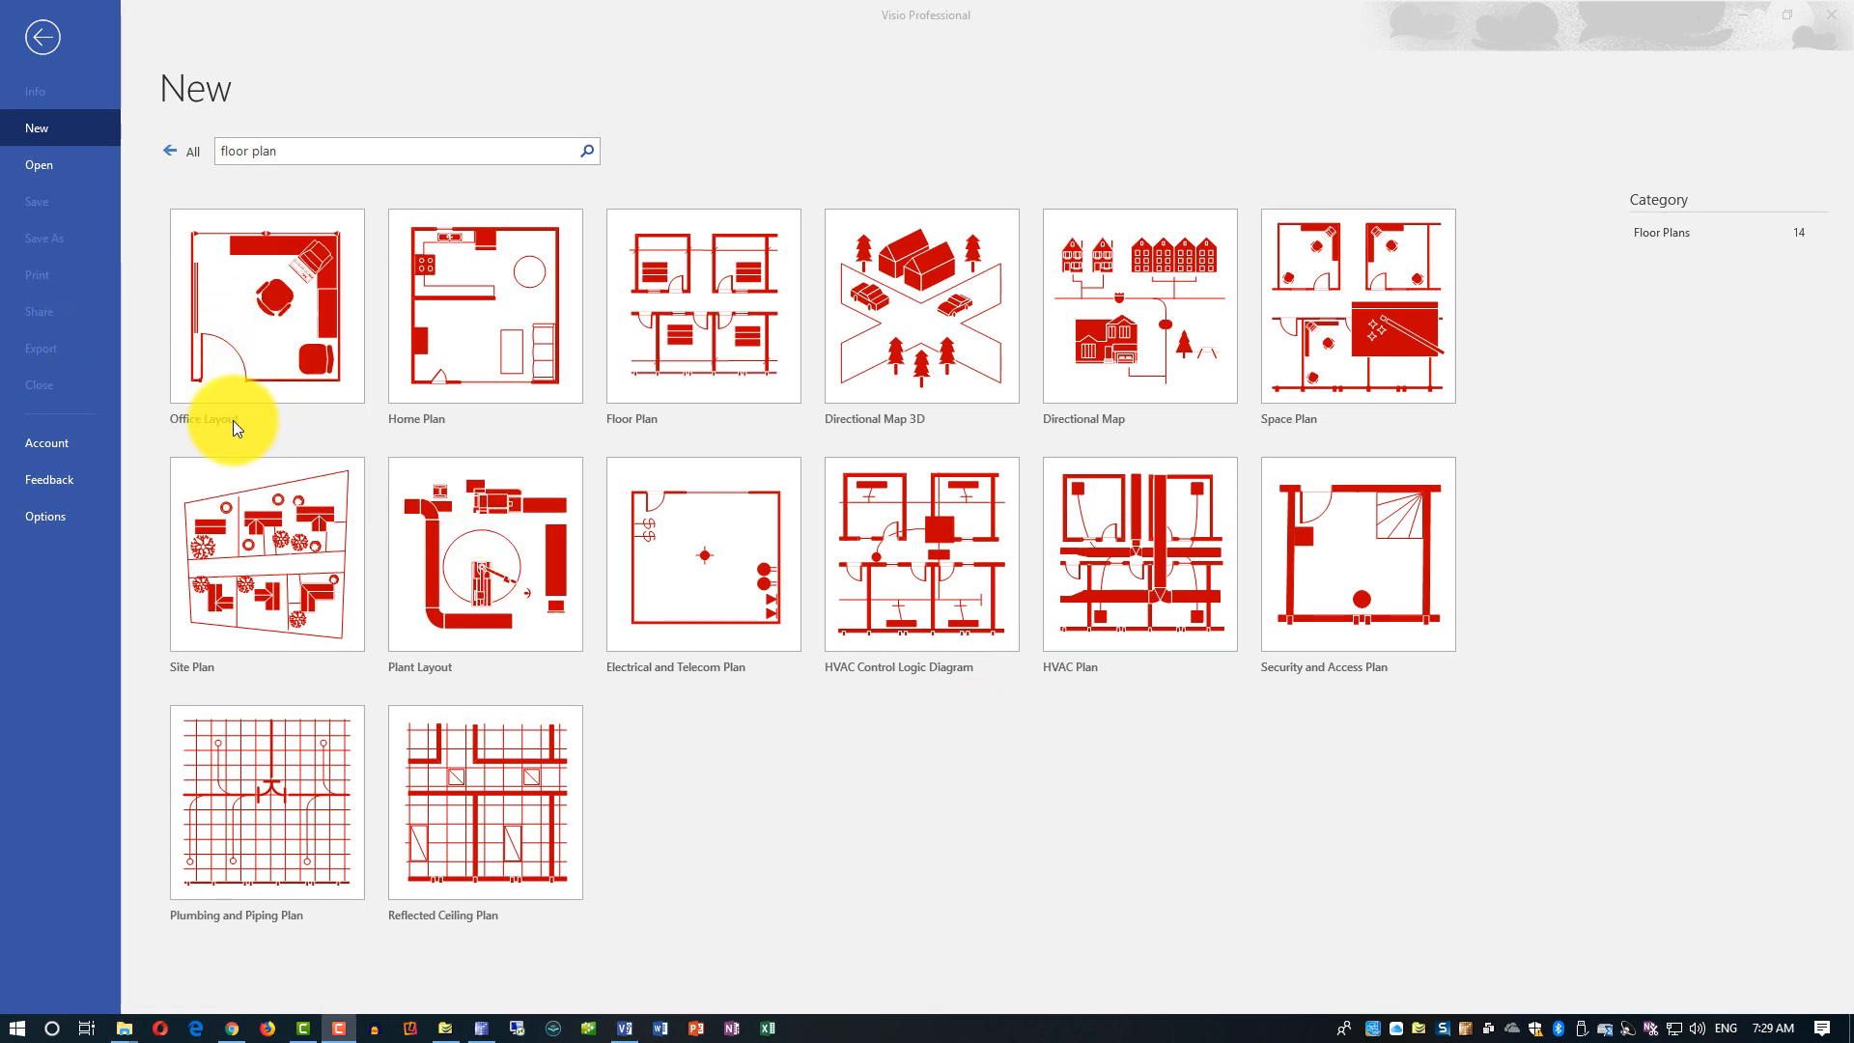
mouse_move(651, 427)
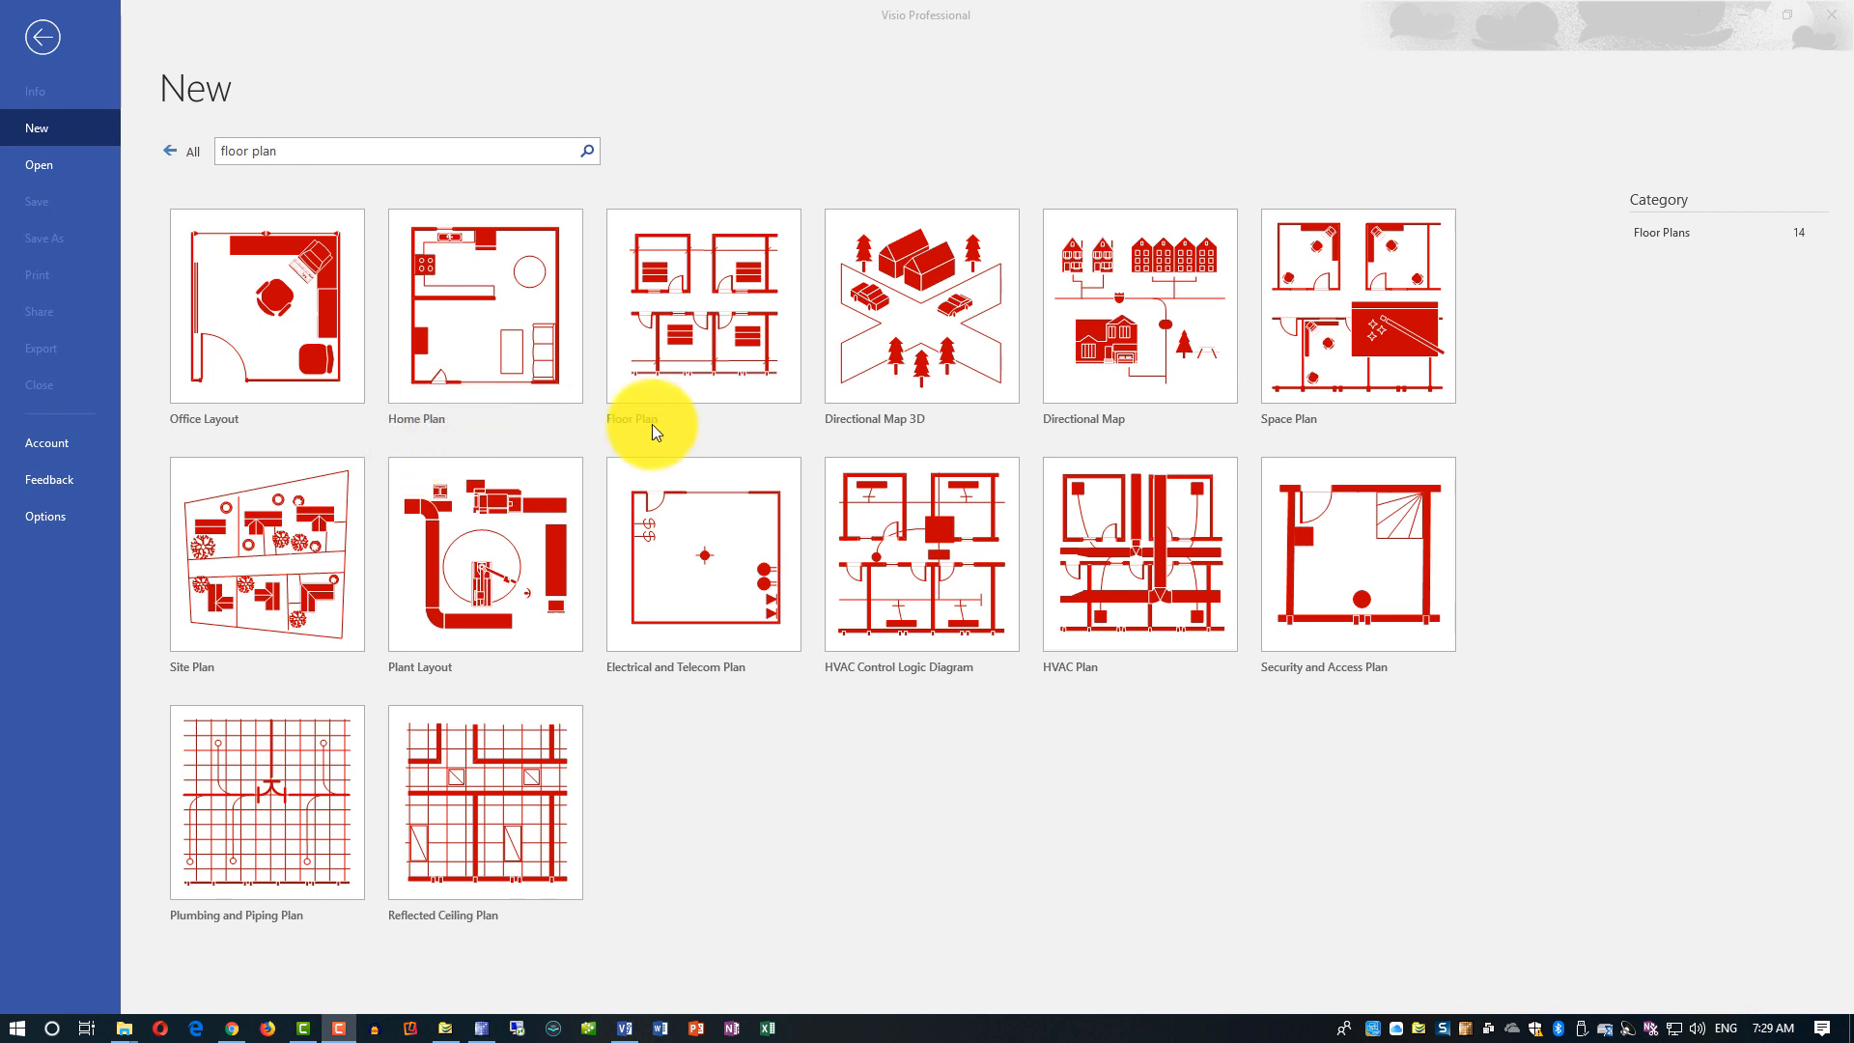
mouse_move(1124, 429)
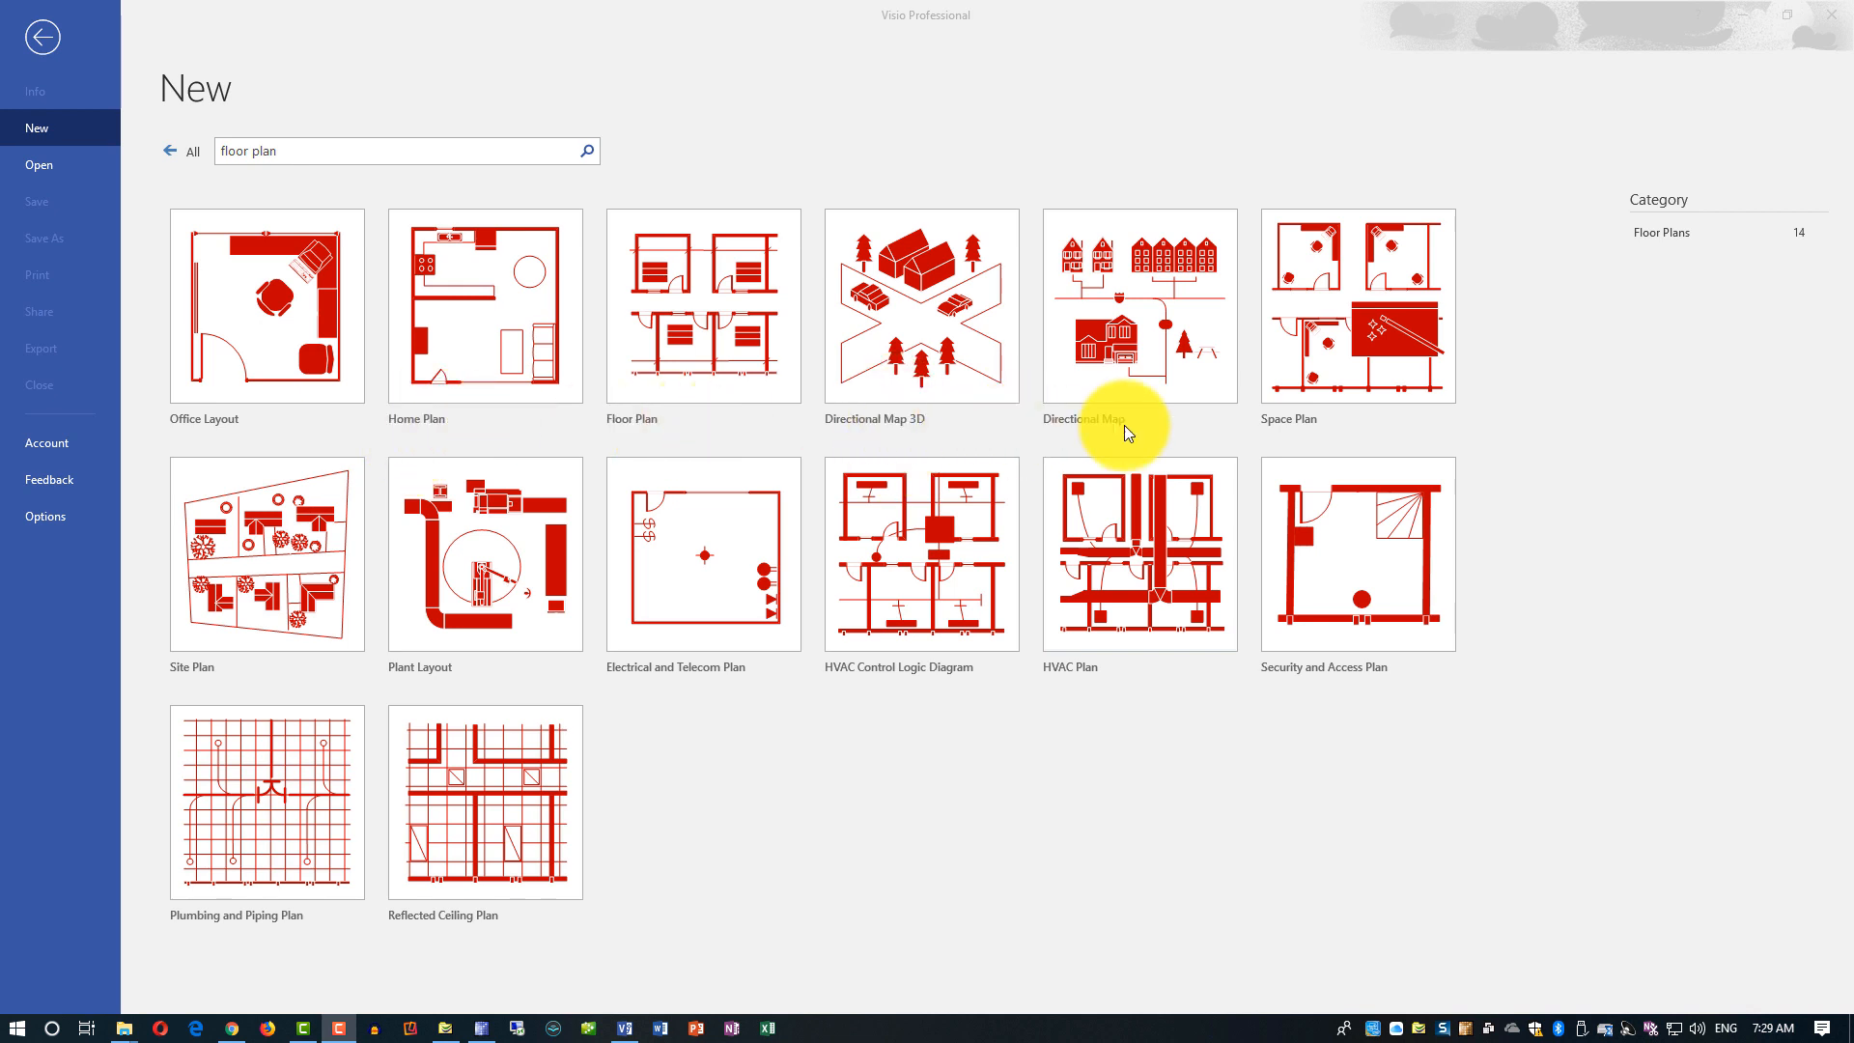
mouse_move(272, 788)
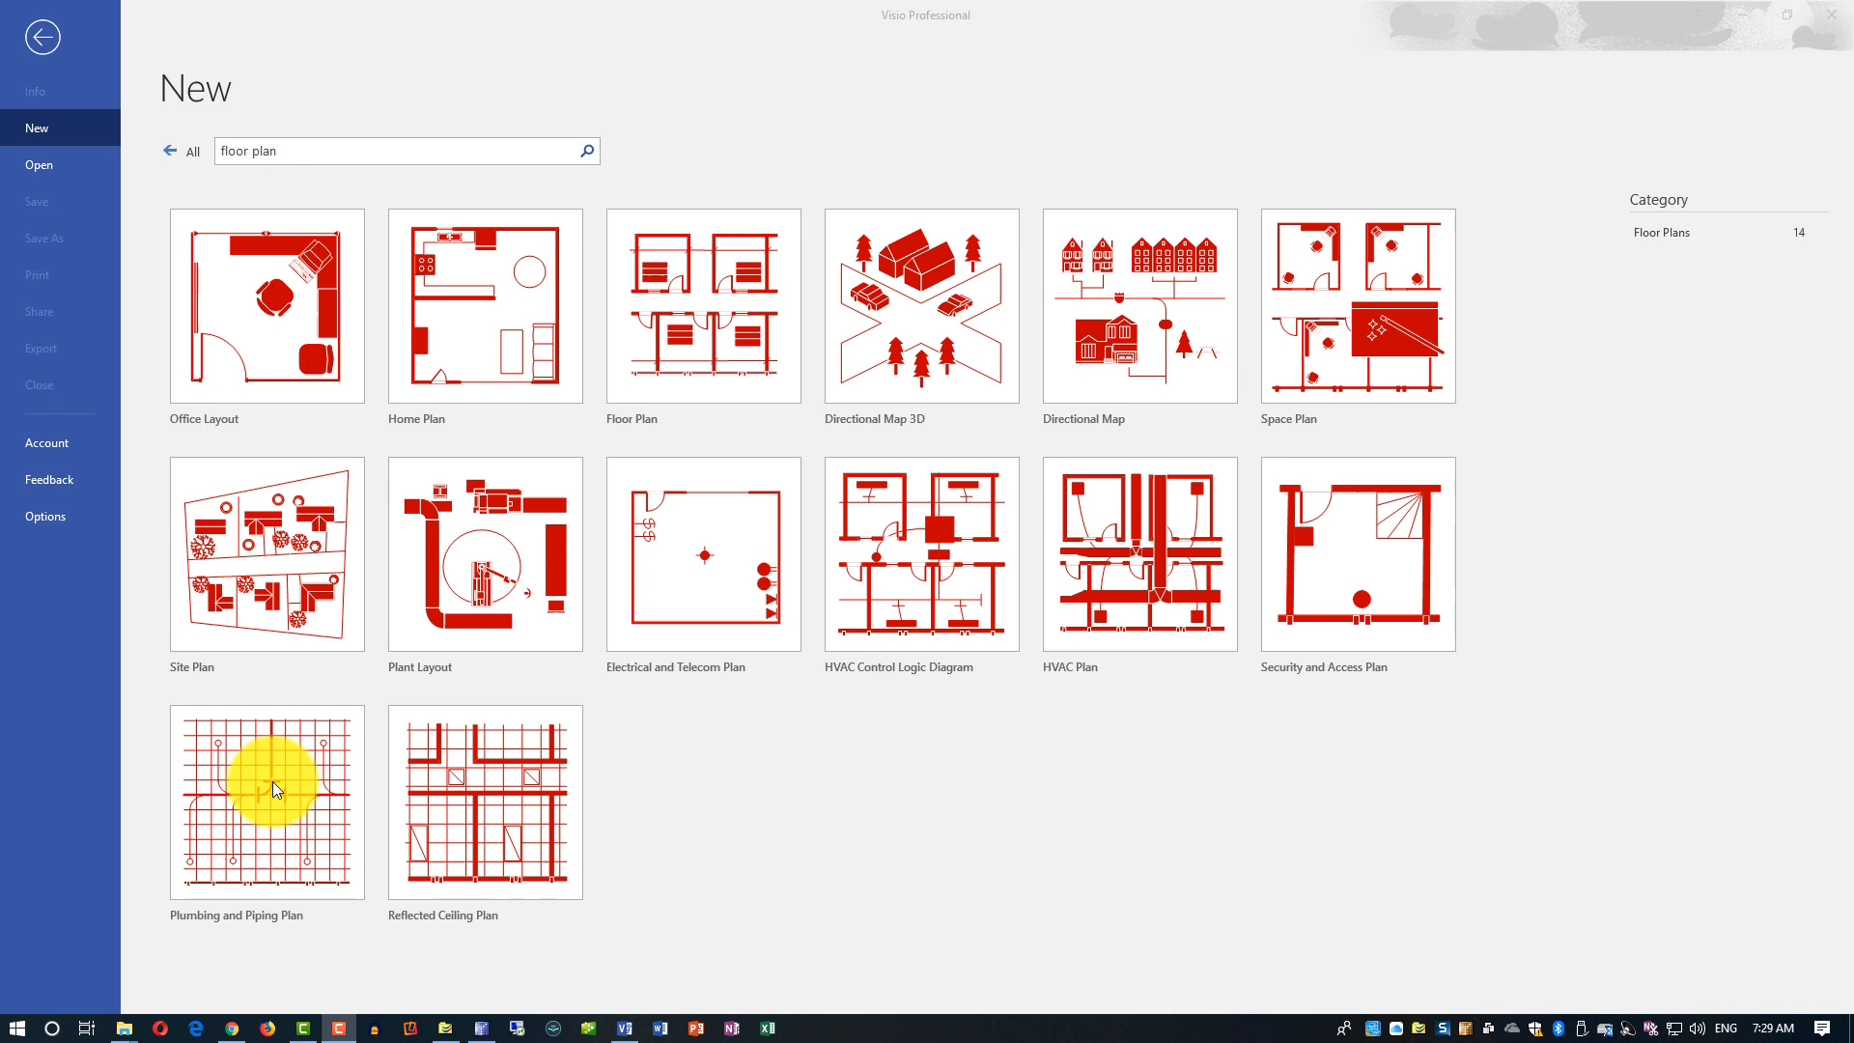
mouse_move(816, 291)
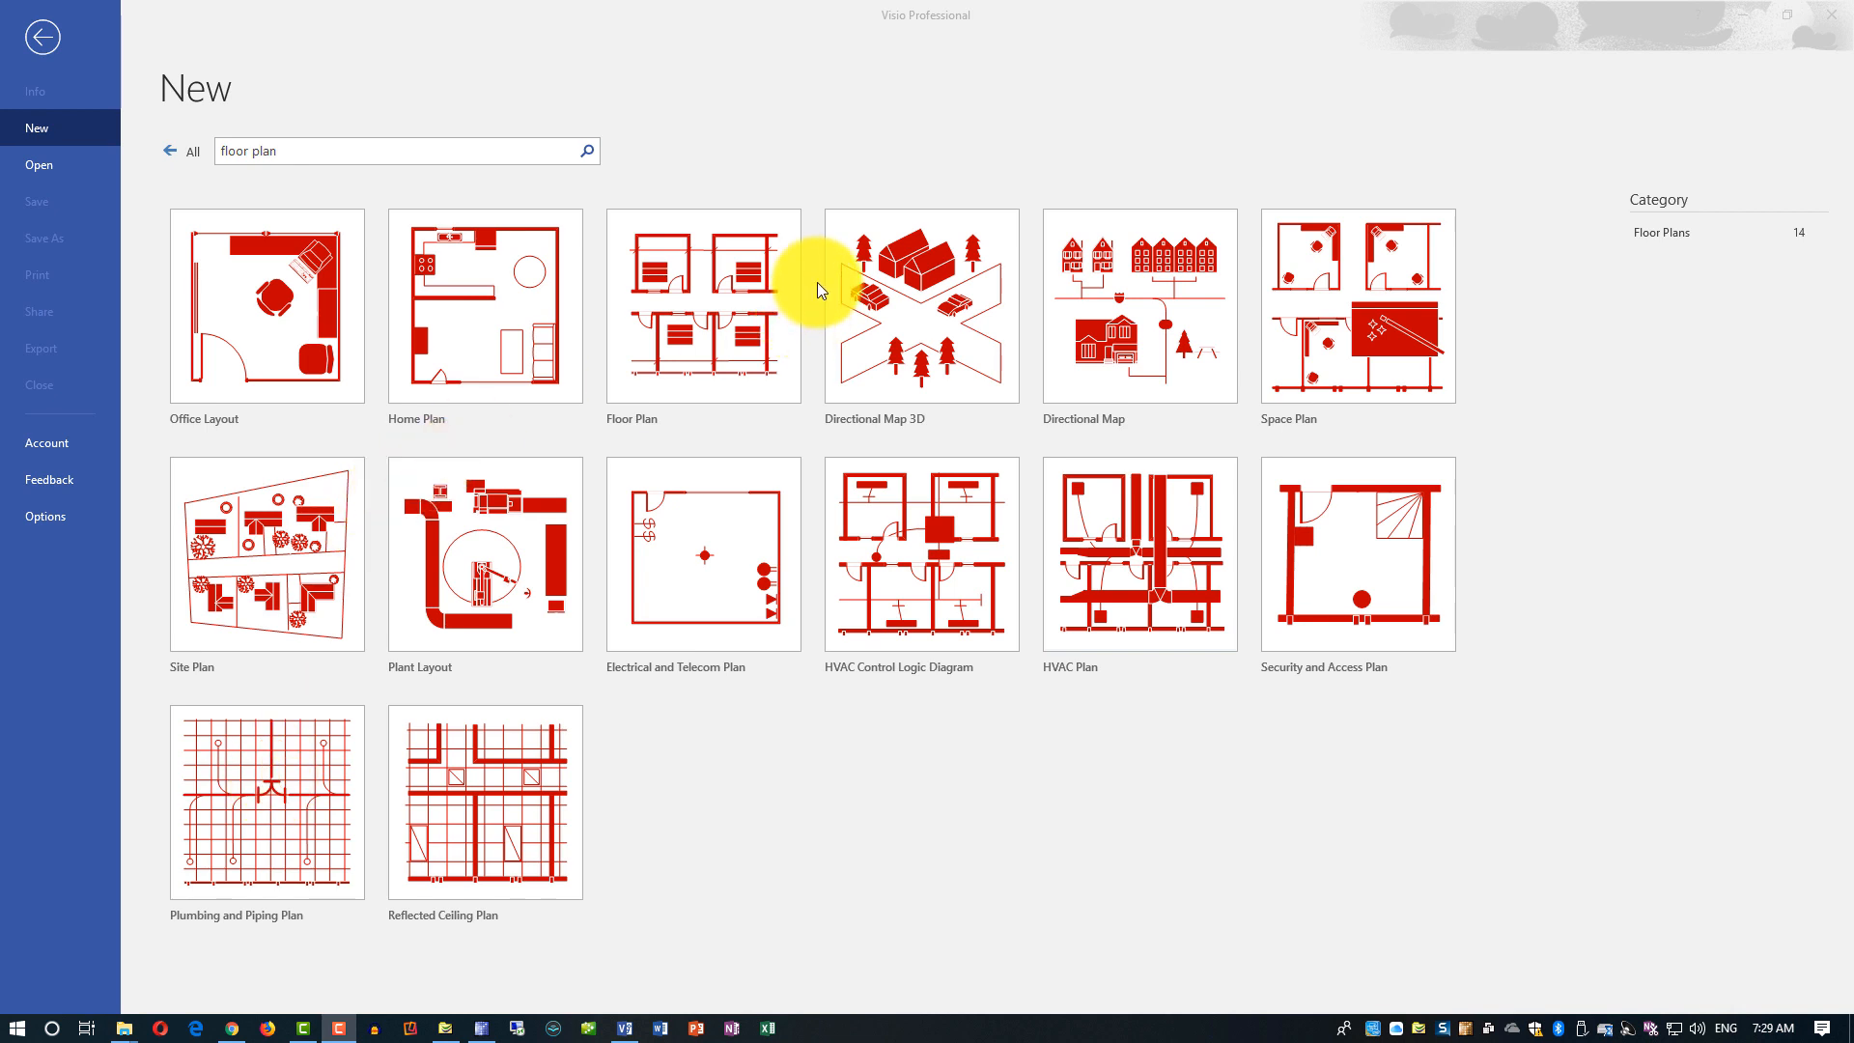
mouse_move(709, 331)
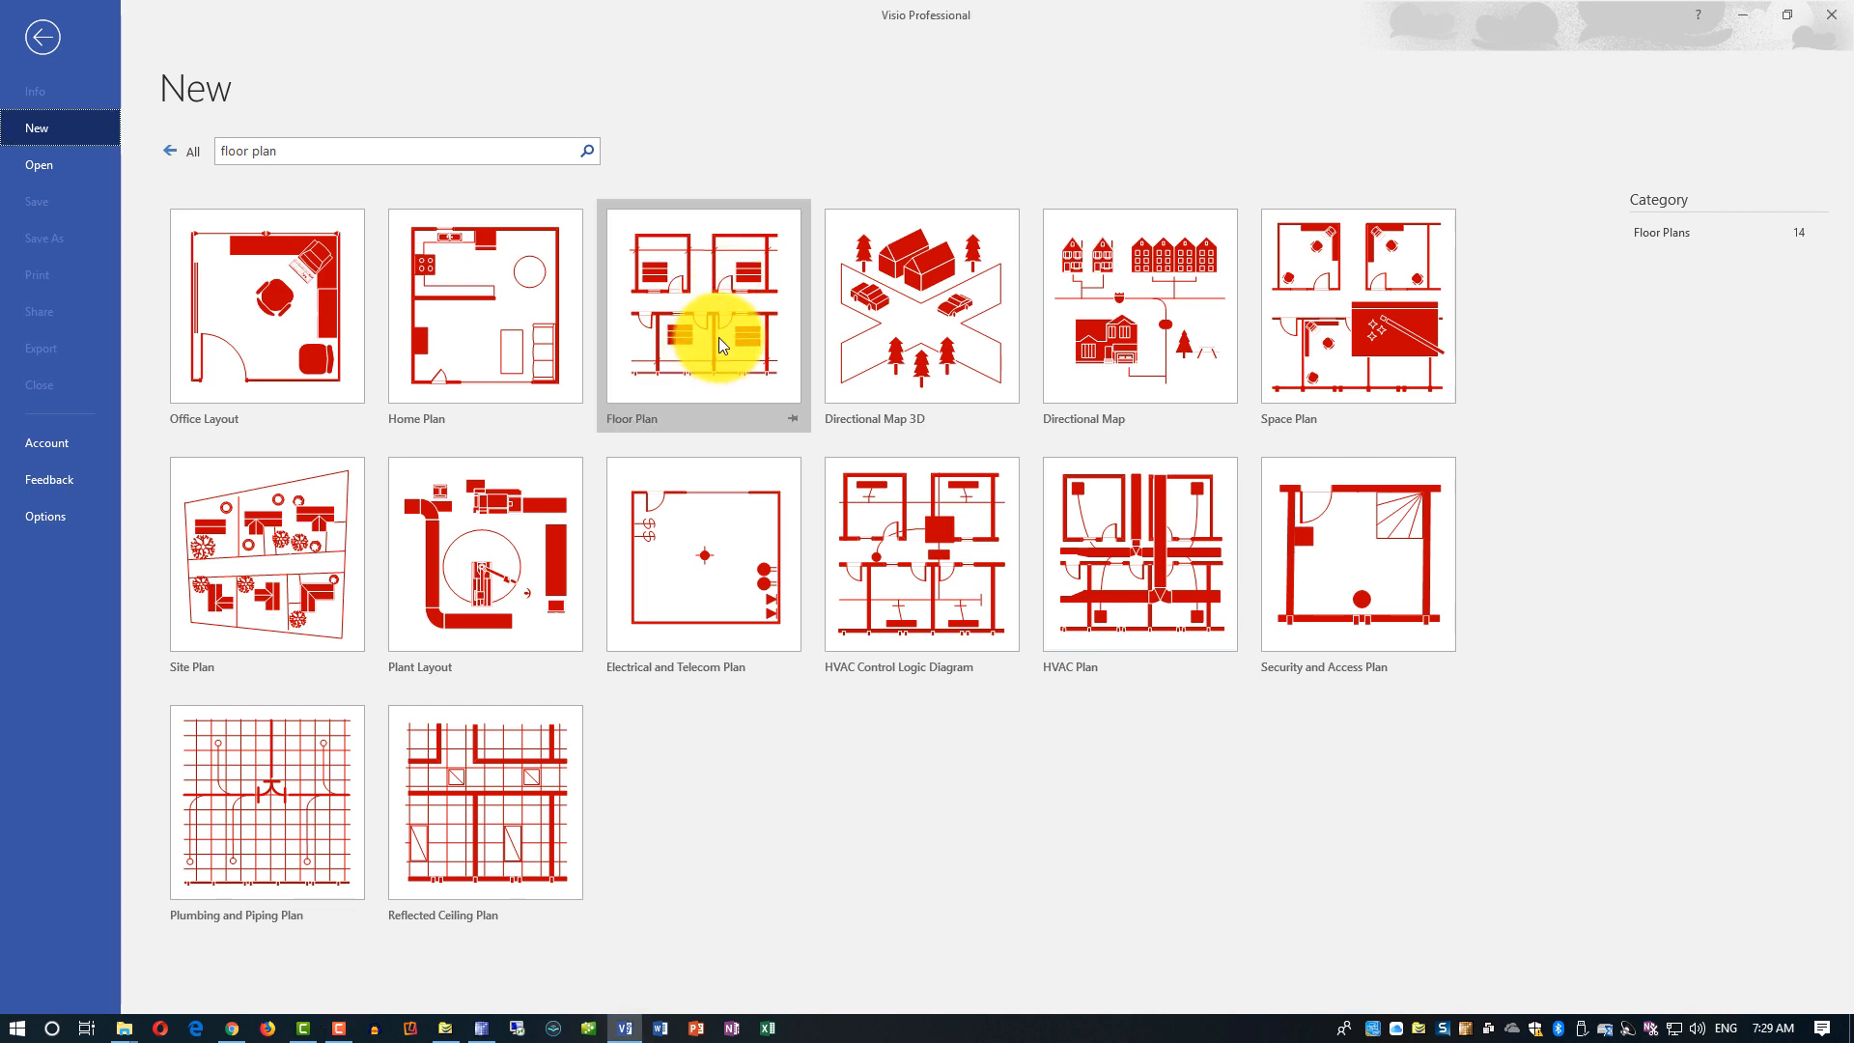
Start a drawing from the Floor Plan template and browse its stencils: Points of Interest, Electrical, Drawing Tool, Dimensioning
double_click(703, 305)
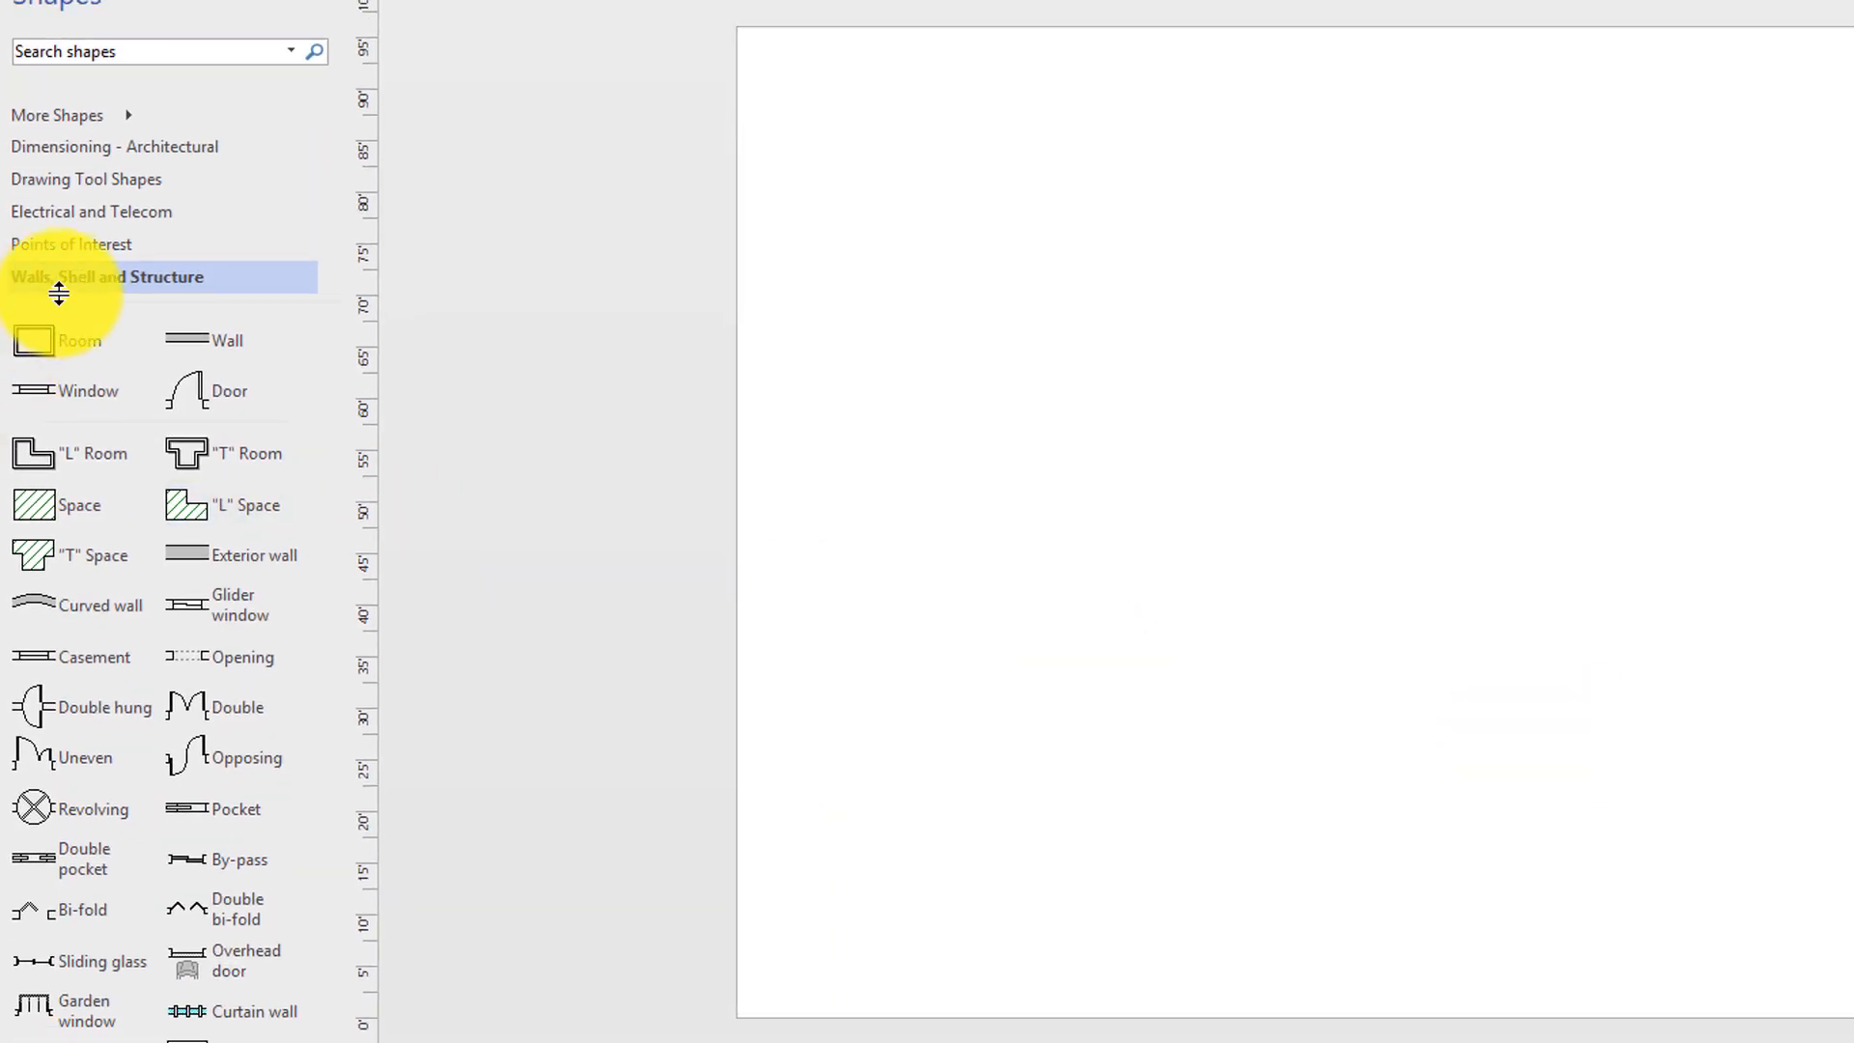
mouse_move(75, 297)
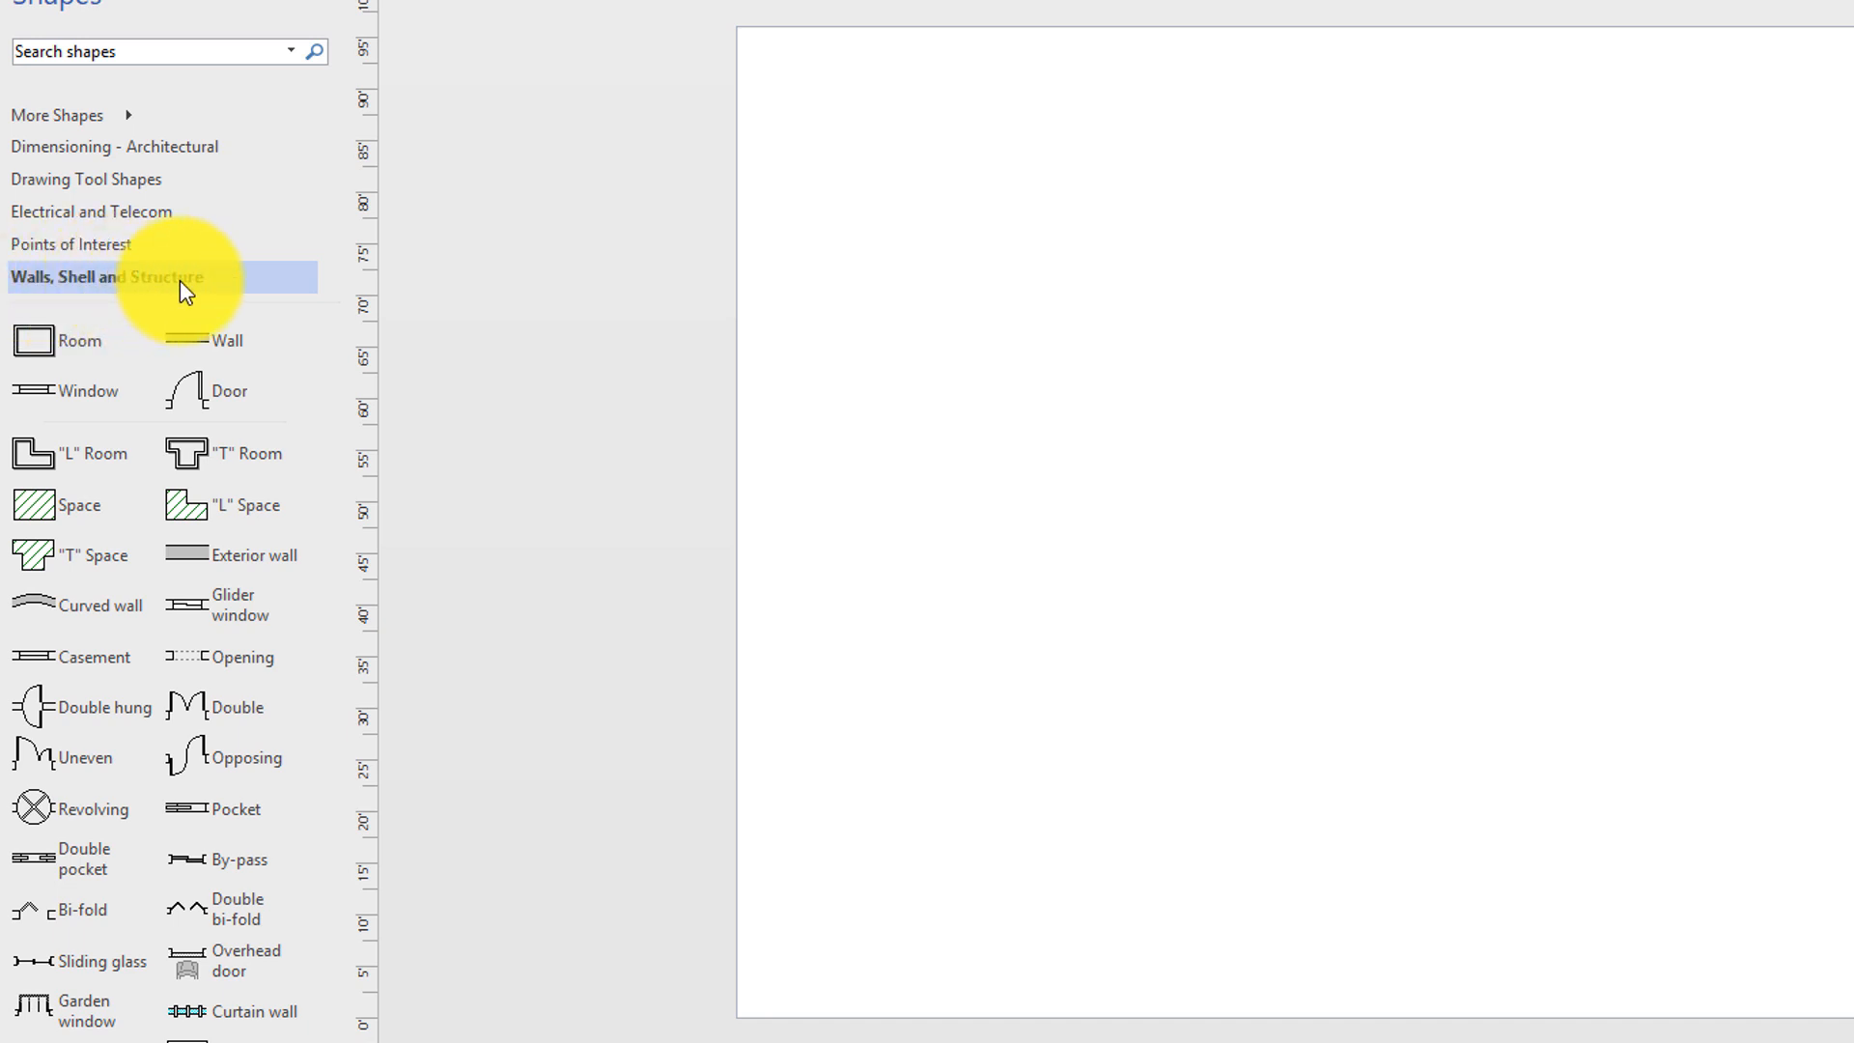
left_click(76, 243)
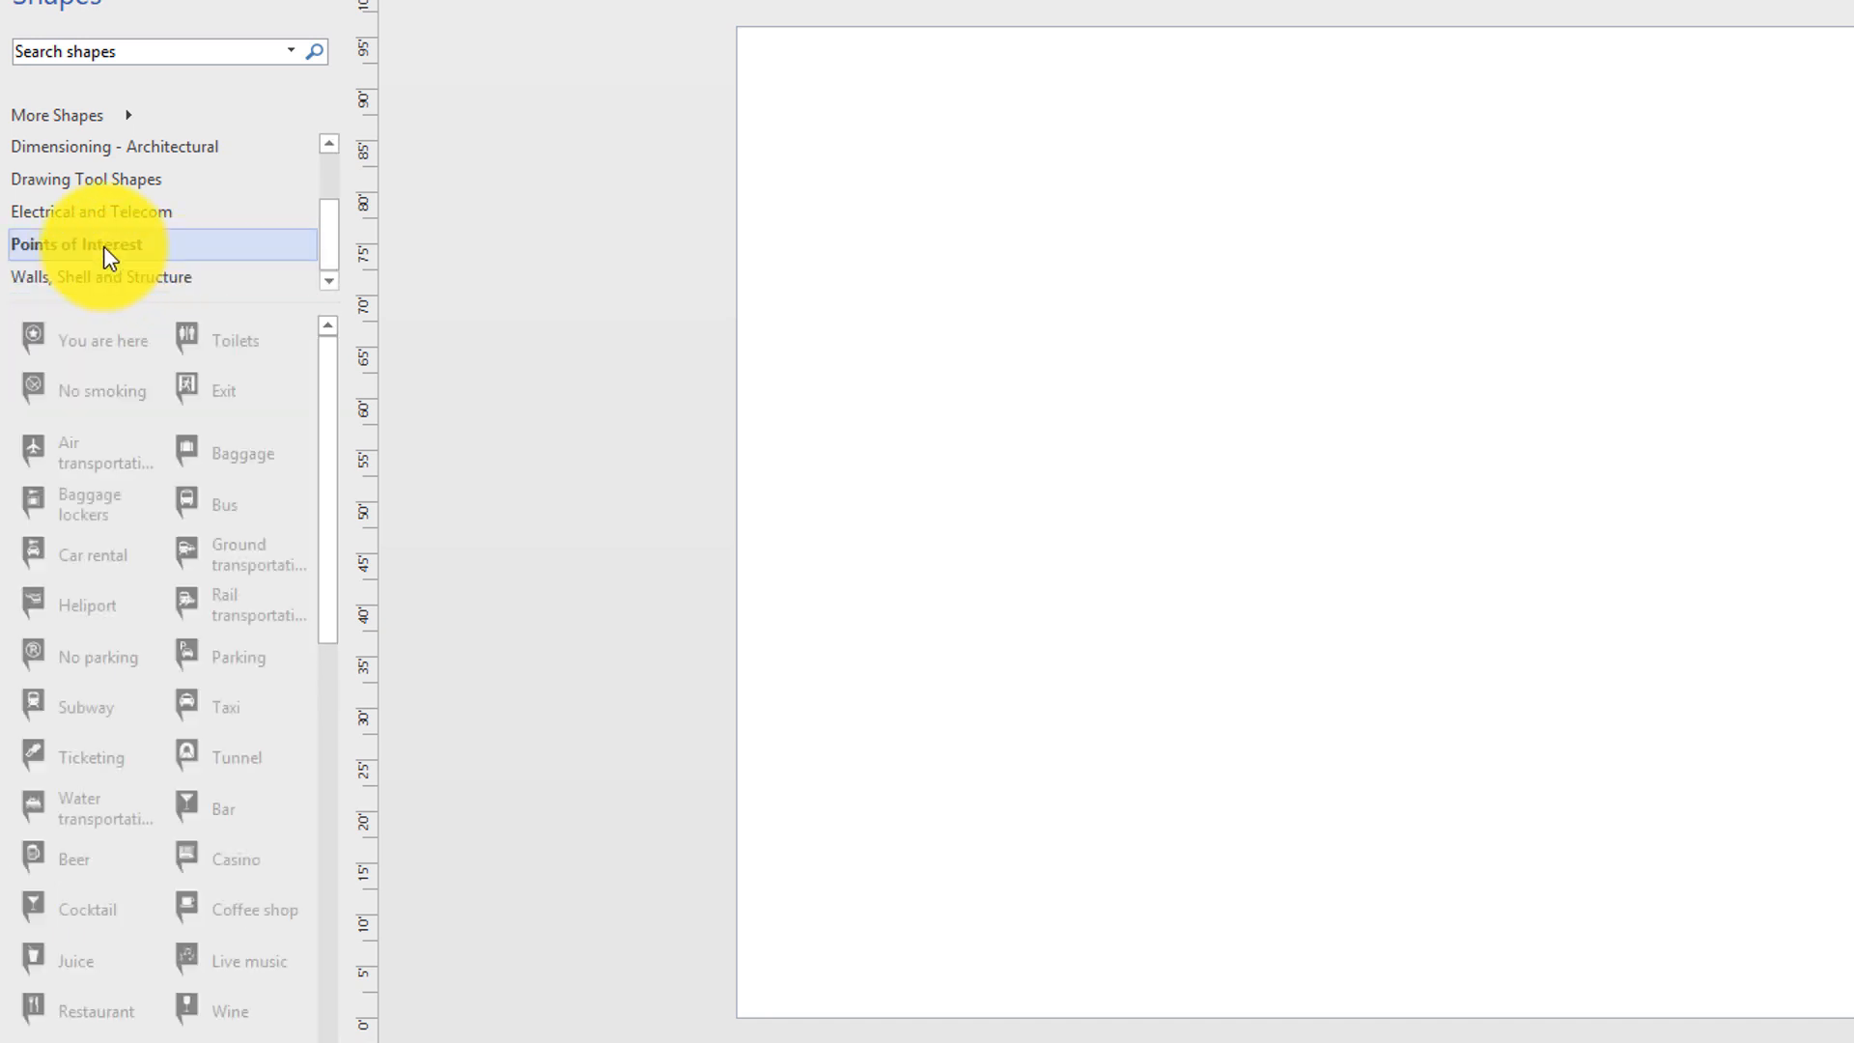
left_click(92, 213)
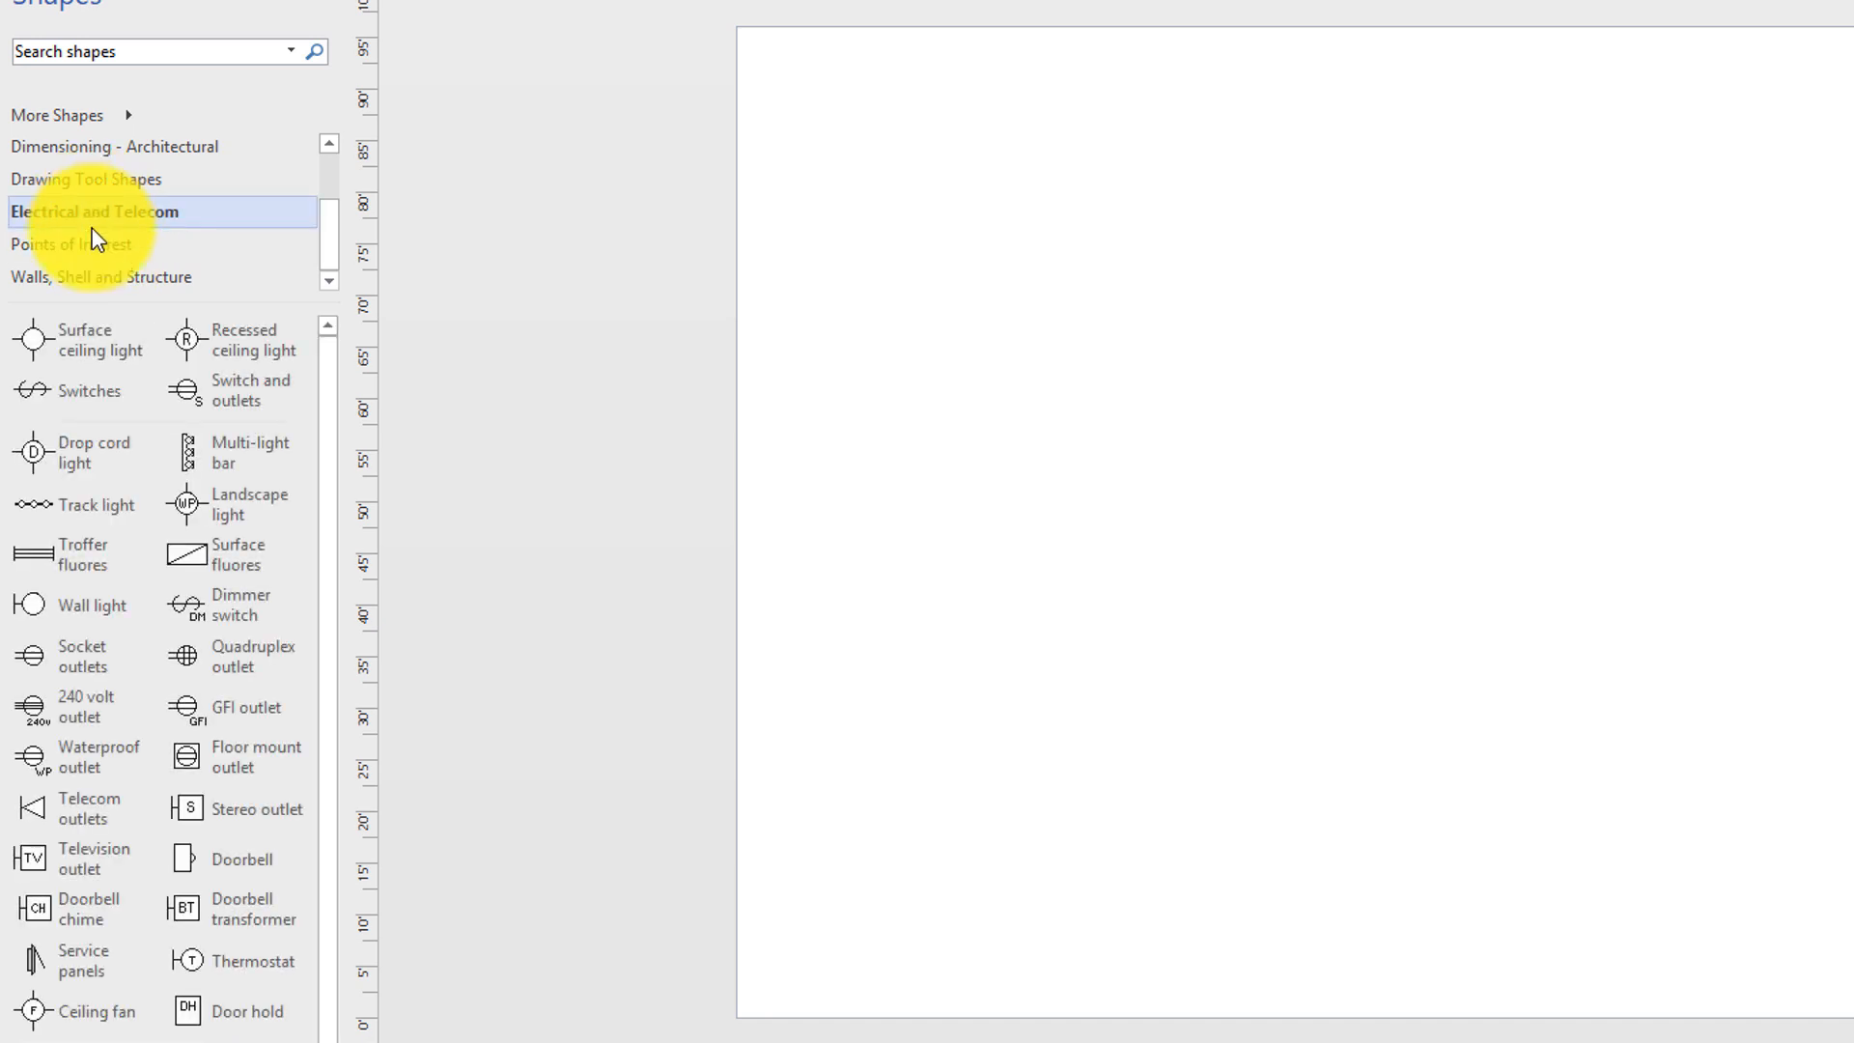
left_click(85, 178)
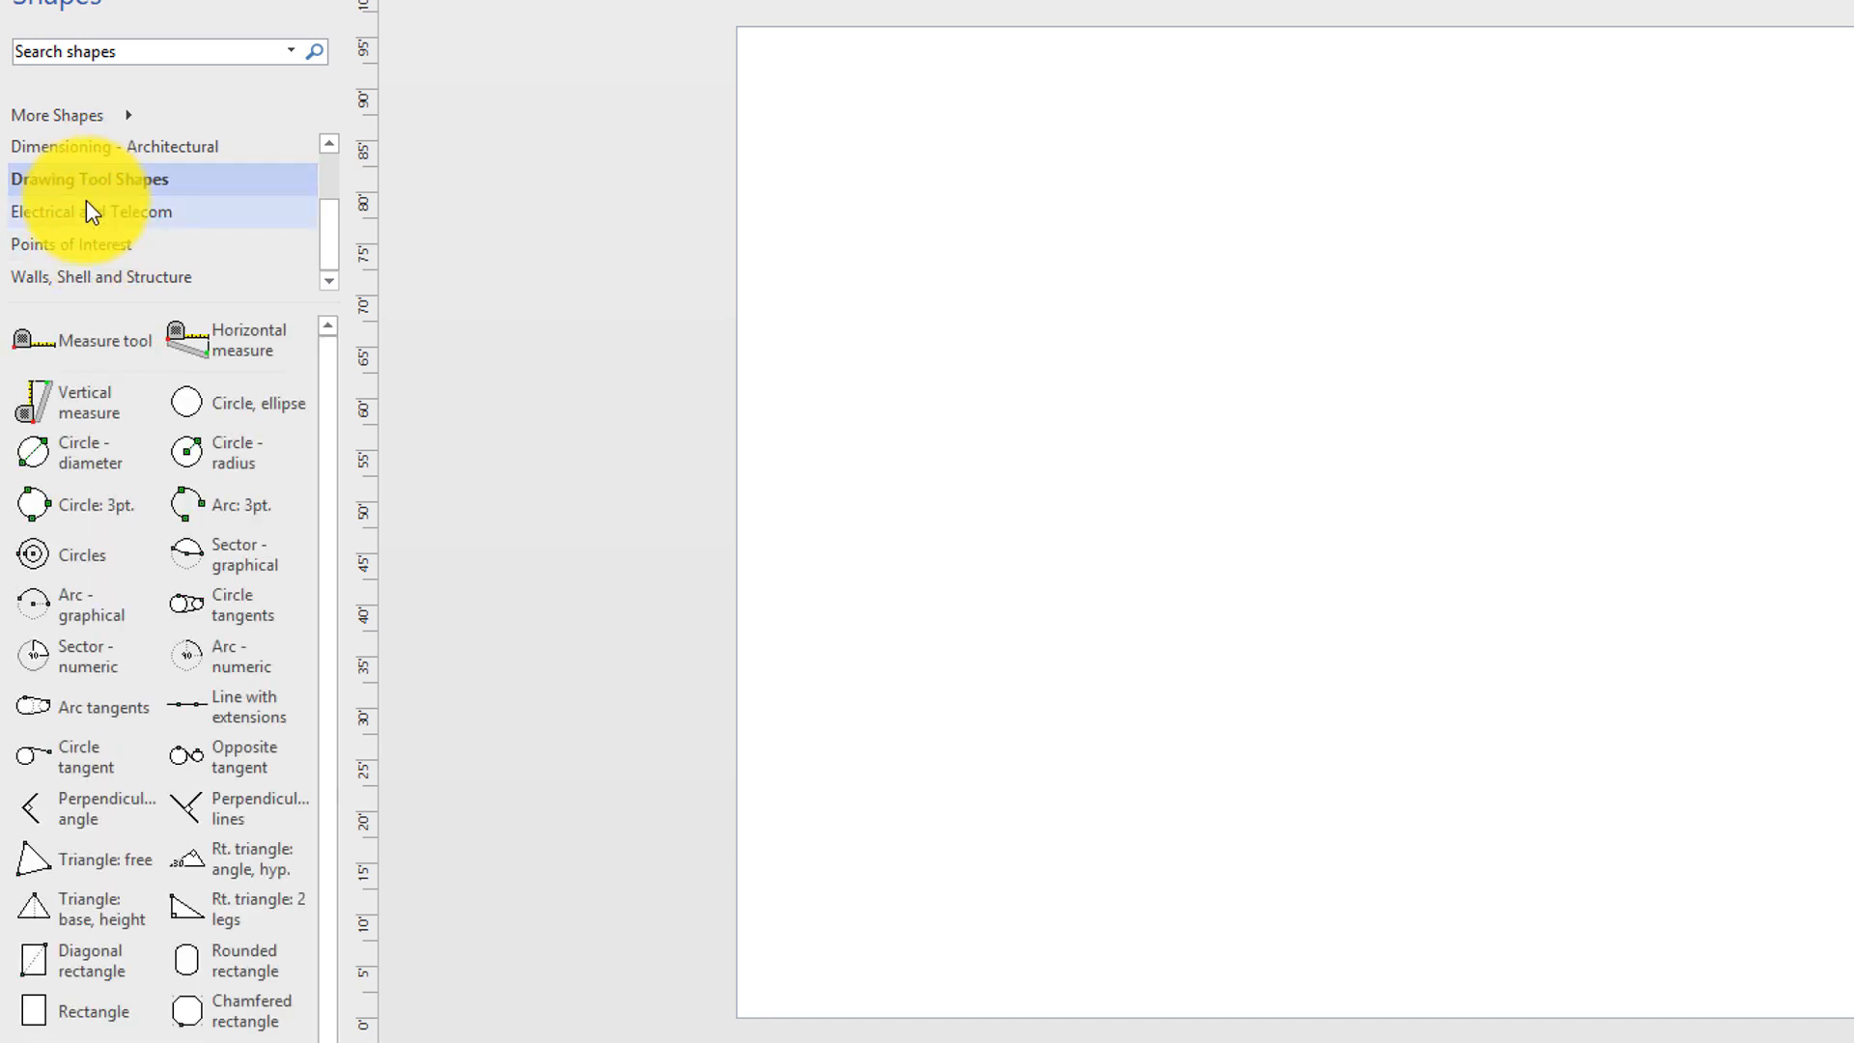
left_click(112, 157)
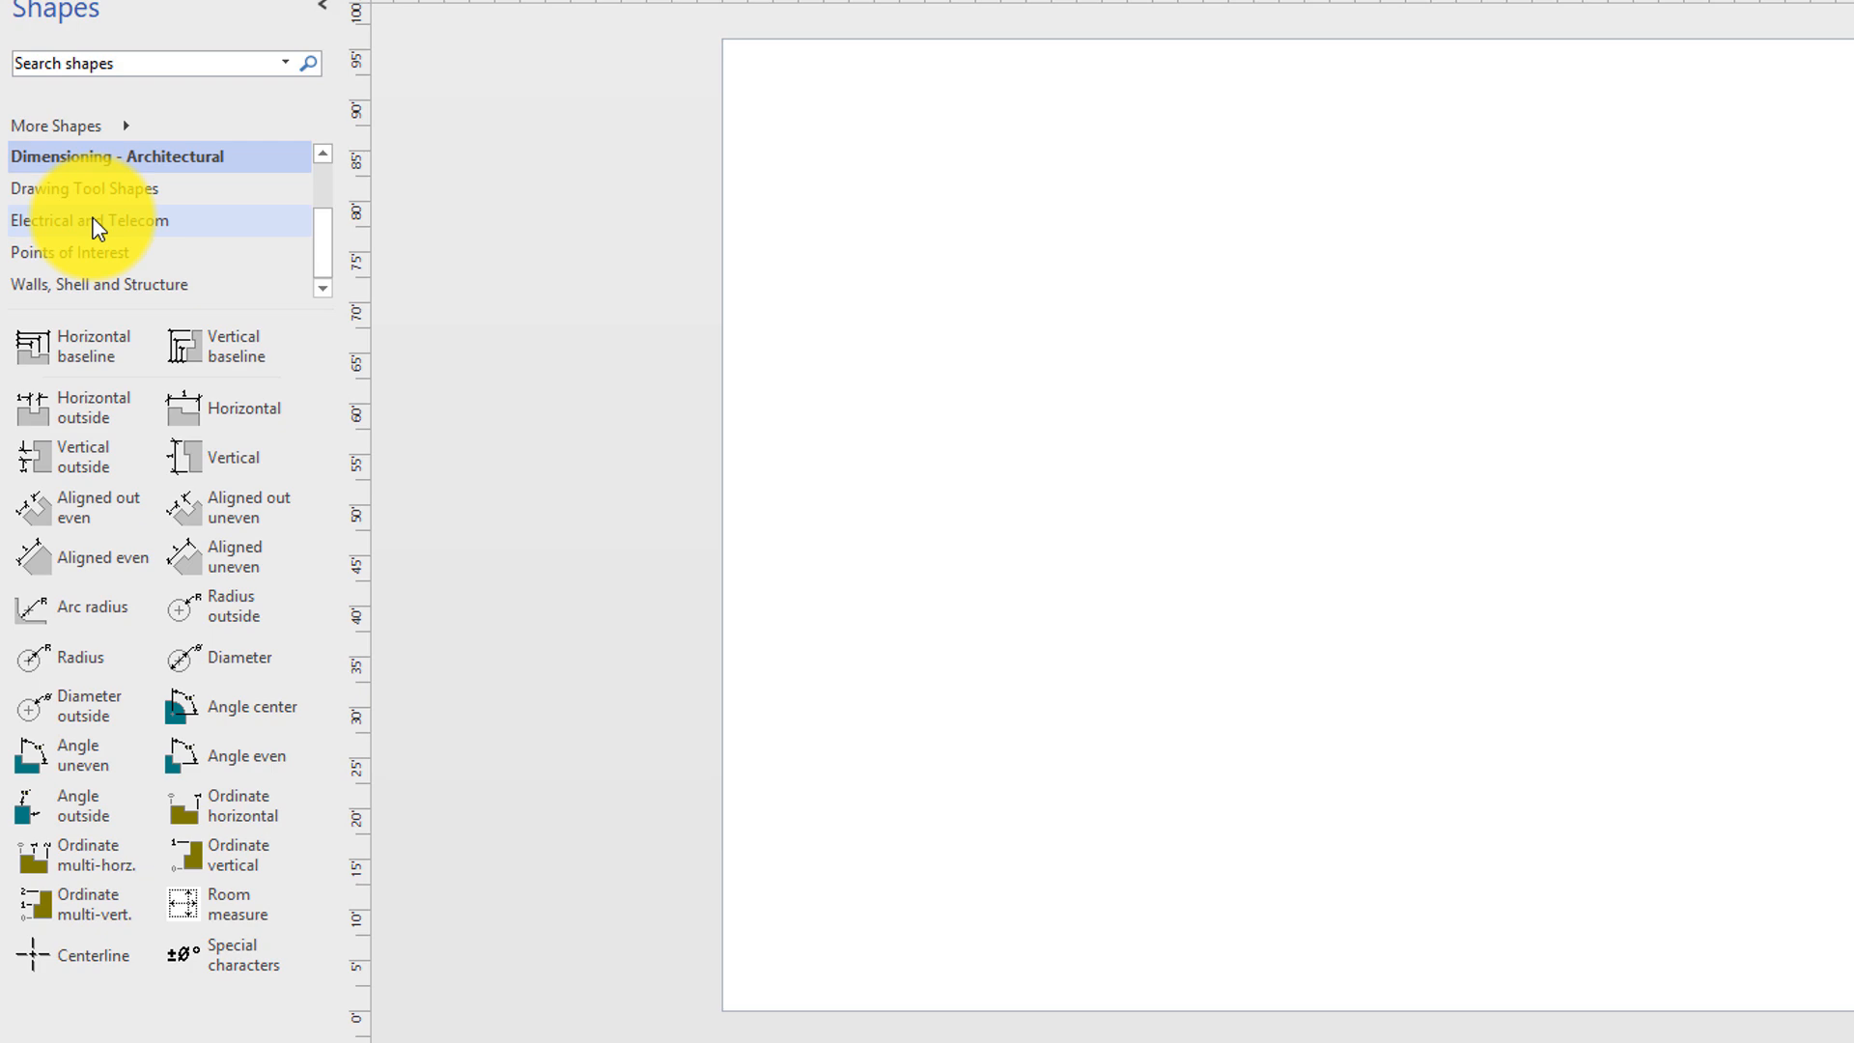
left_click(56, 272)
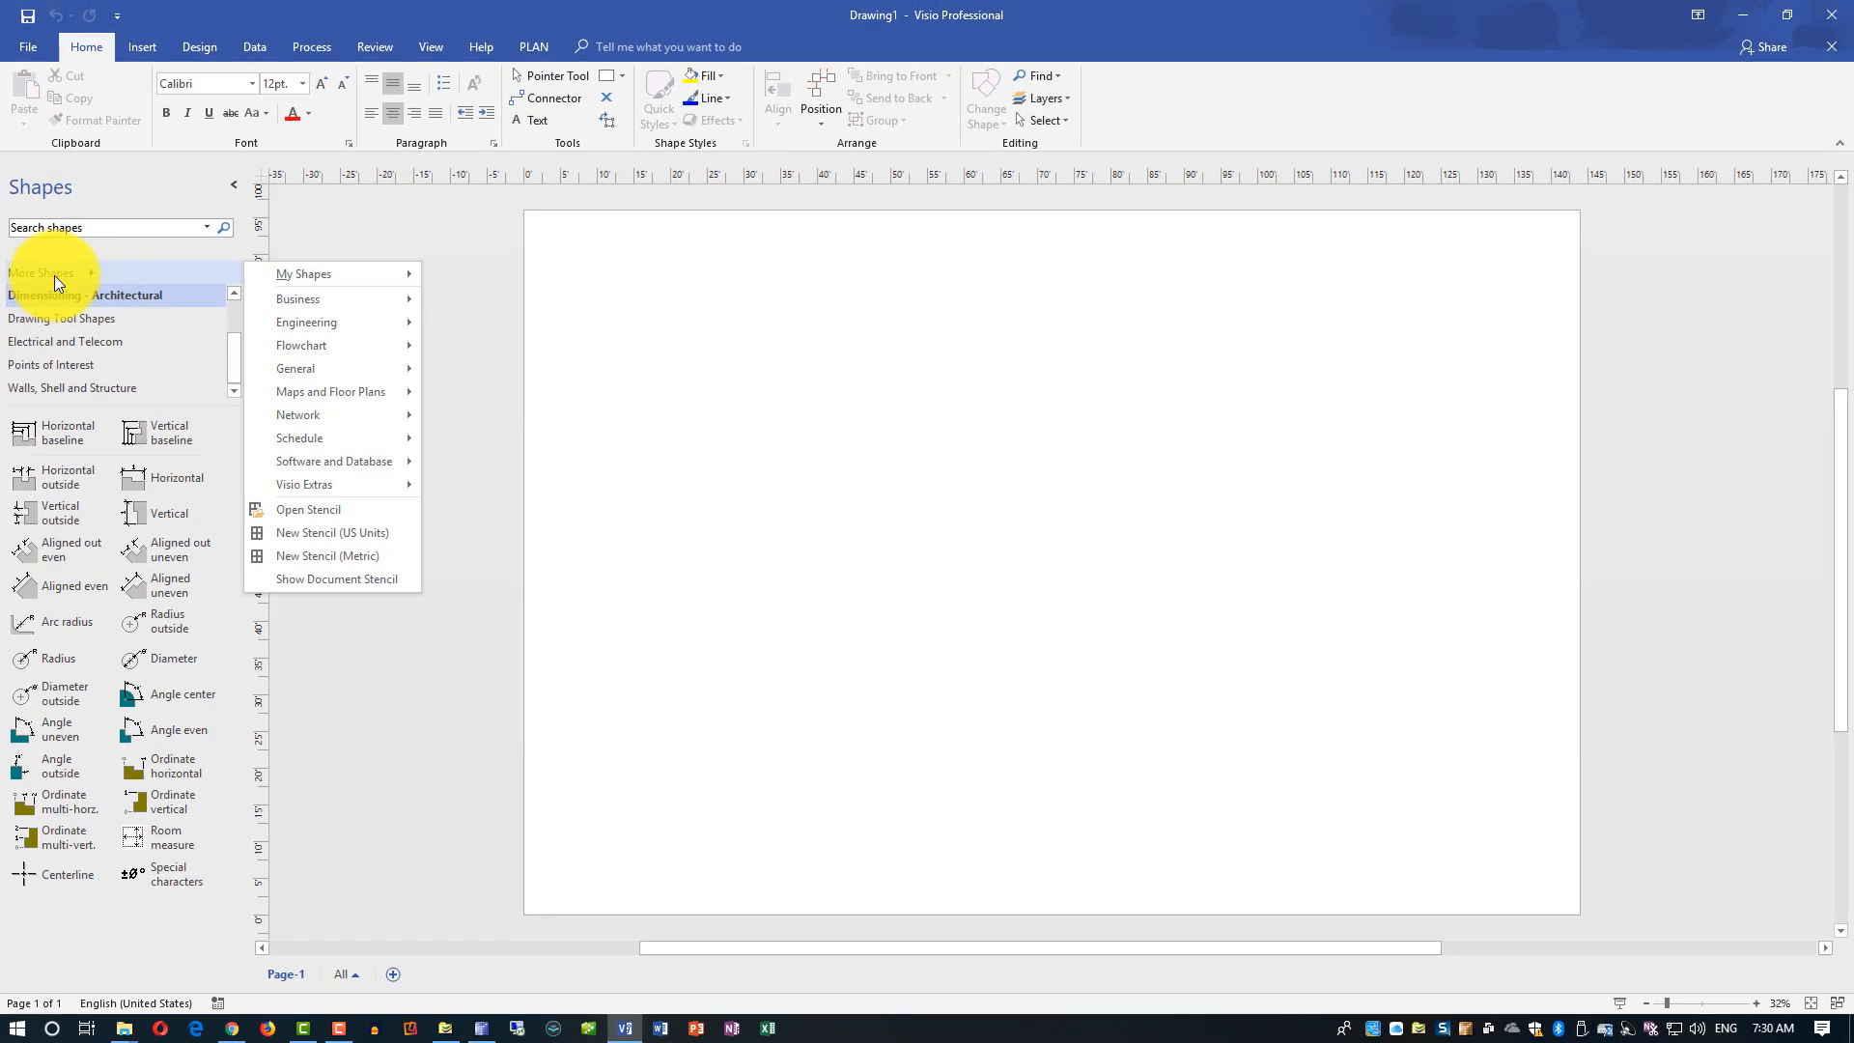
left_click(76, 388)
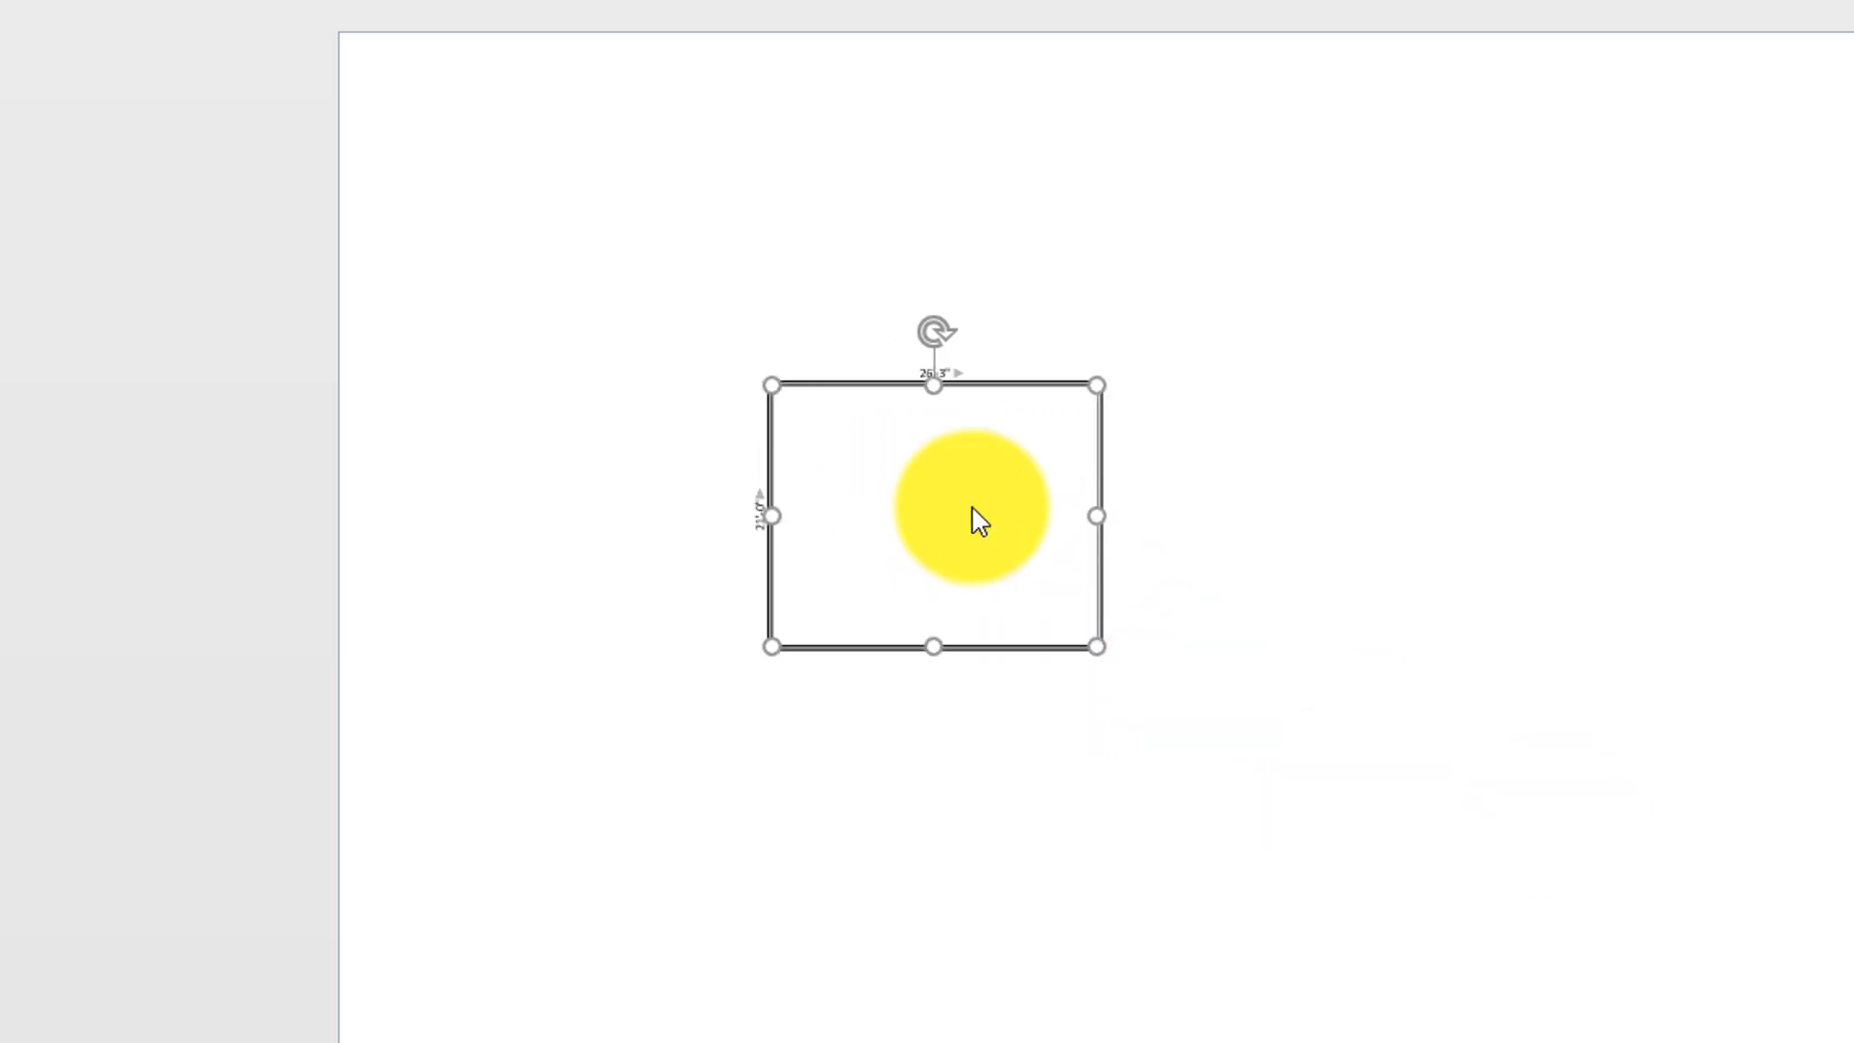
Remove the stray shape before placing the 26'-3" by 21'-0" room
key("Delete")
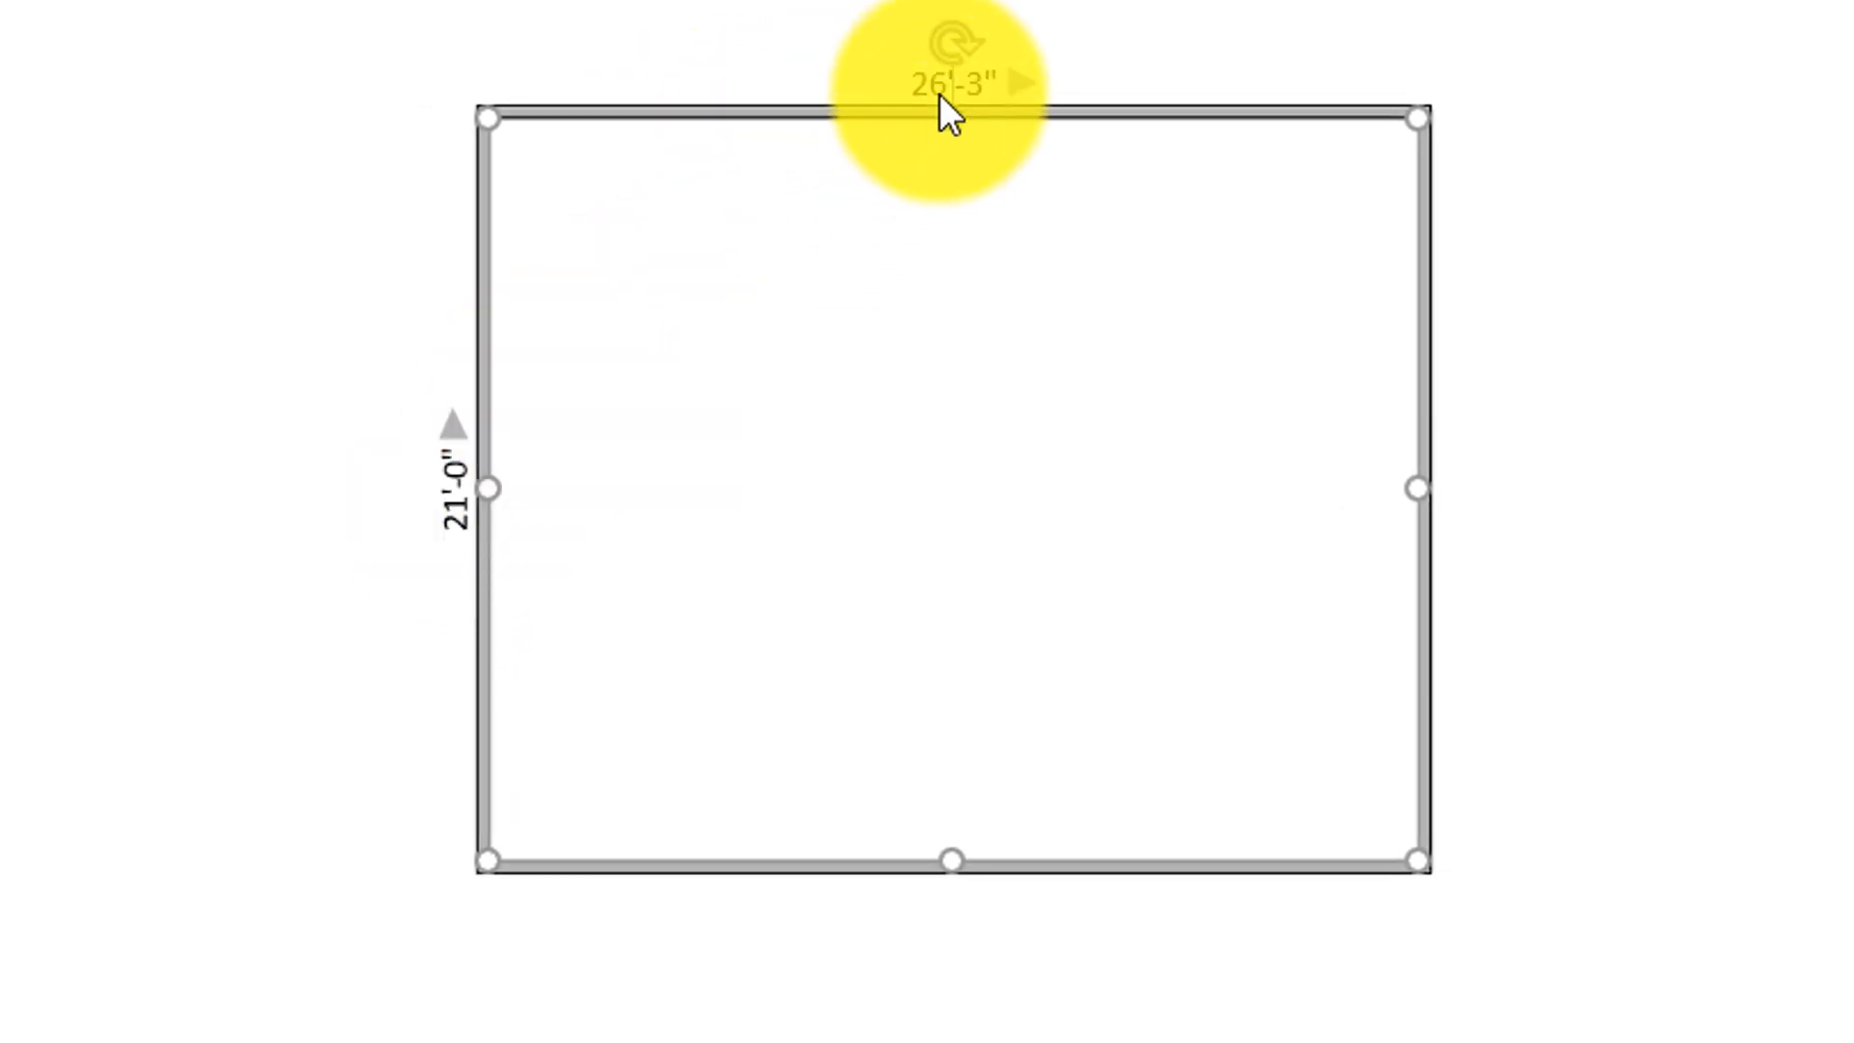
mouse_move(992, 112)
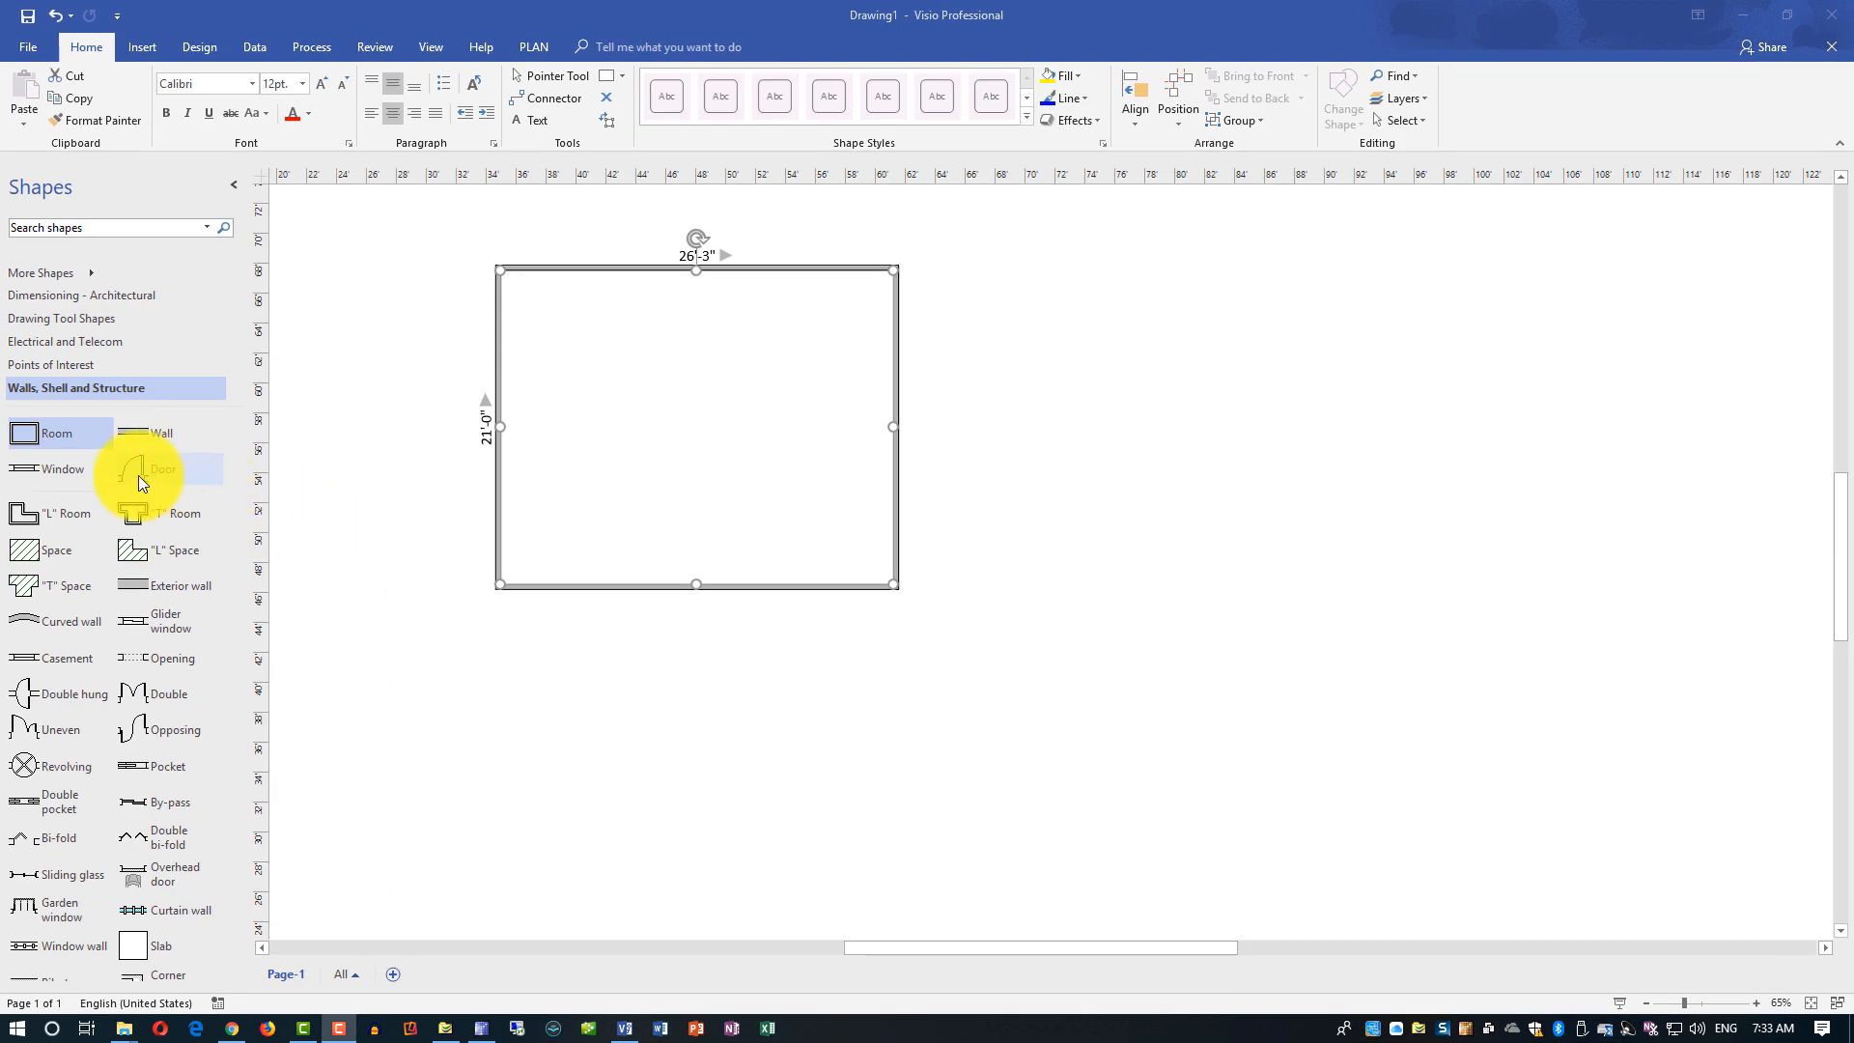
mouse_move(141, 478)
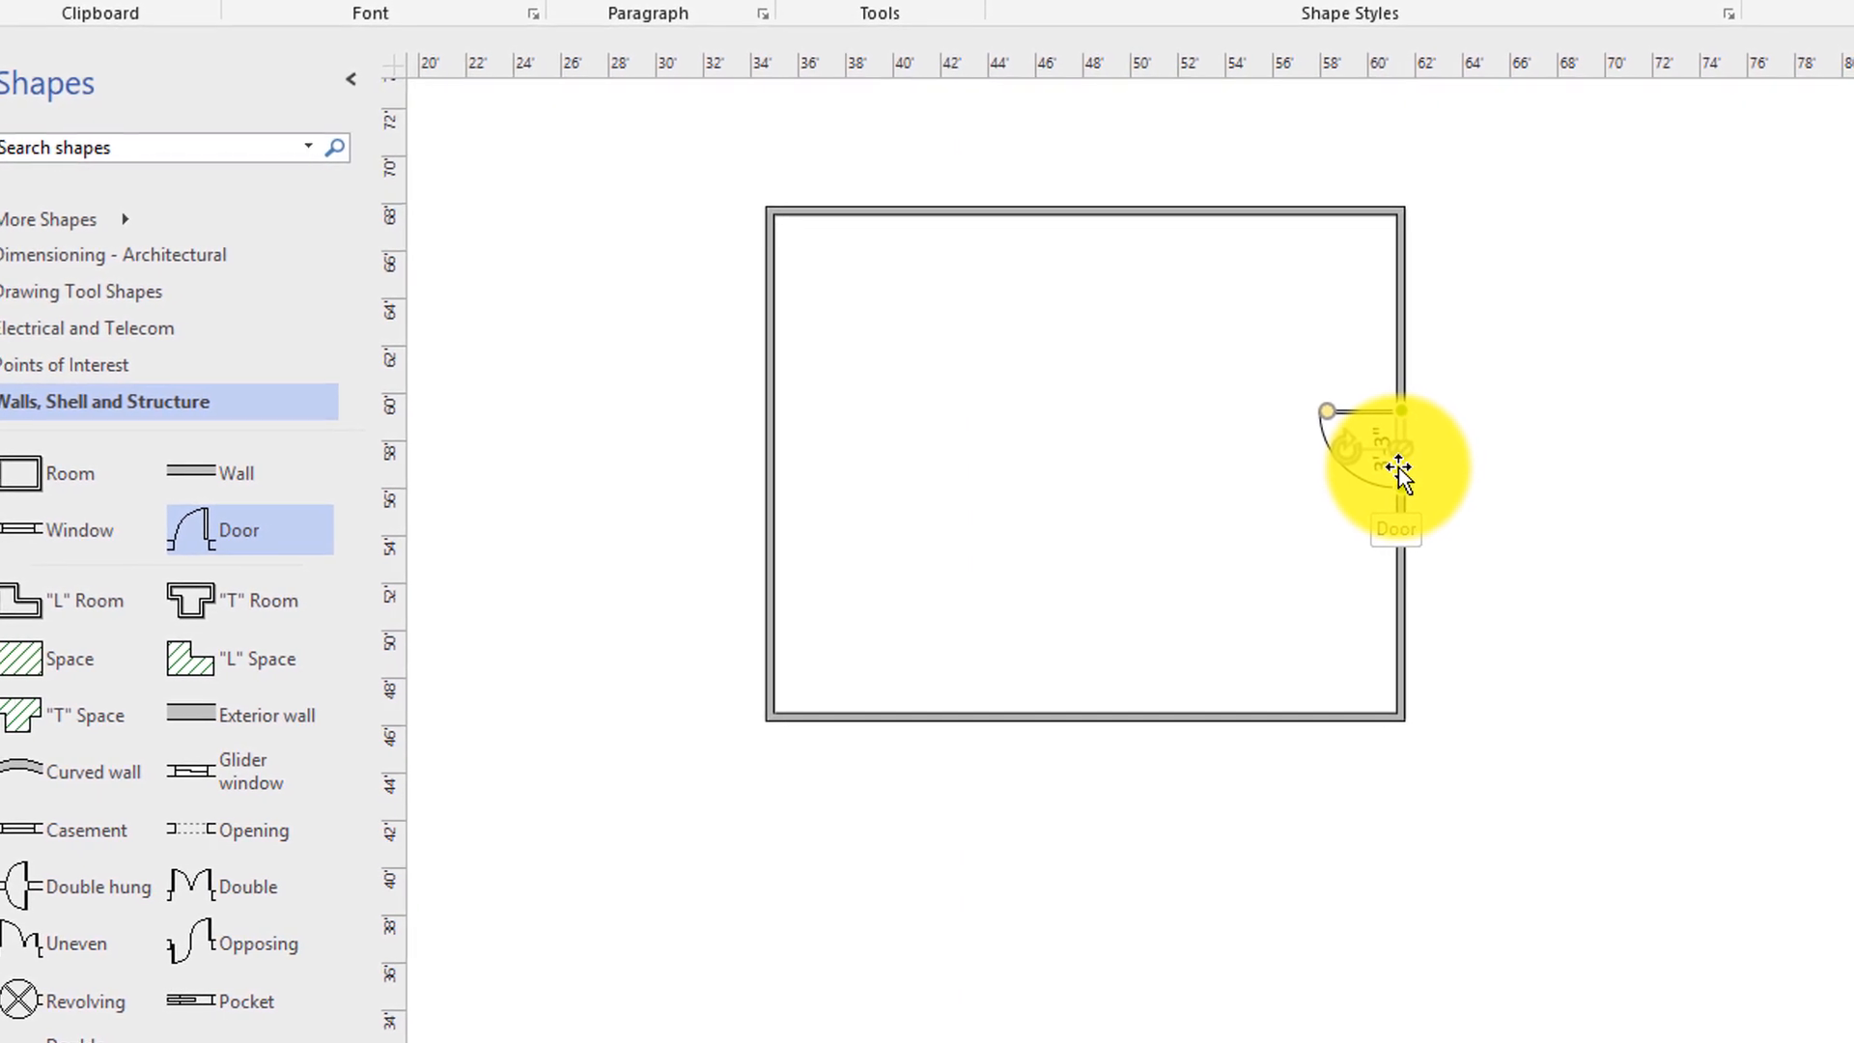
Bring up the context menu of the door on the room's right wall
right_click(1395, 467)
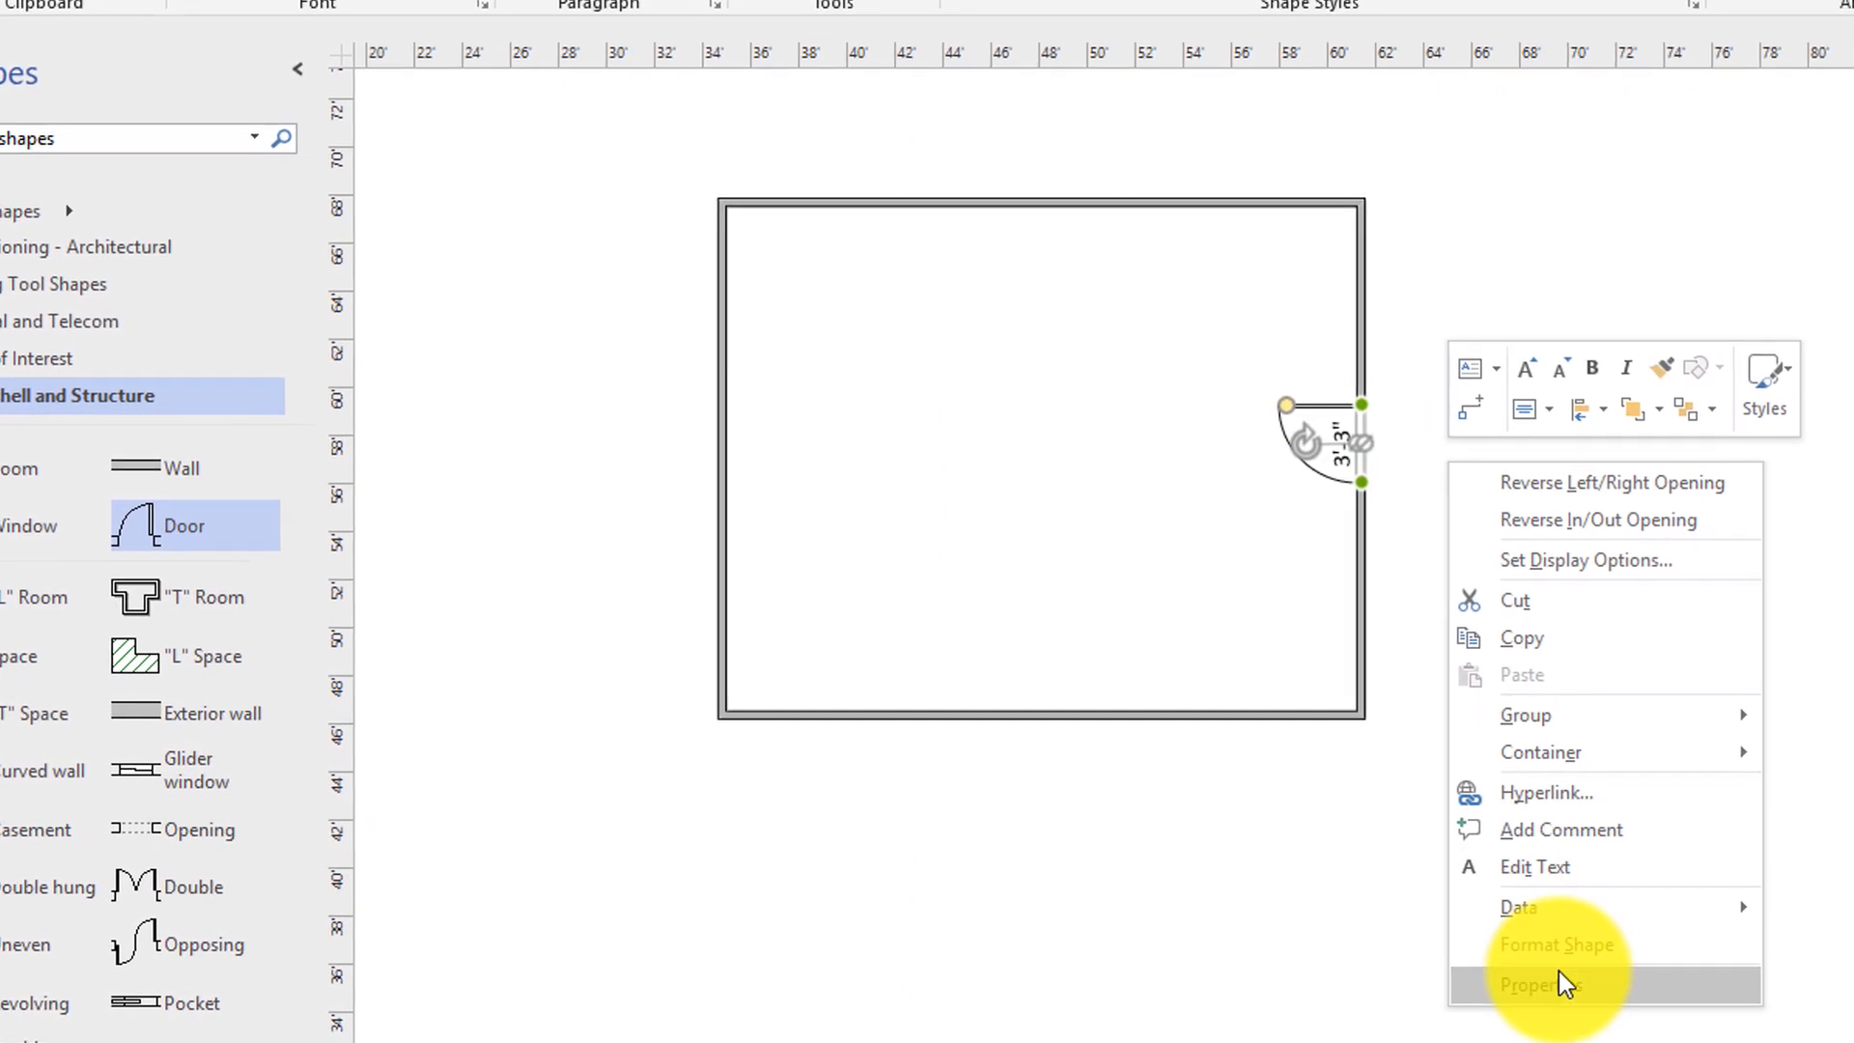
Set the right-wall door's width to 3'-0" through its Properties
left_click(1540, 983)
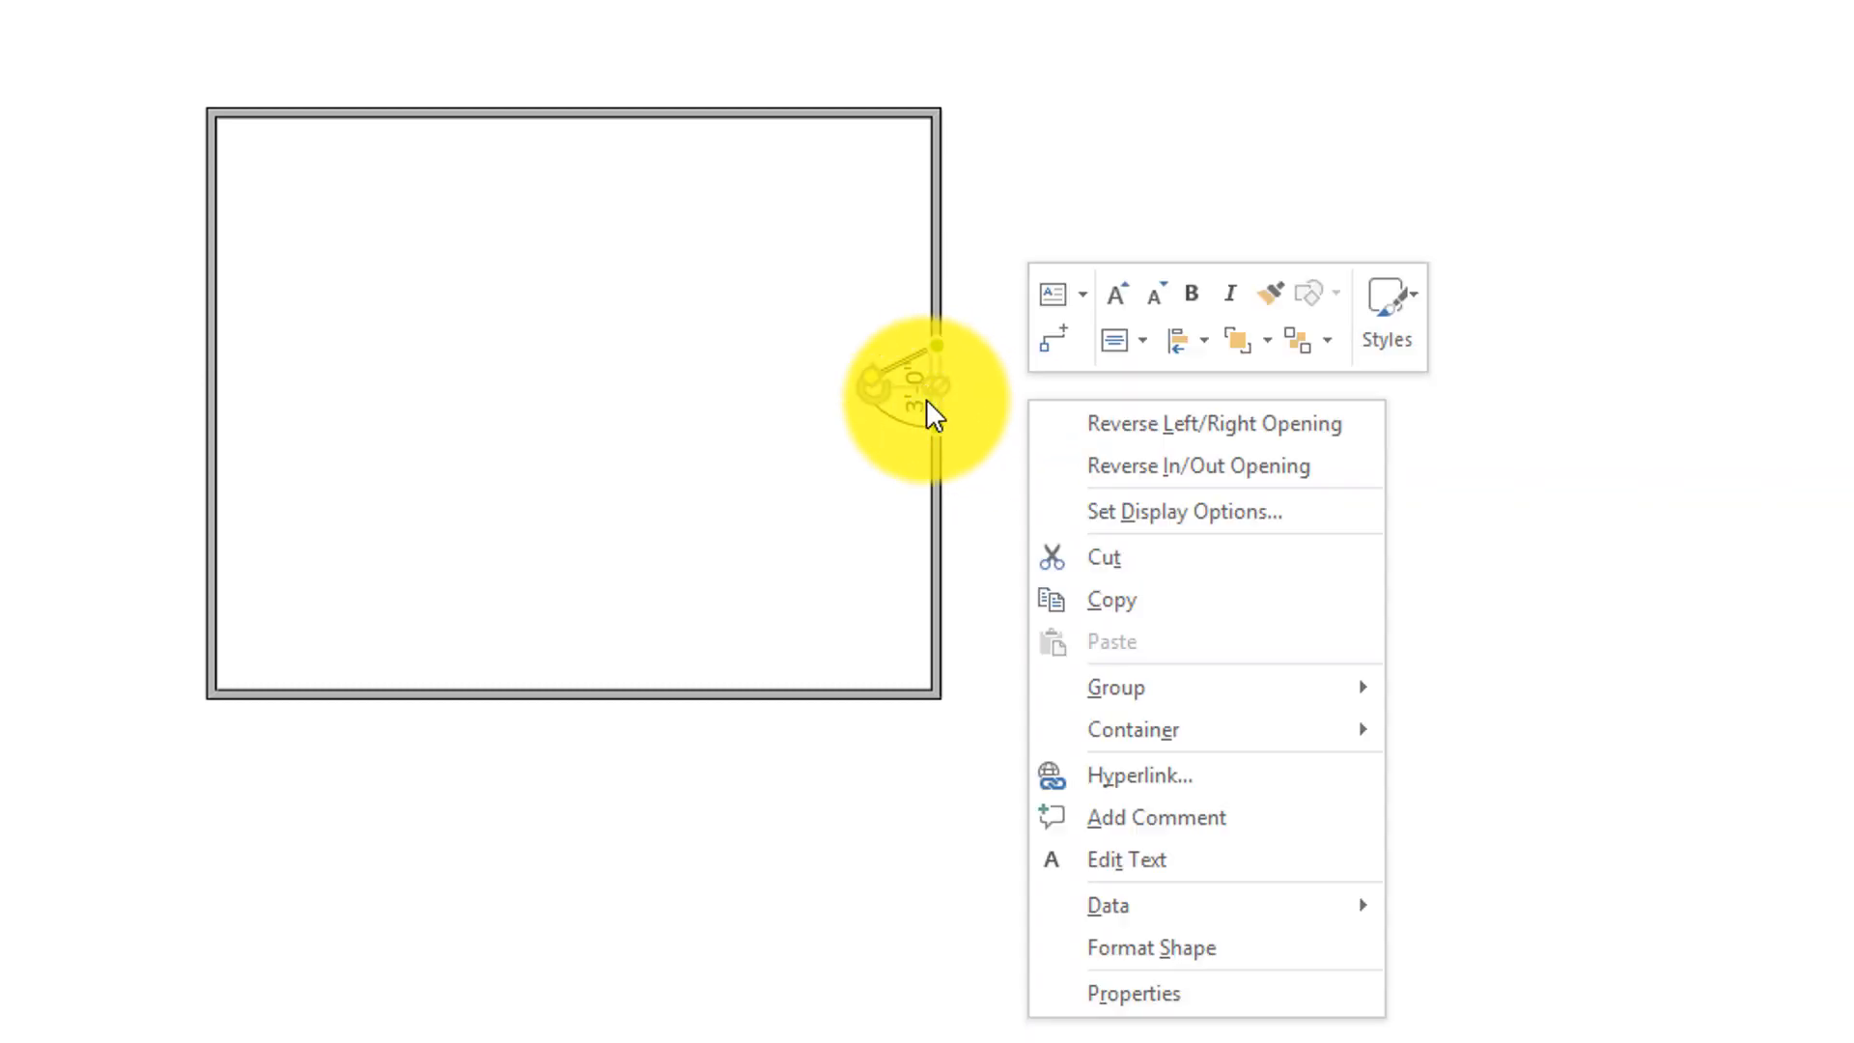
mouse_move(1198, 466)
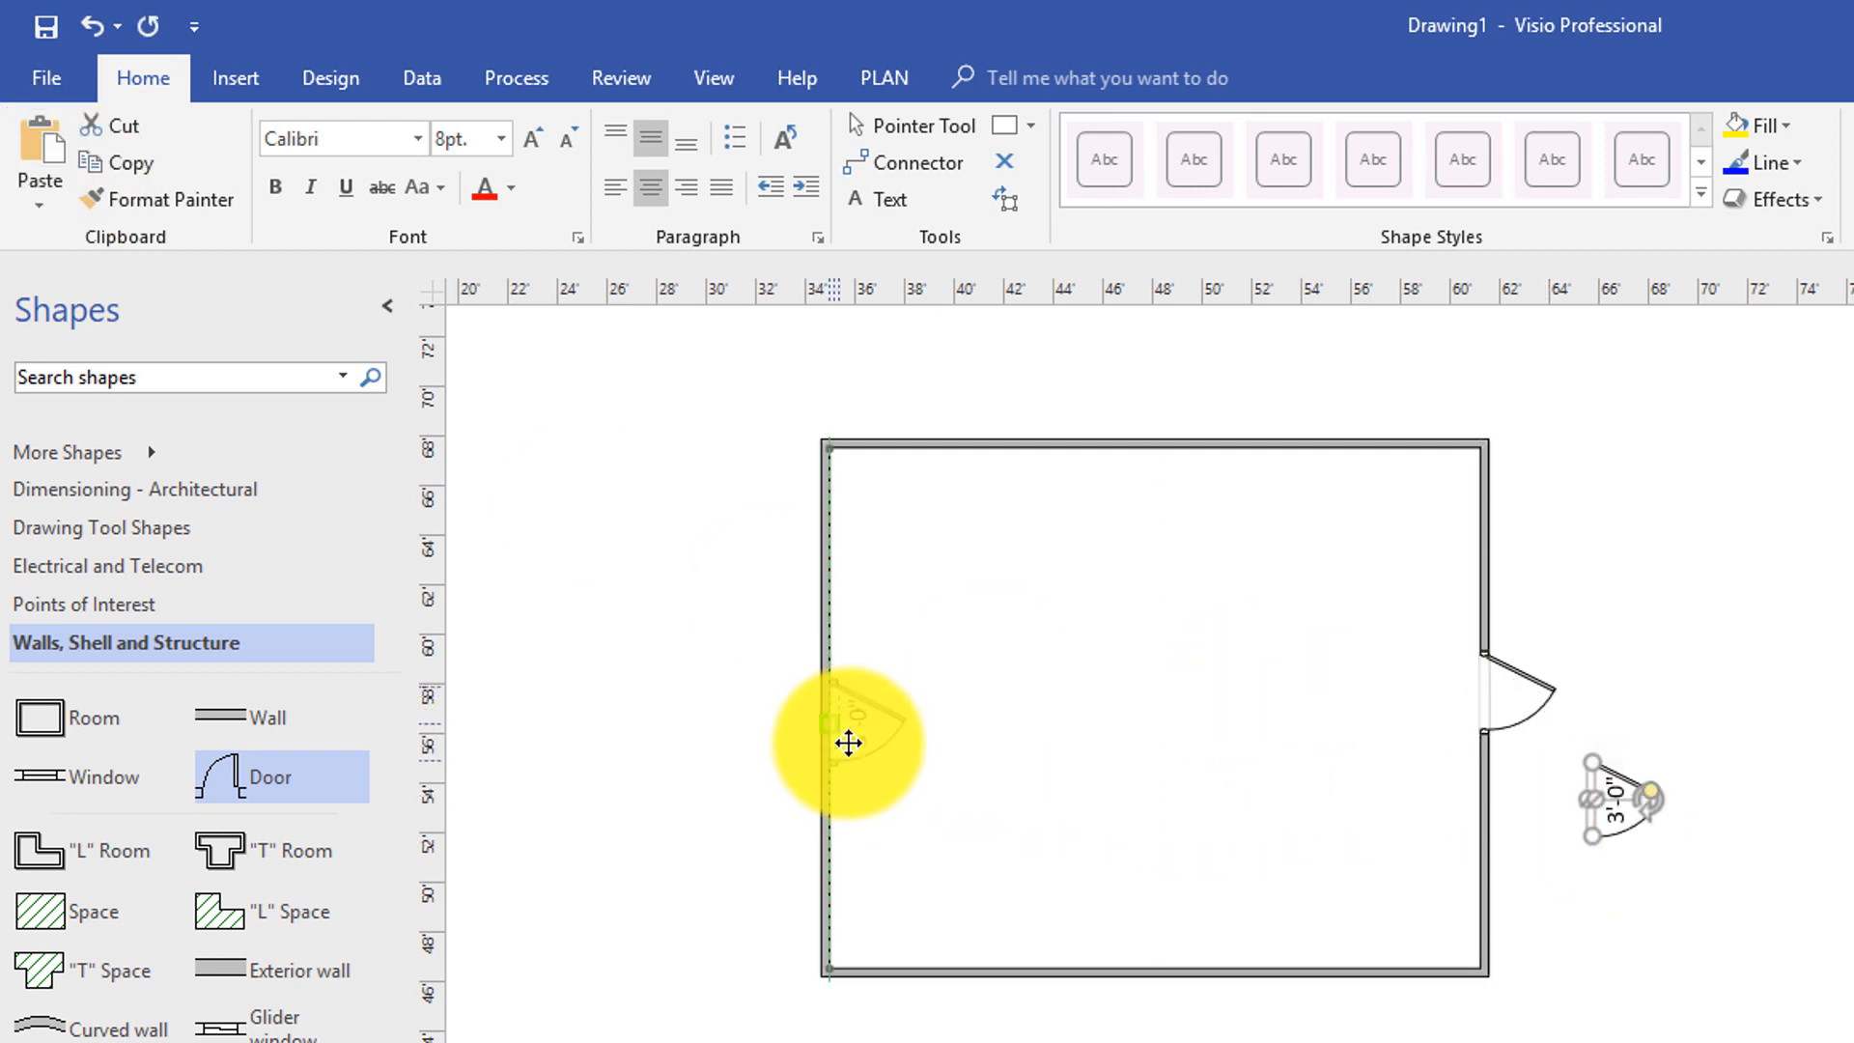
mouse_move(844, 724)
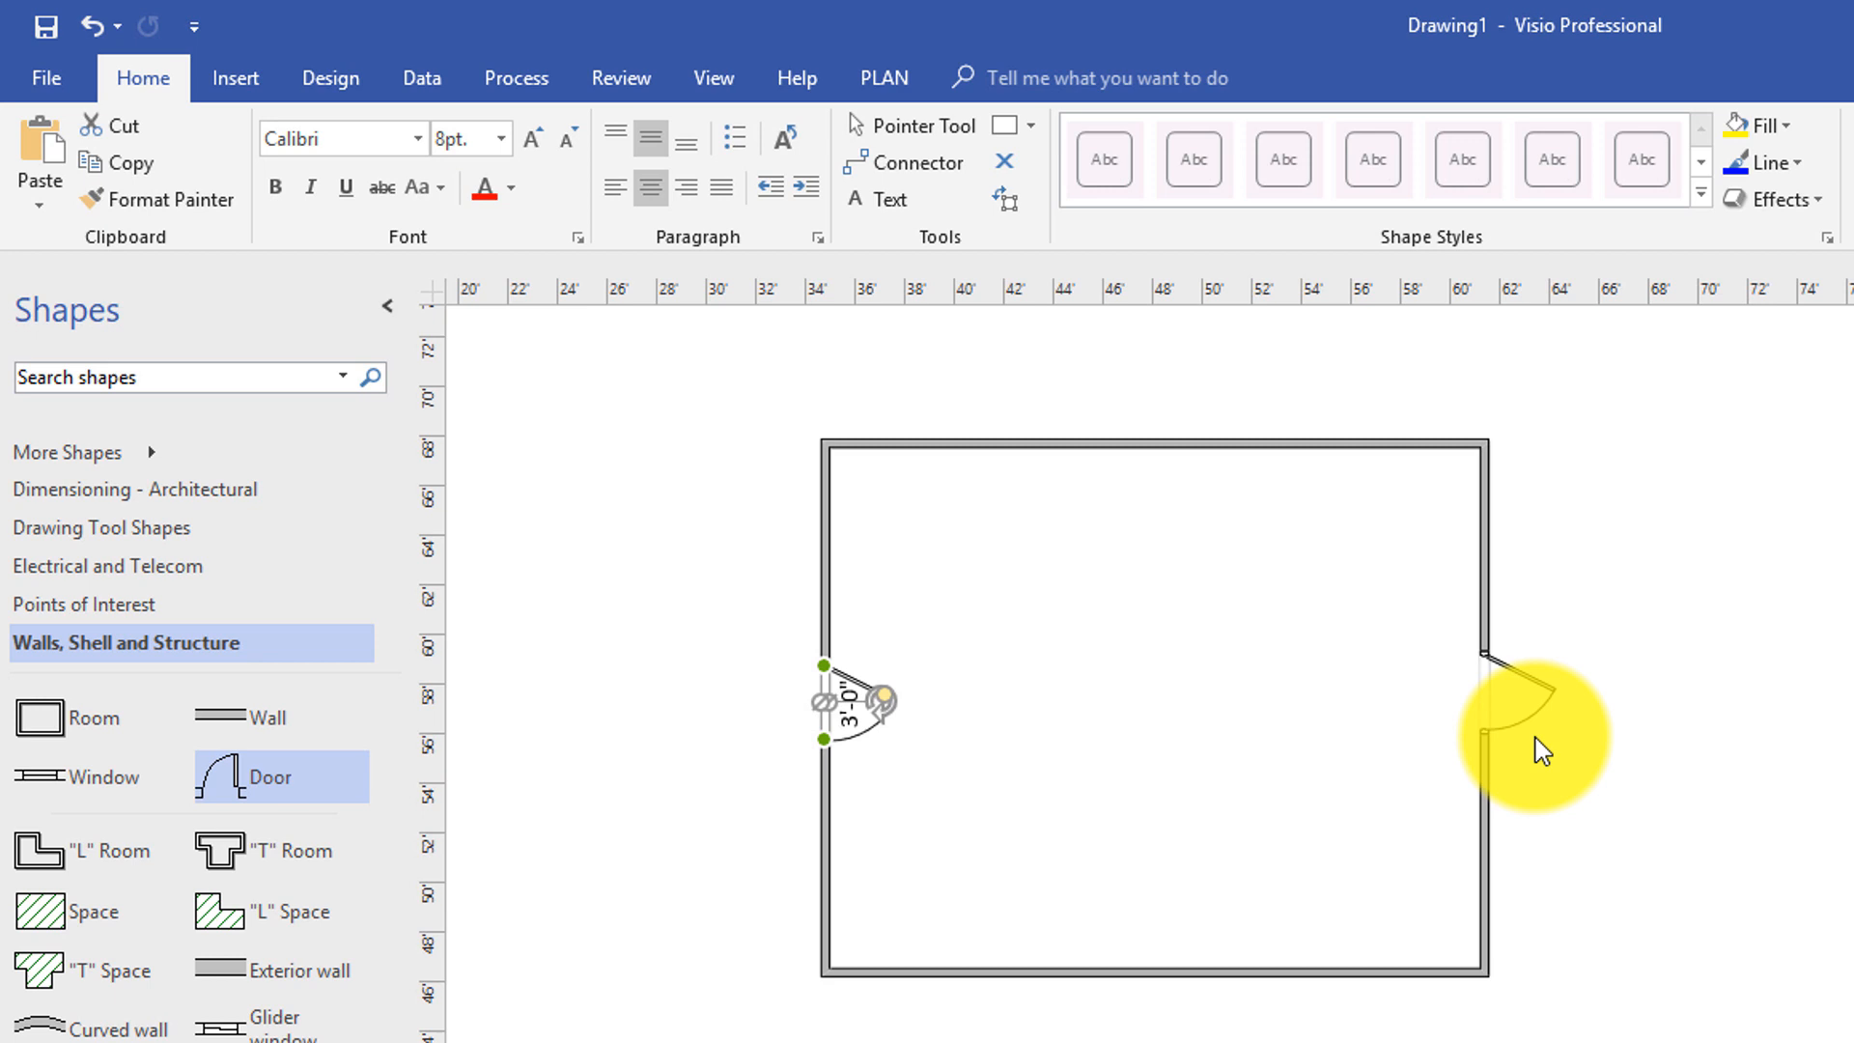
mouse_move(606, 688)
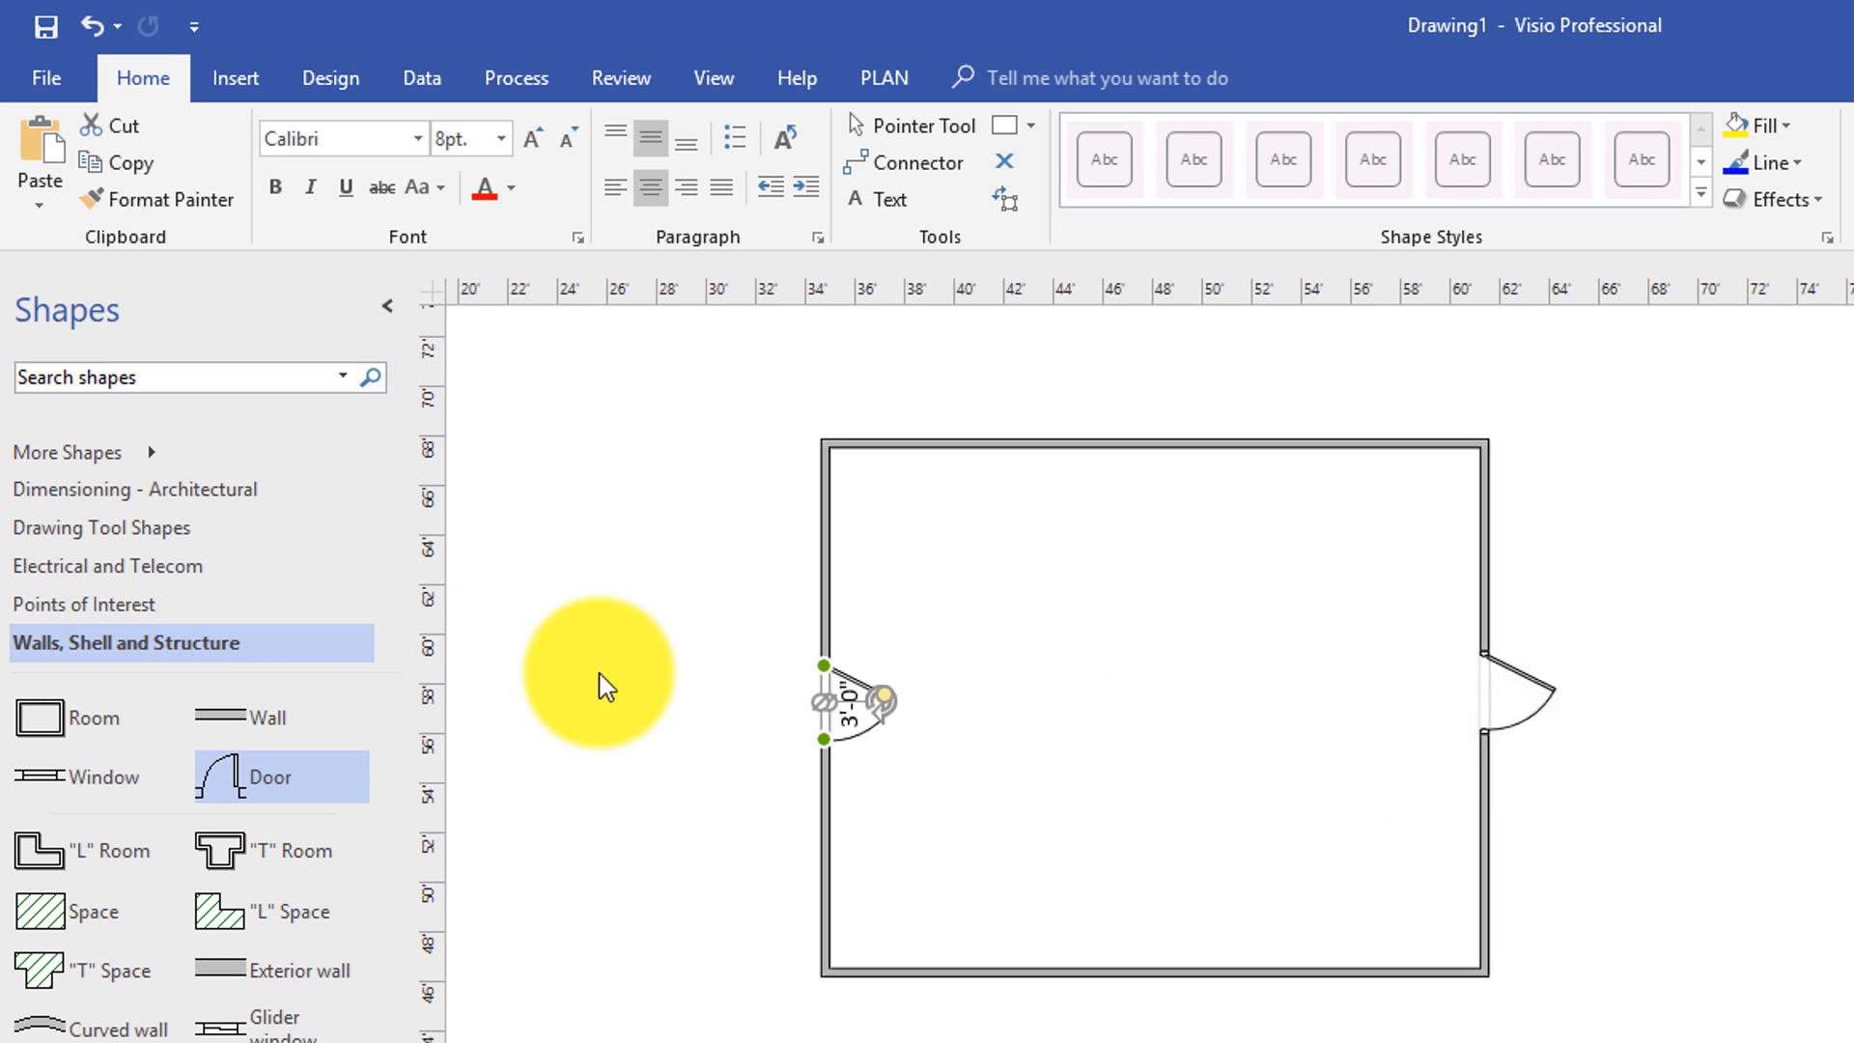
mouse_move(77, 777)
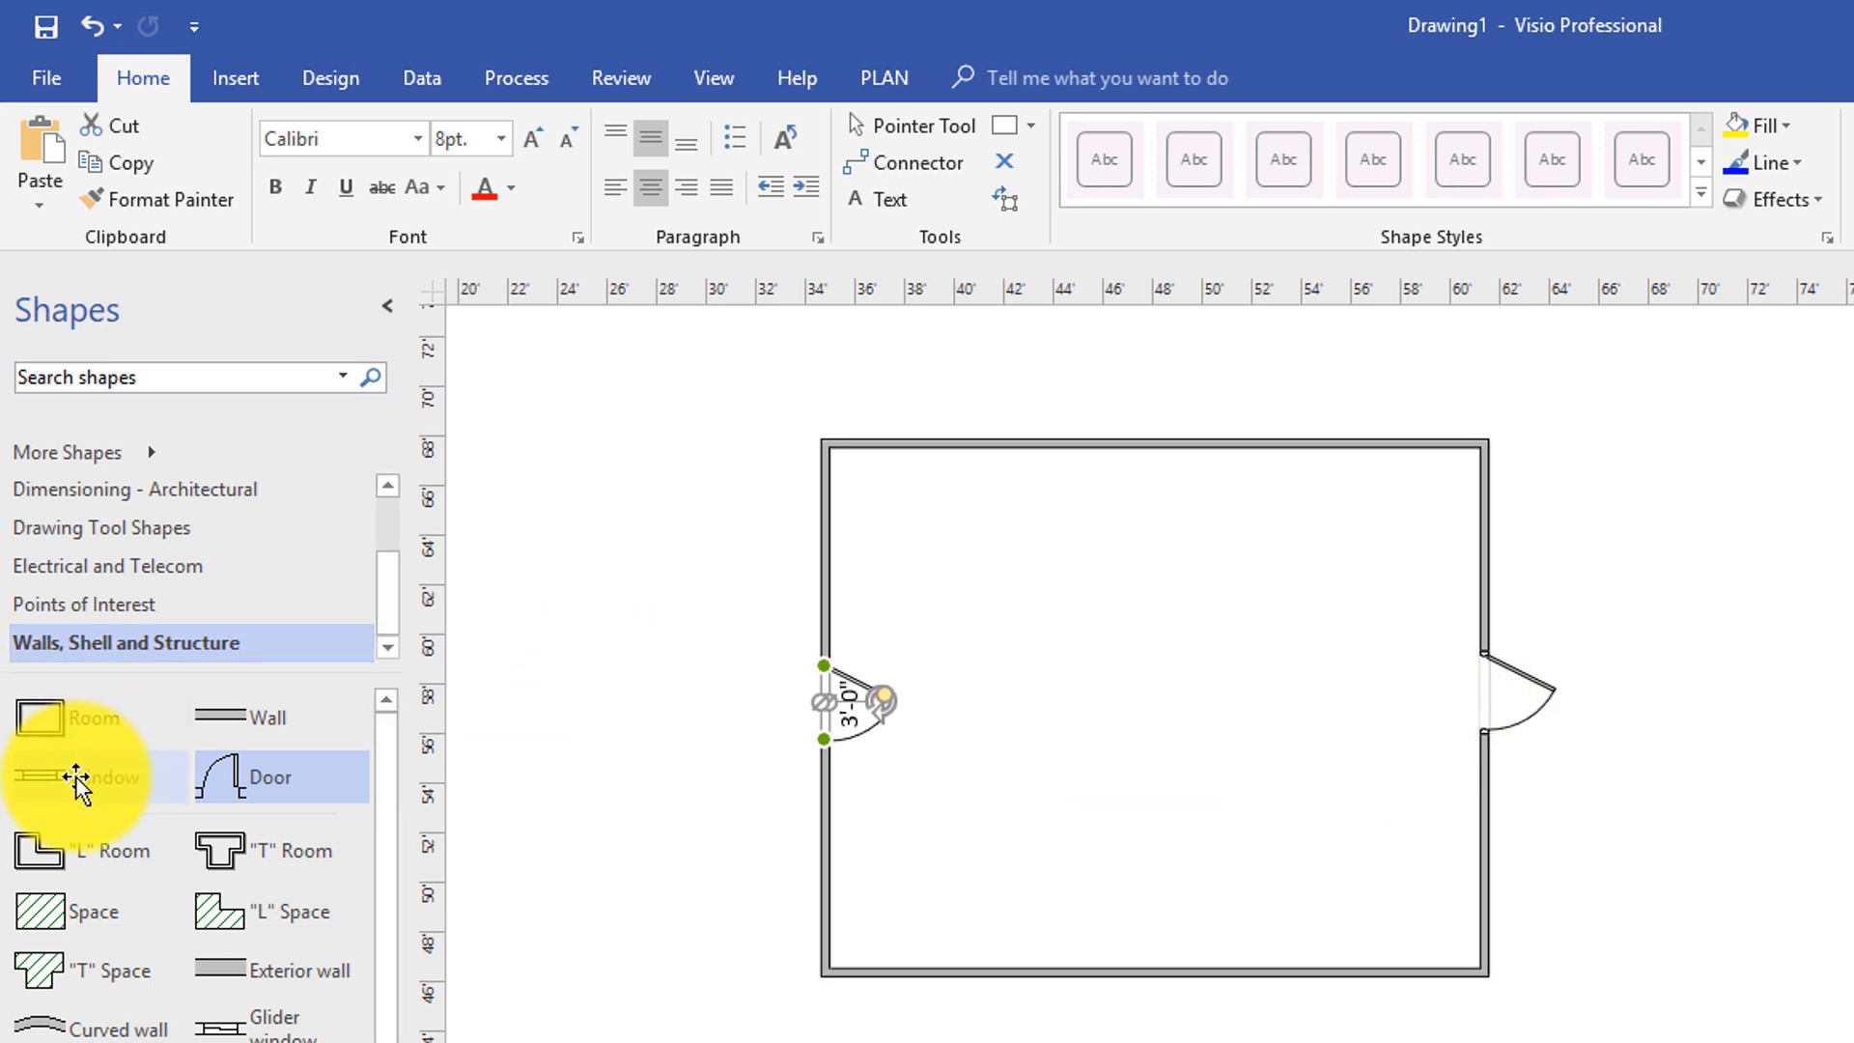
mouse_move(60, 777)
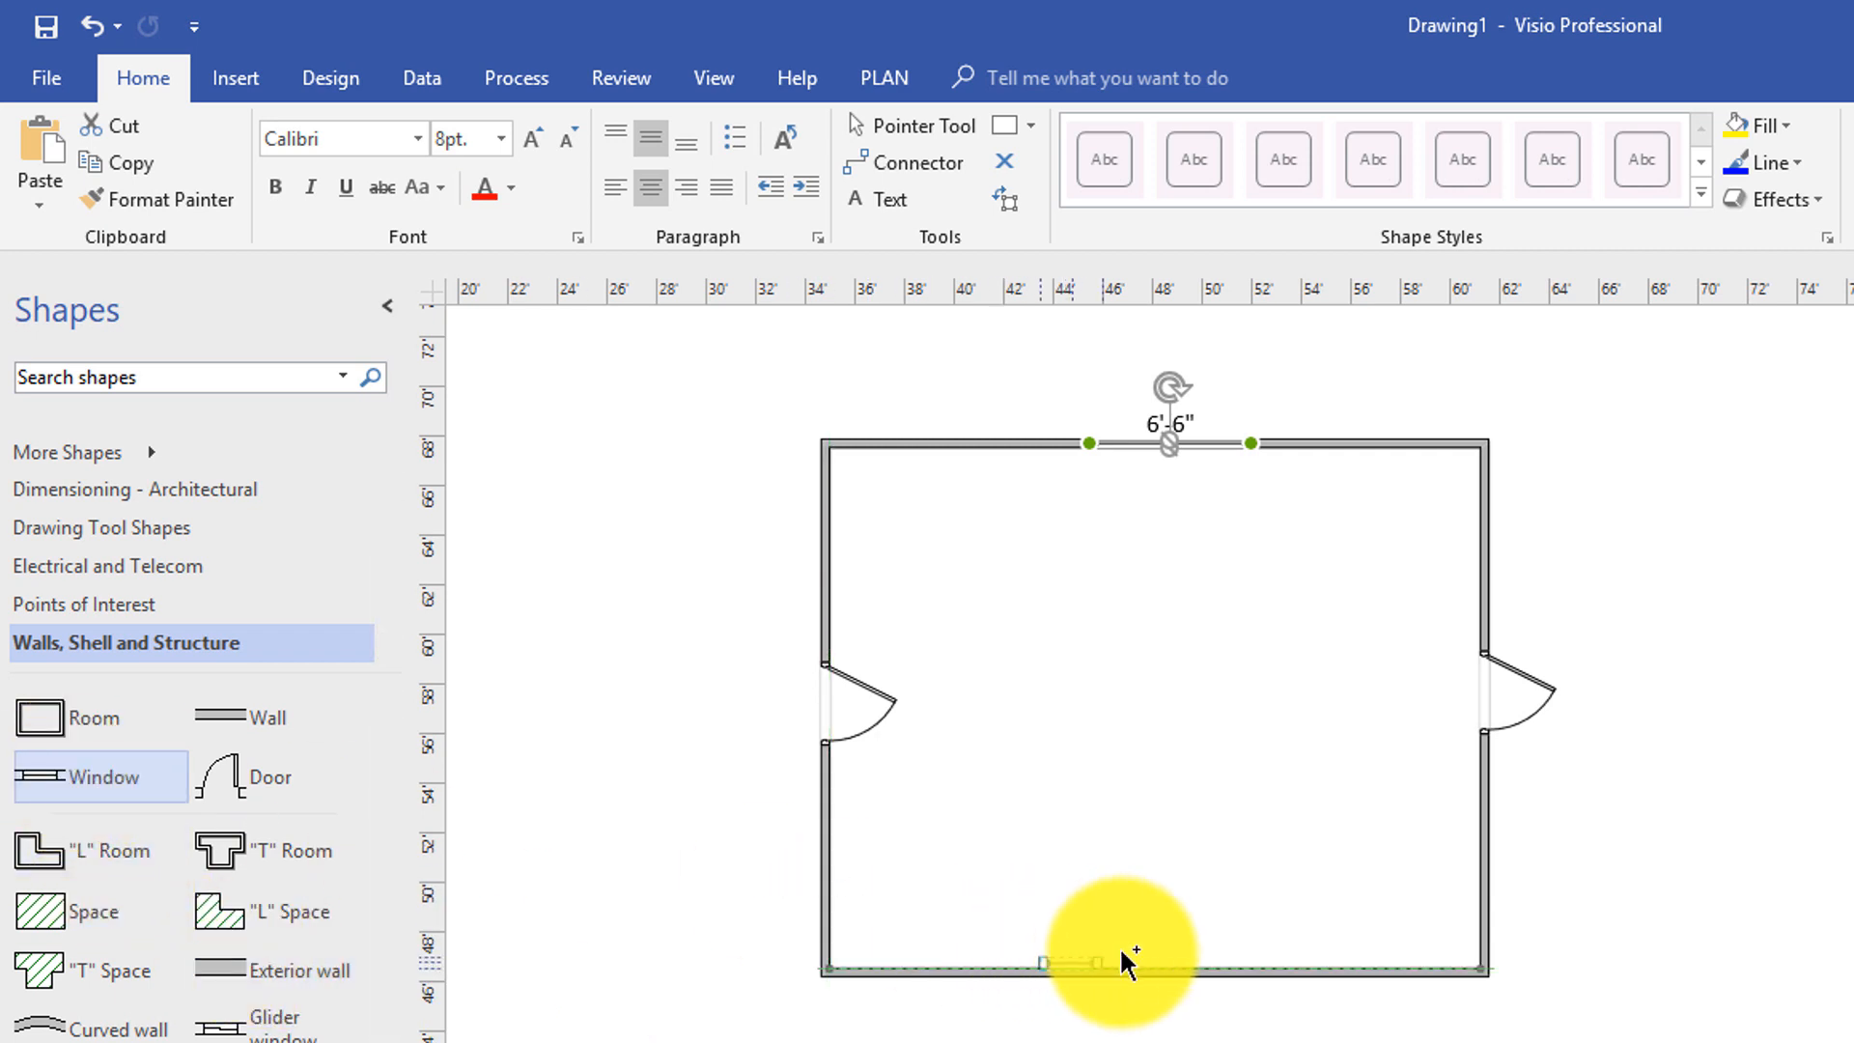
Place a window into the room's bottom wall
left_click(1125, 970)
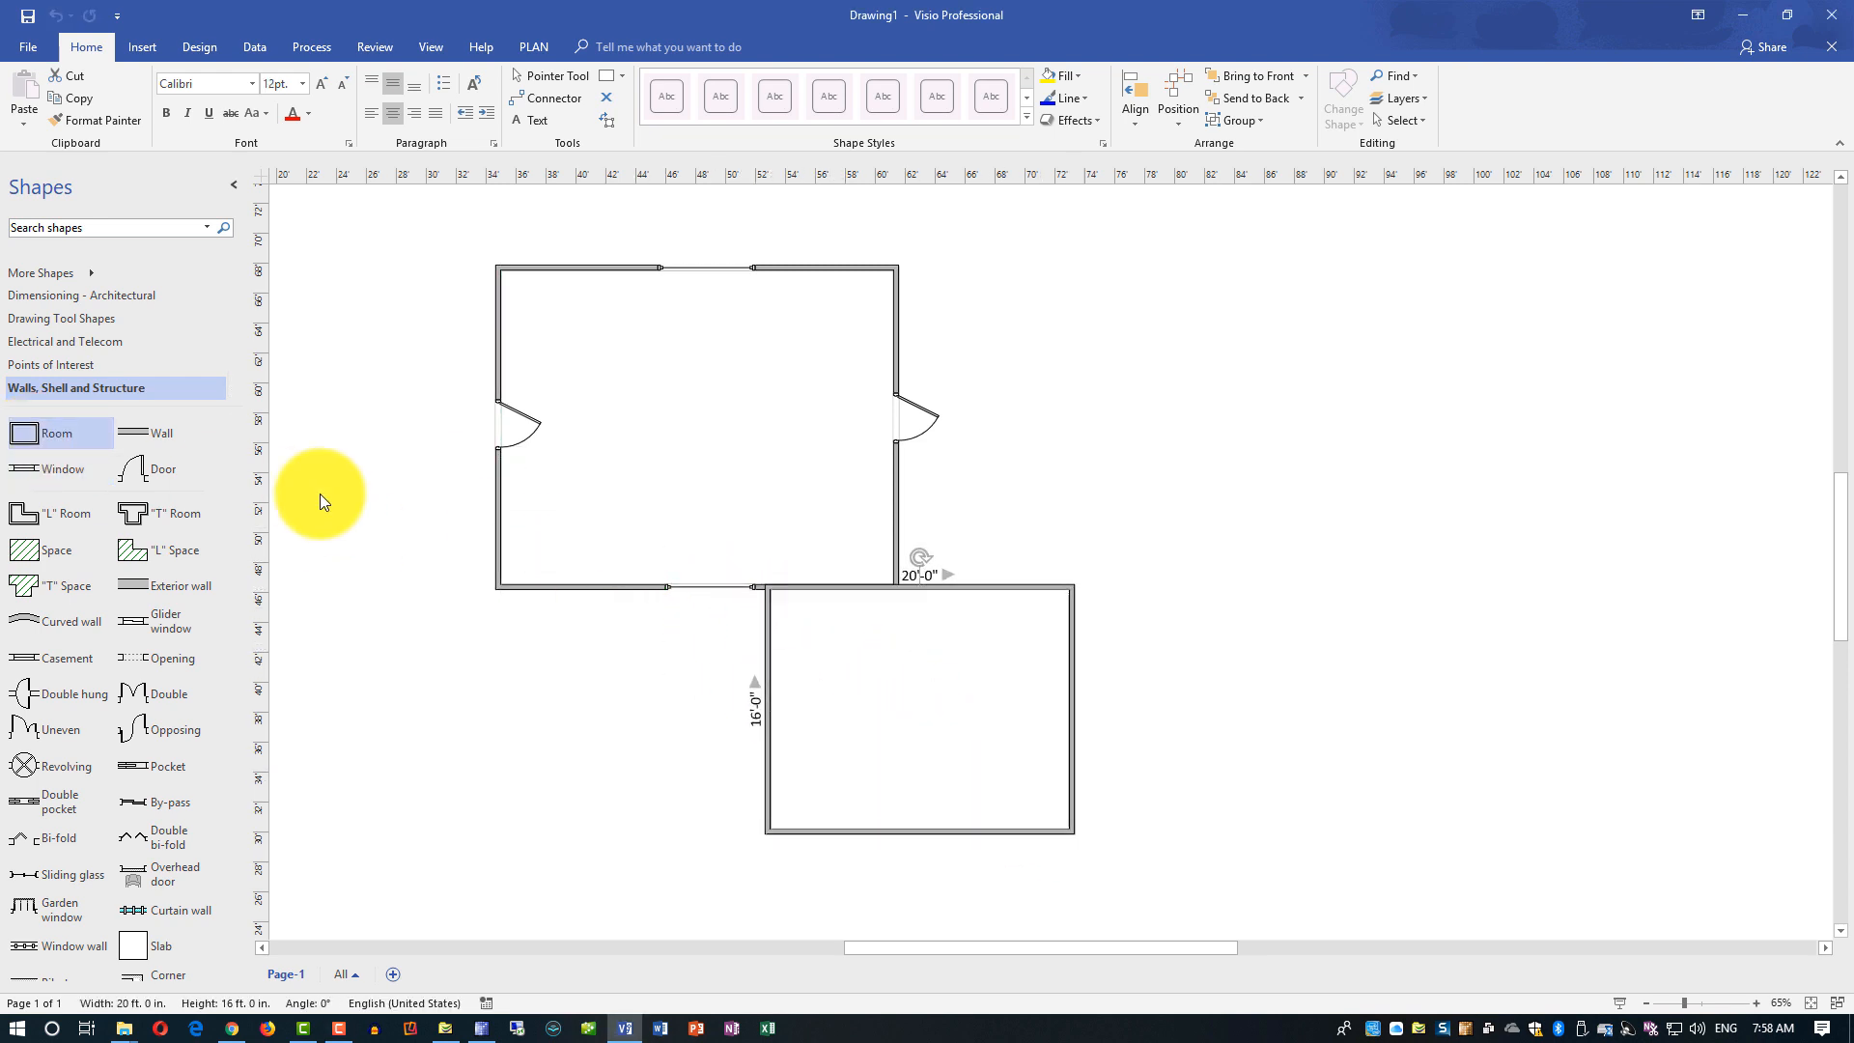
Position the second 20'-0" by 16'-0" room below the first room
left_click(919, 707)
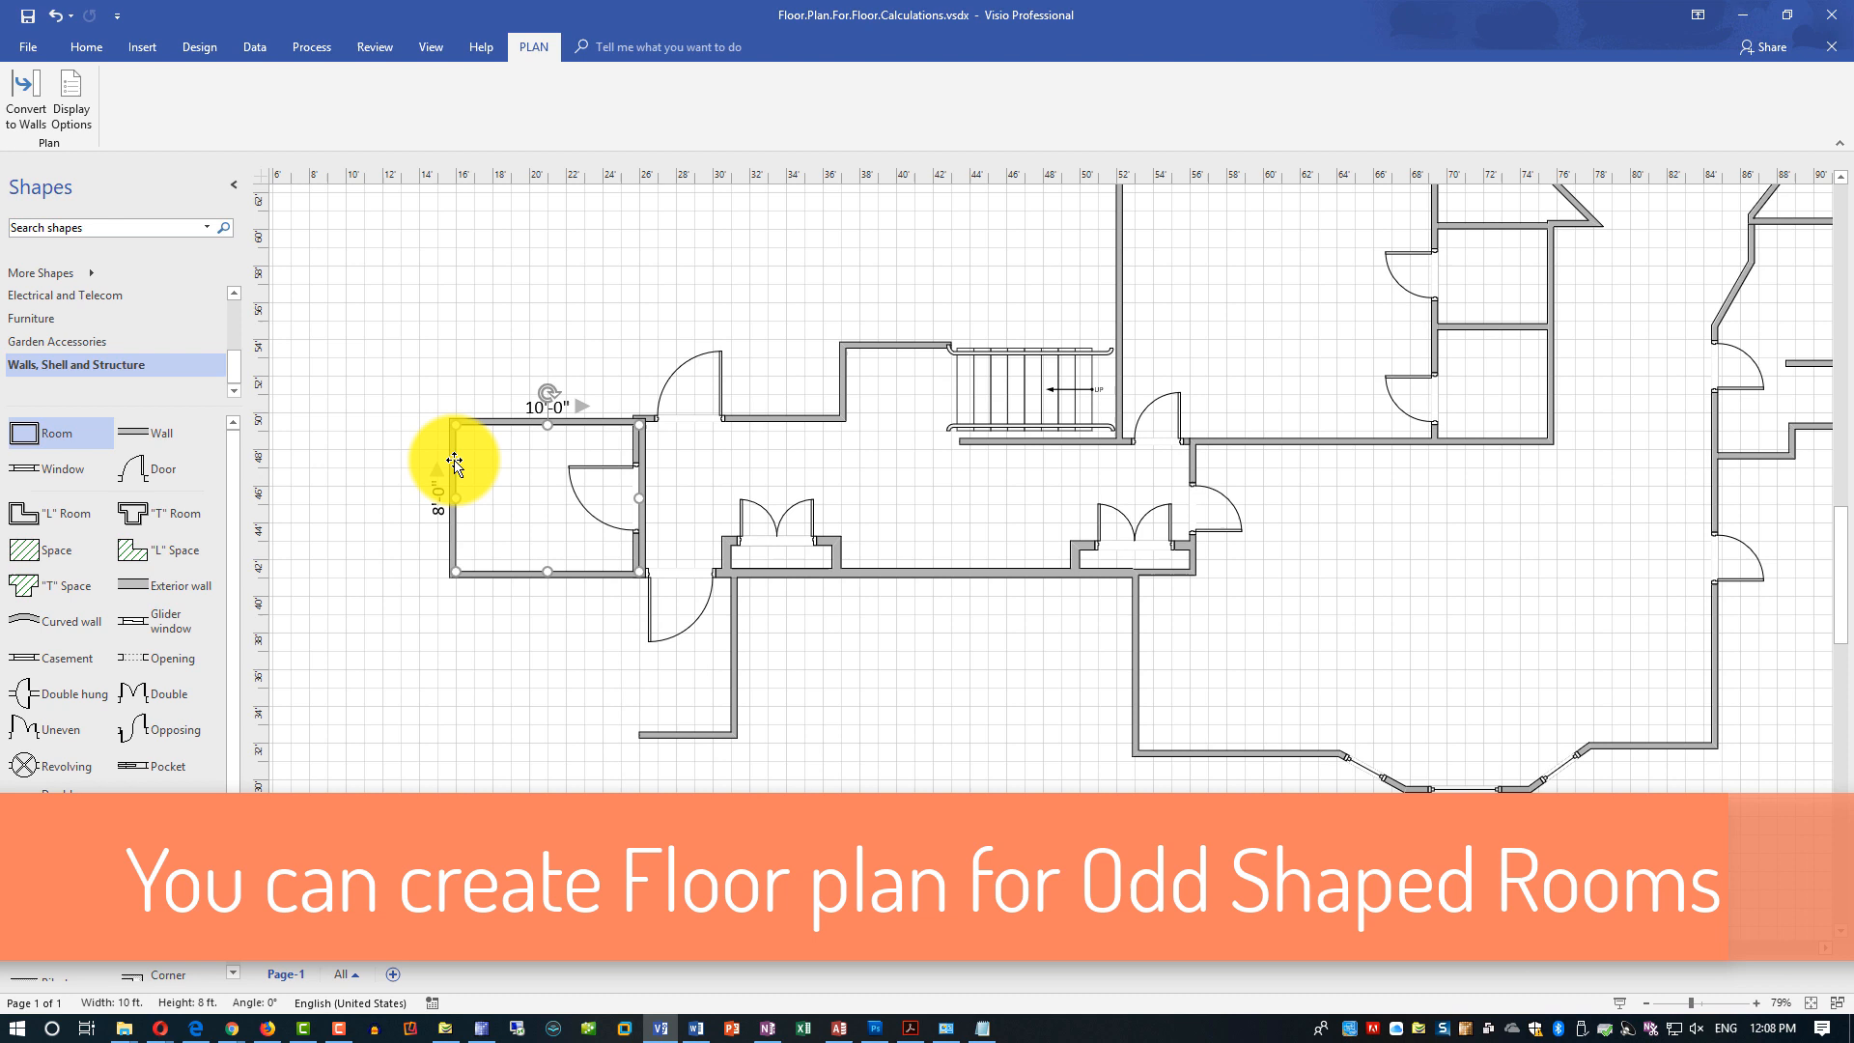
Show the Floor.Plan.For.Floor.Calculations example with odd-shaped rooms and stairs
left_click(154, 431)
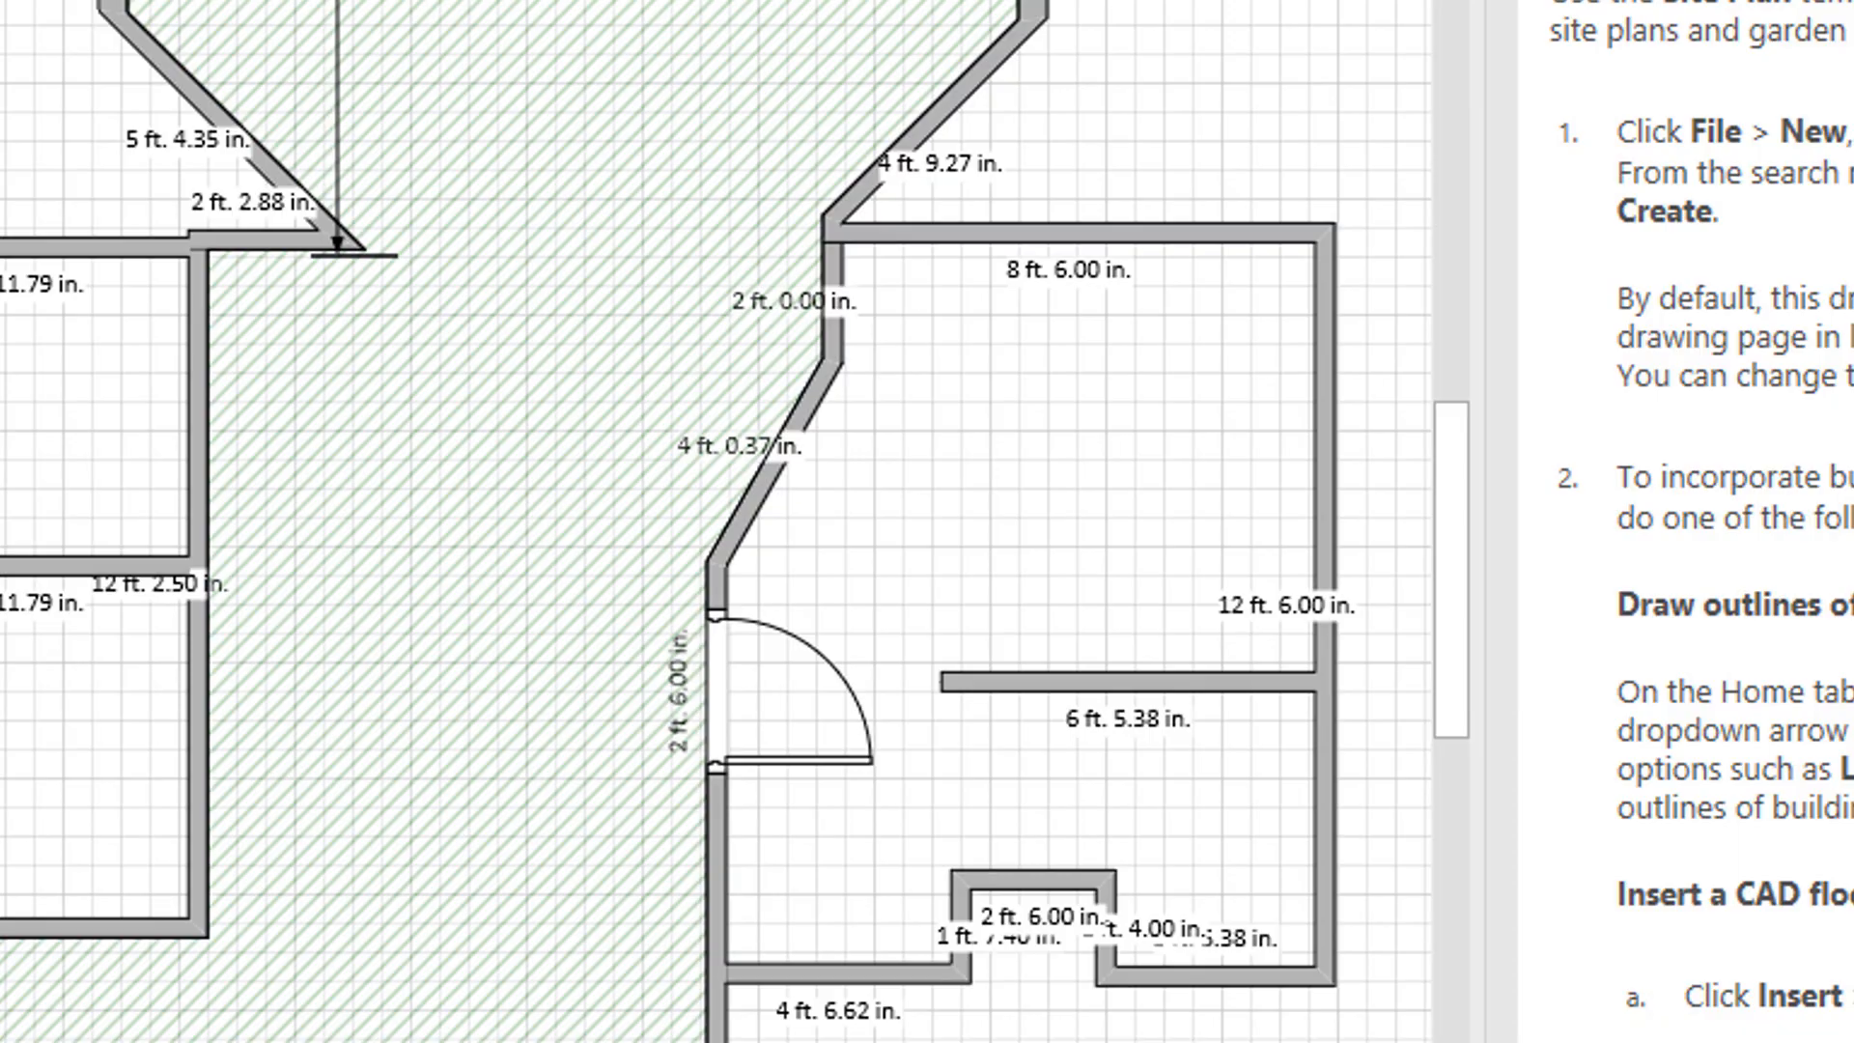
Show the site plan example with measured wall lengths beside the help article
left_click(1018, 435)
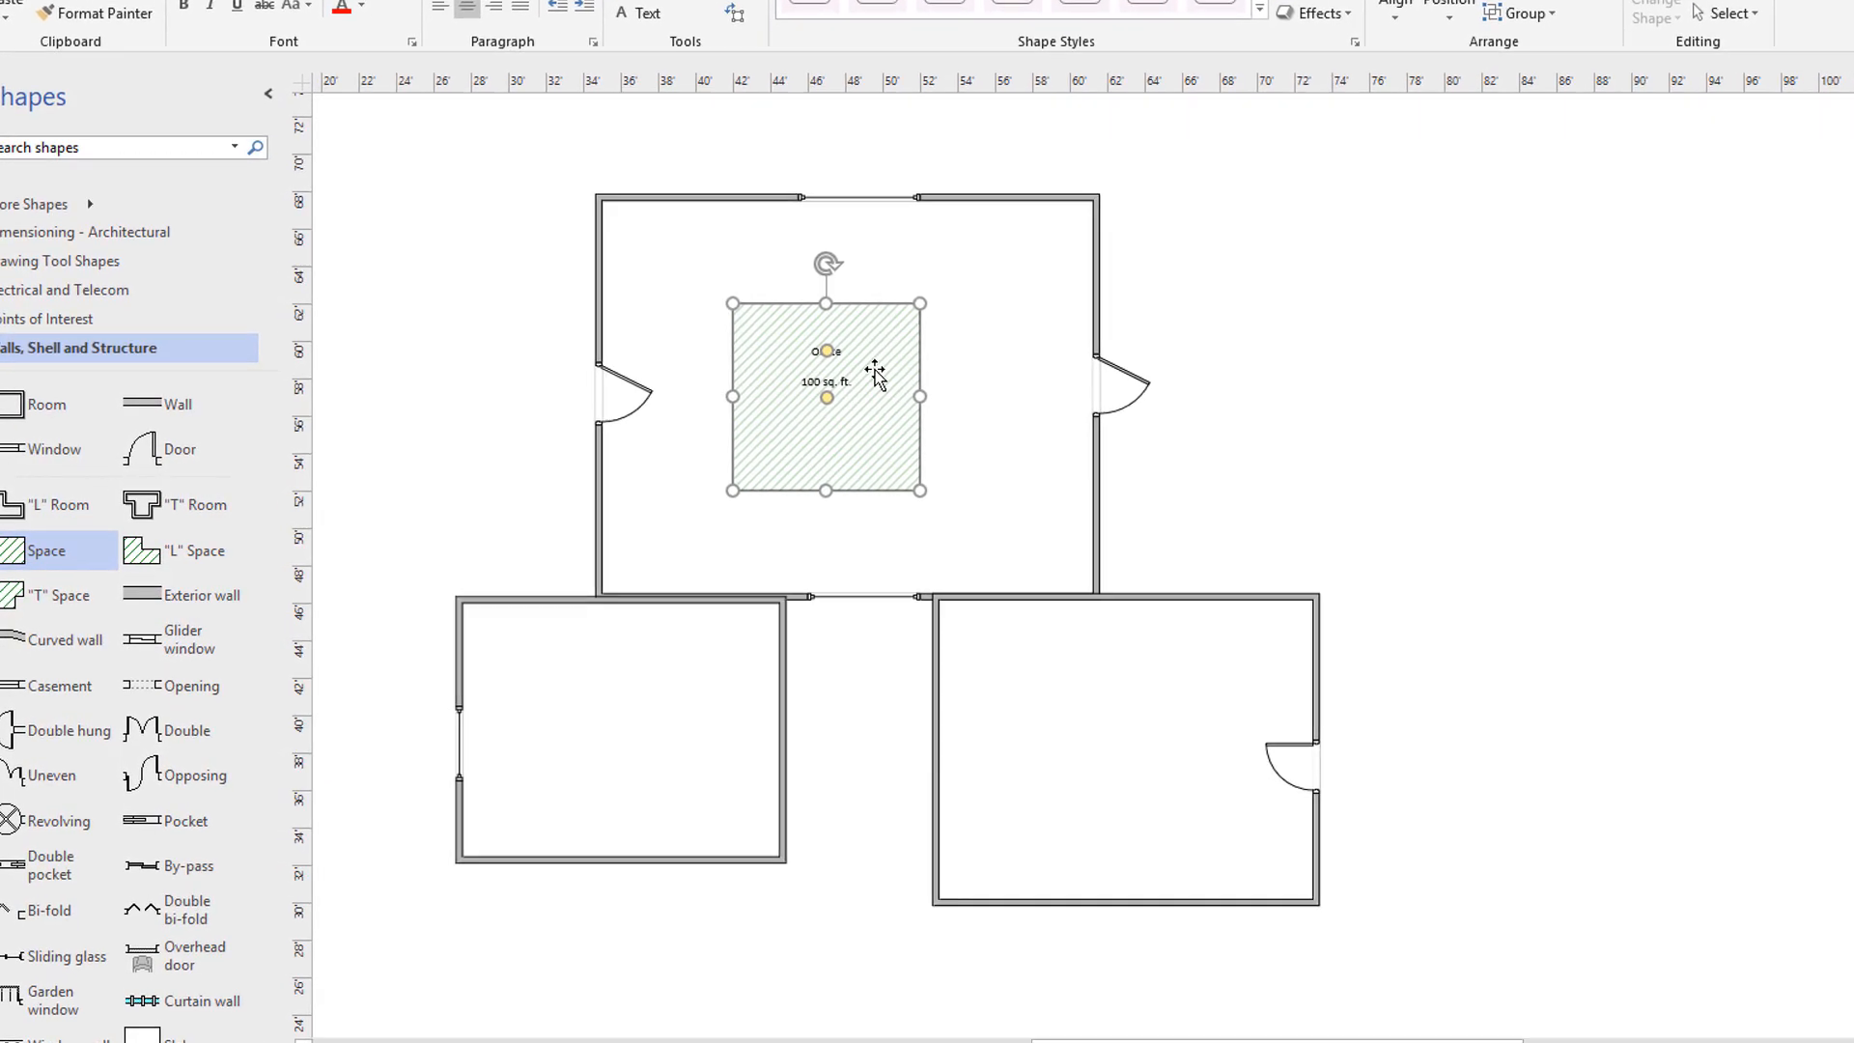
AutoSize the space shape so it fills the top room at 551 sq. ft
right_click(873, 373)
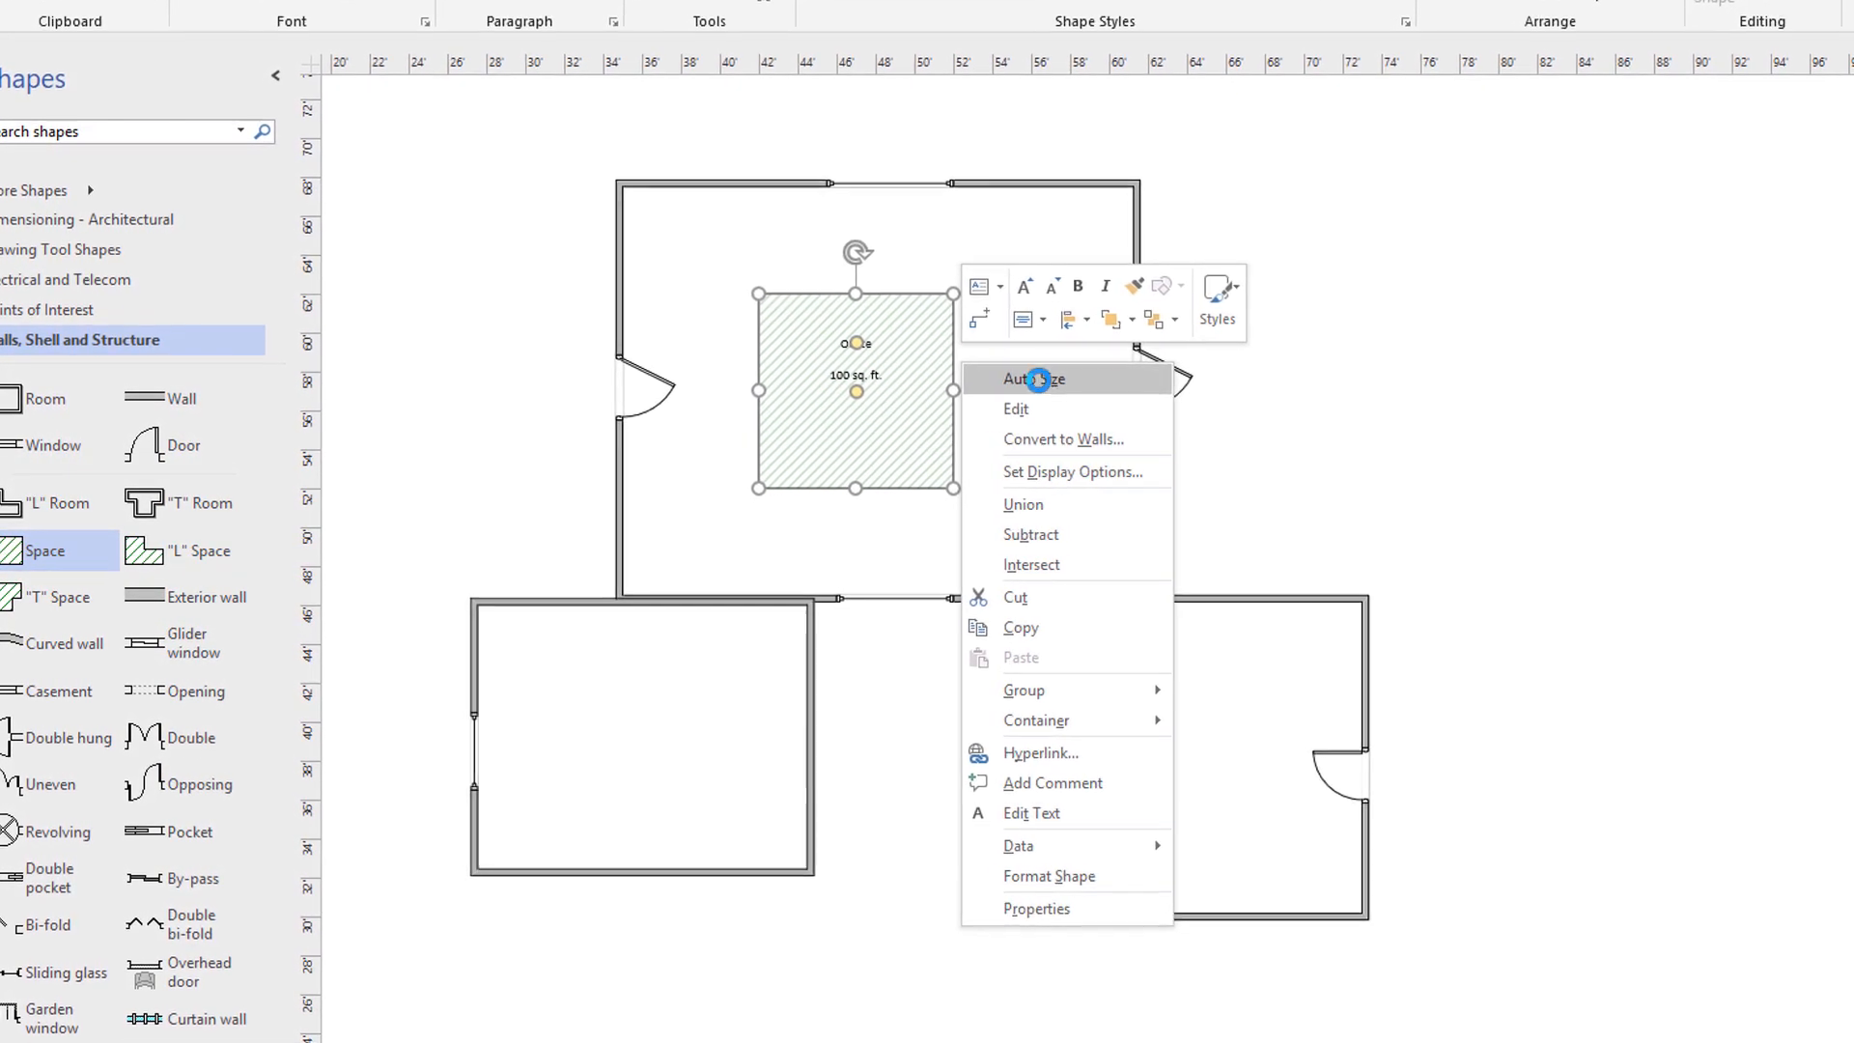
left_click(1034, 379)
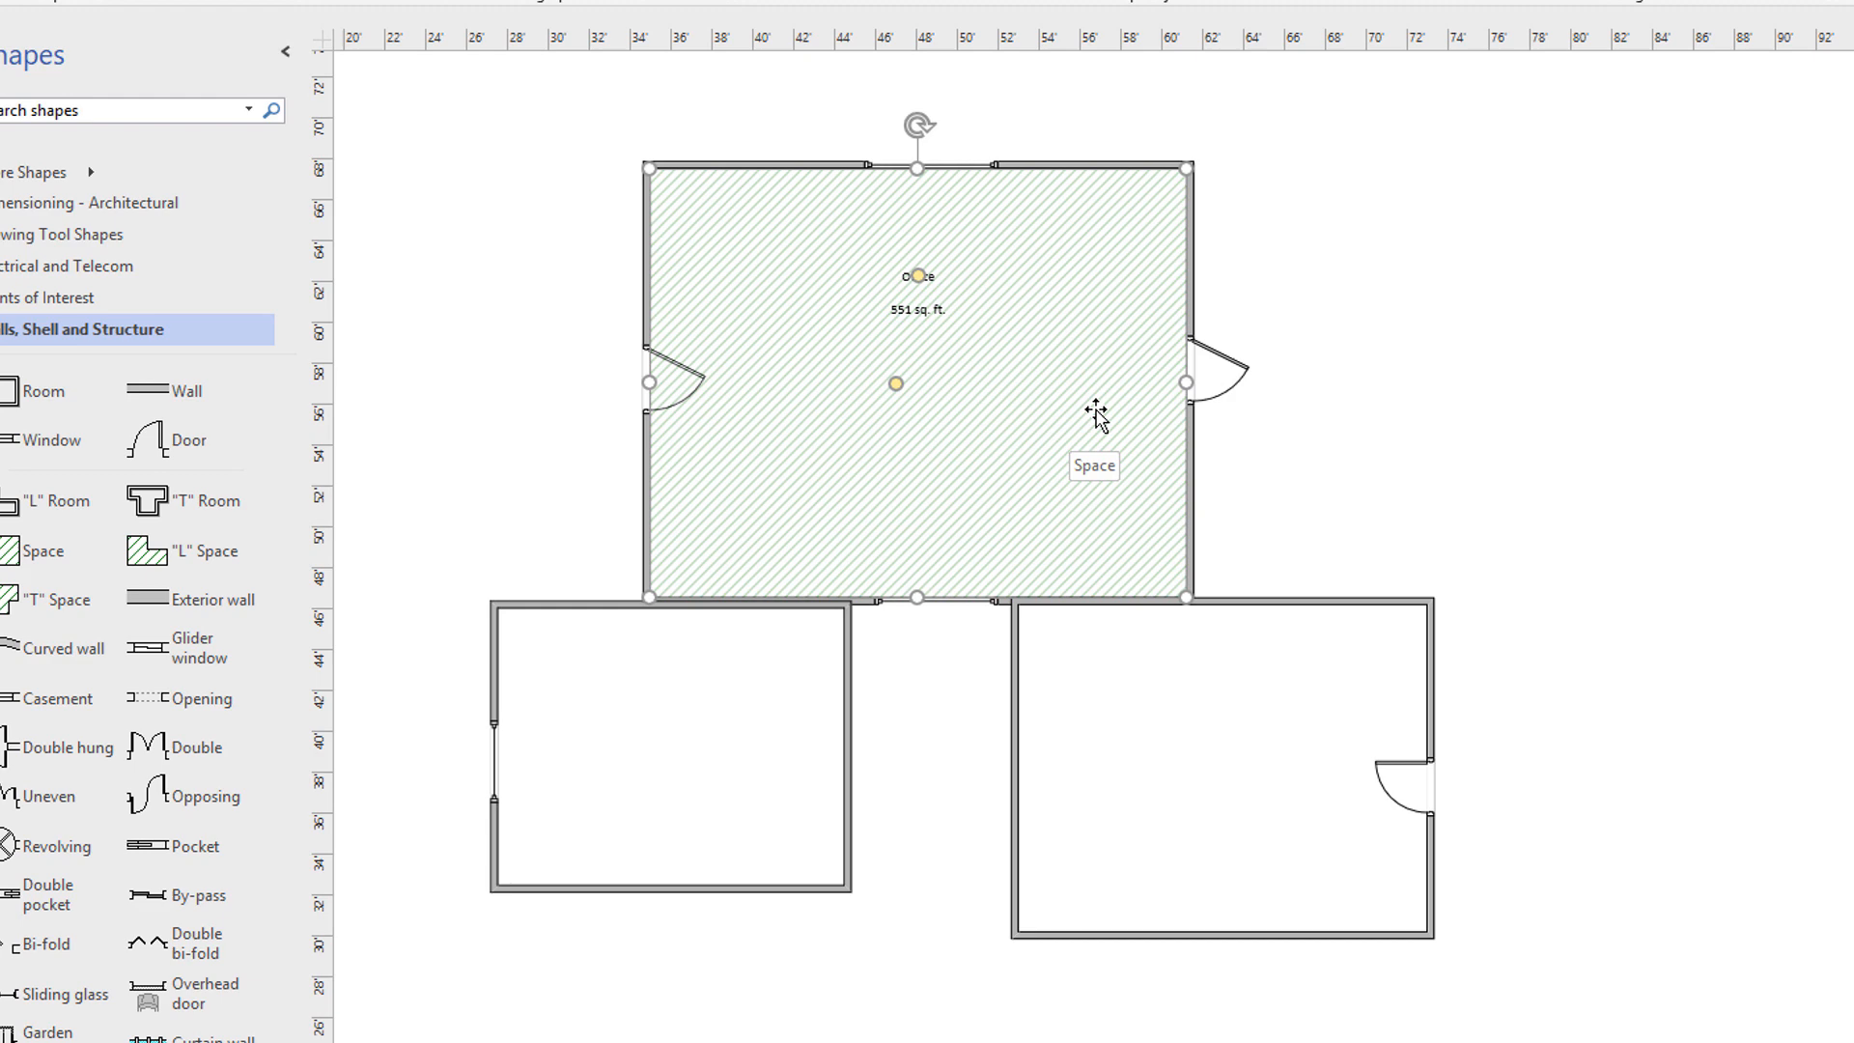
mouse_move(902, 329)
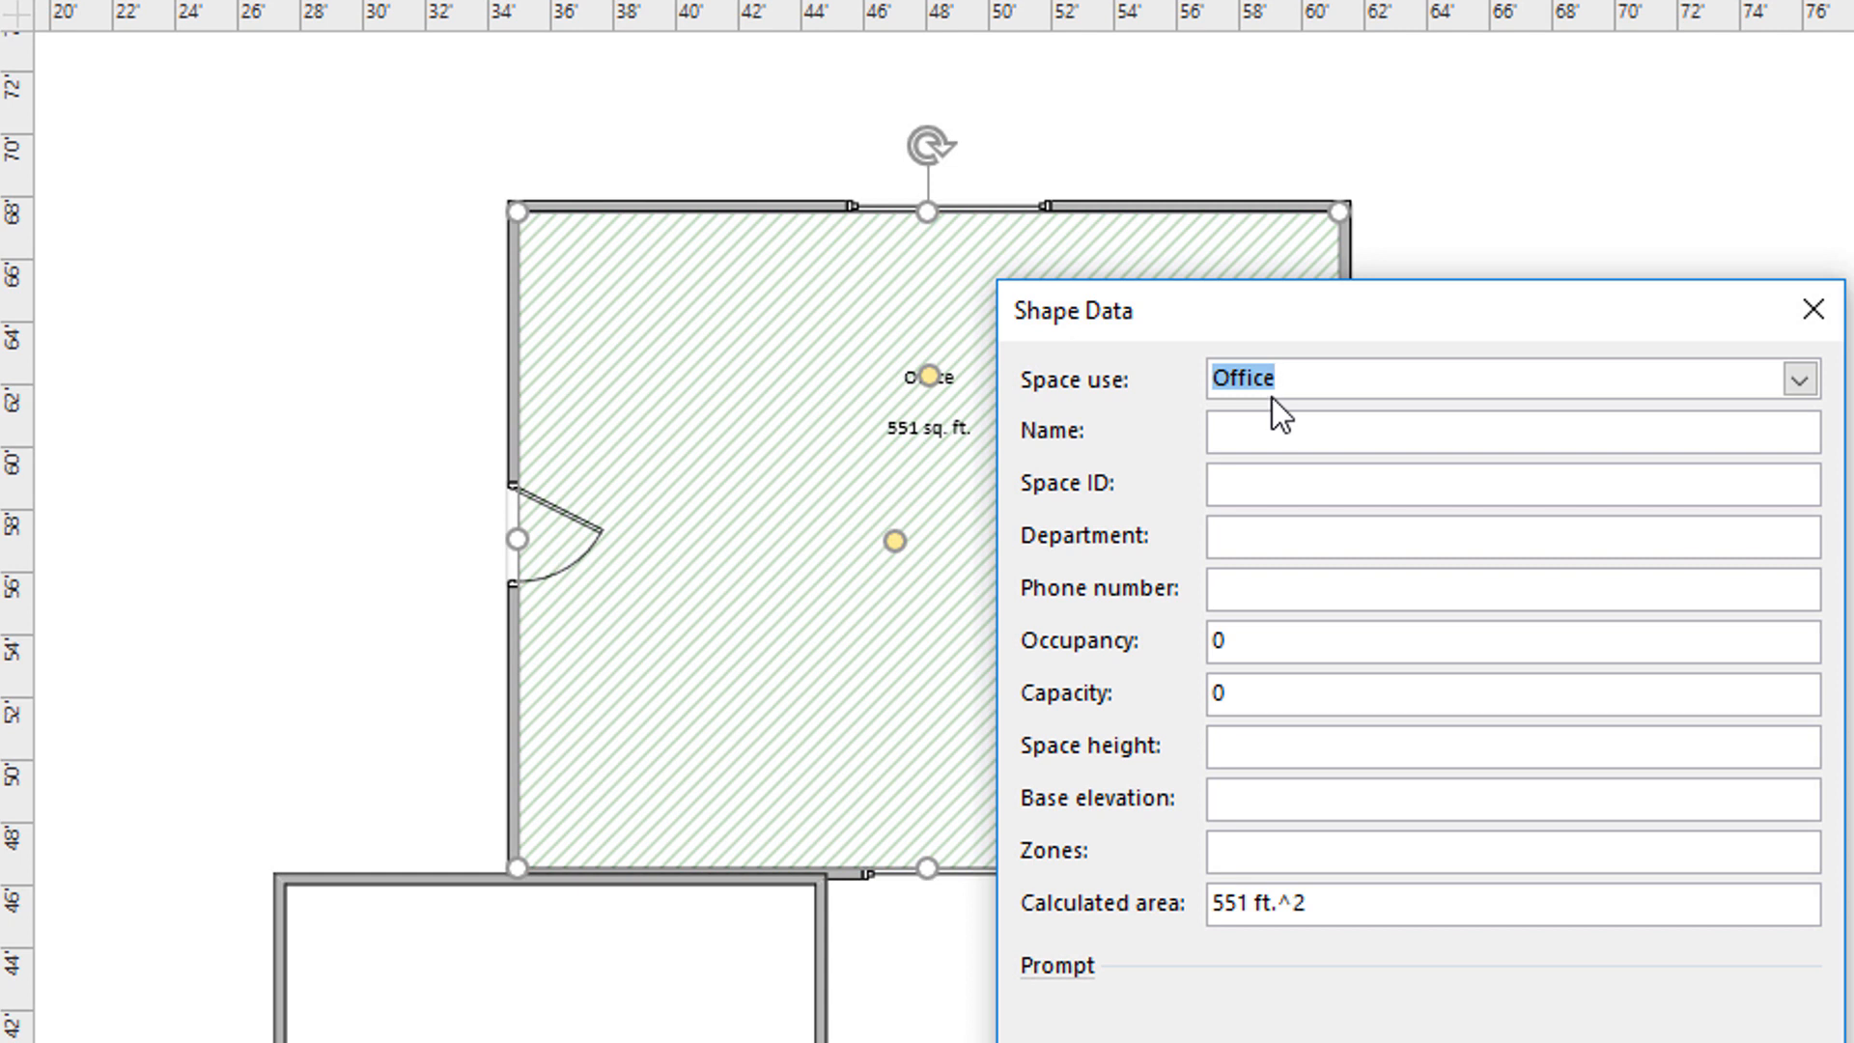
Set the top room's Space use to 'Master Bedroom' in Shape Data and confirm
type("Master Be")
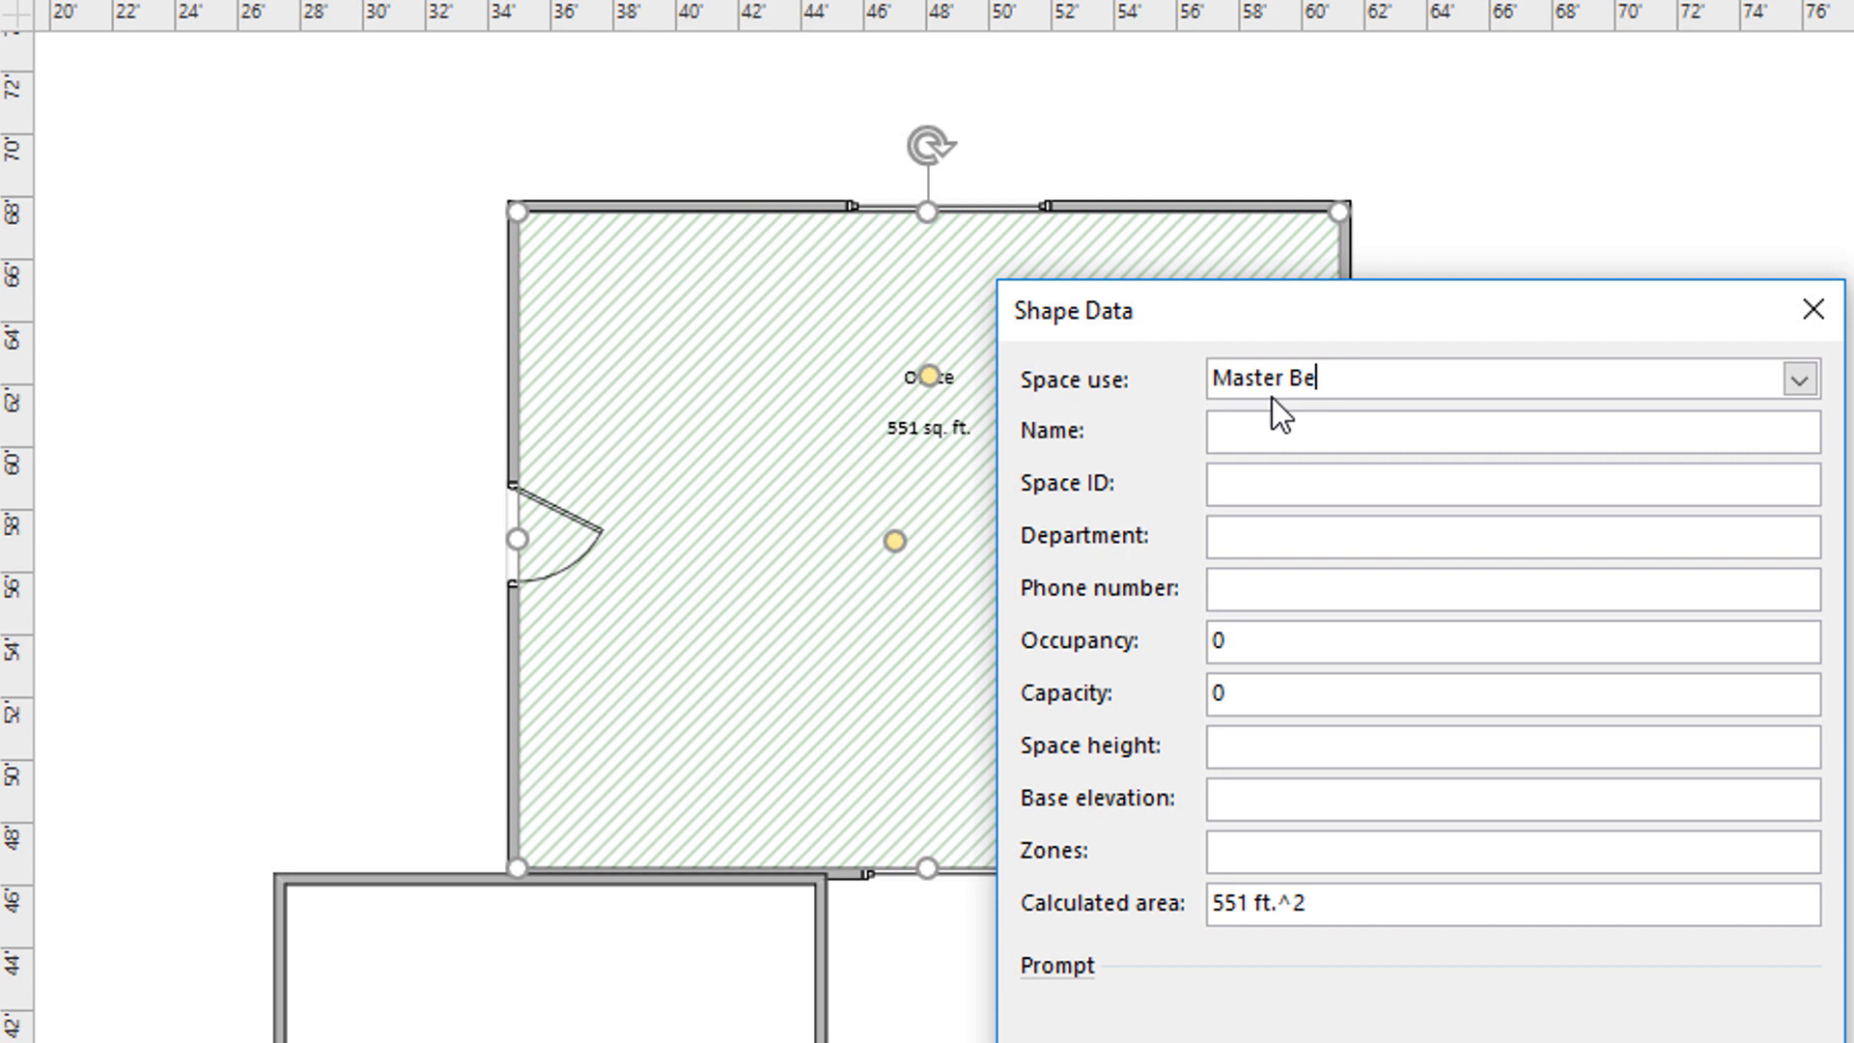
type("droom")
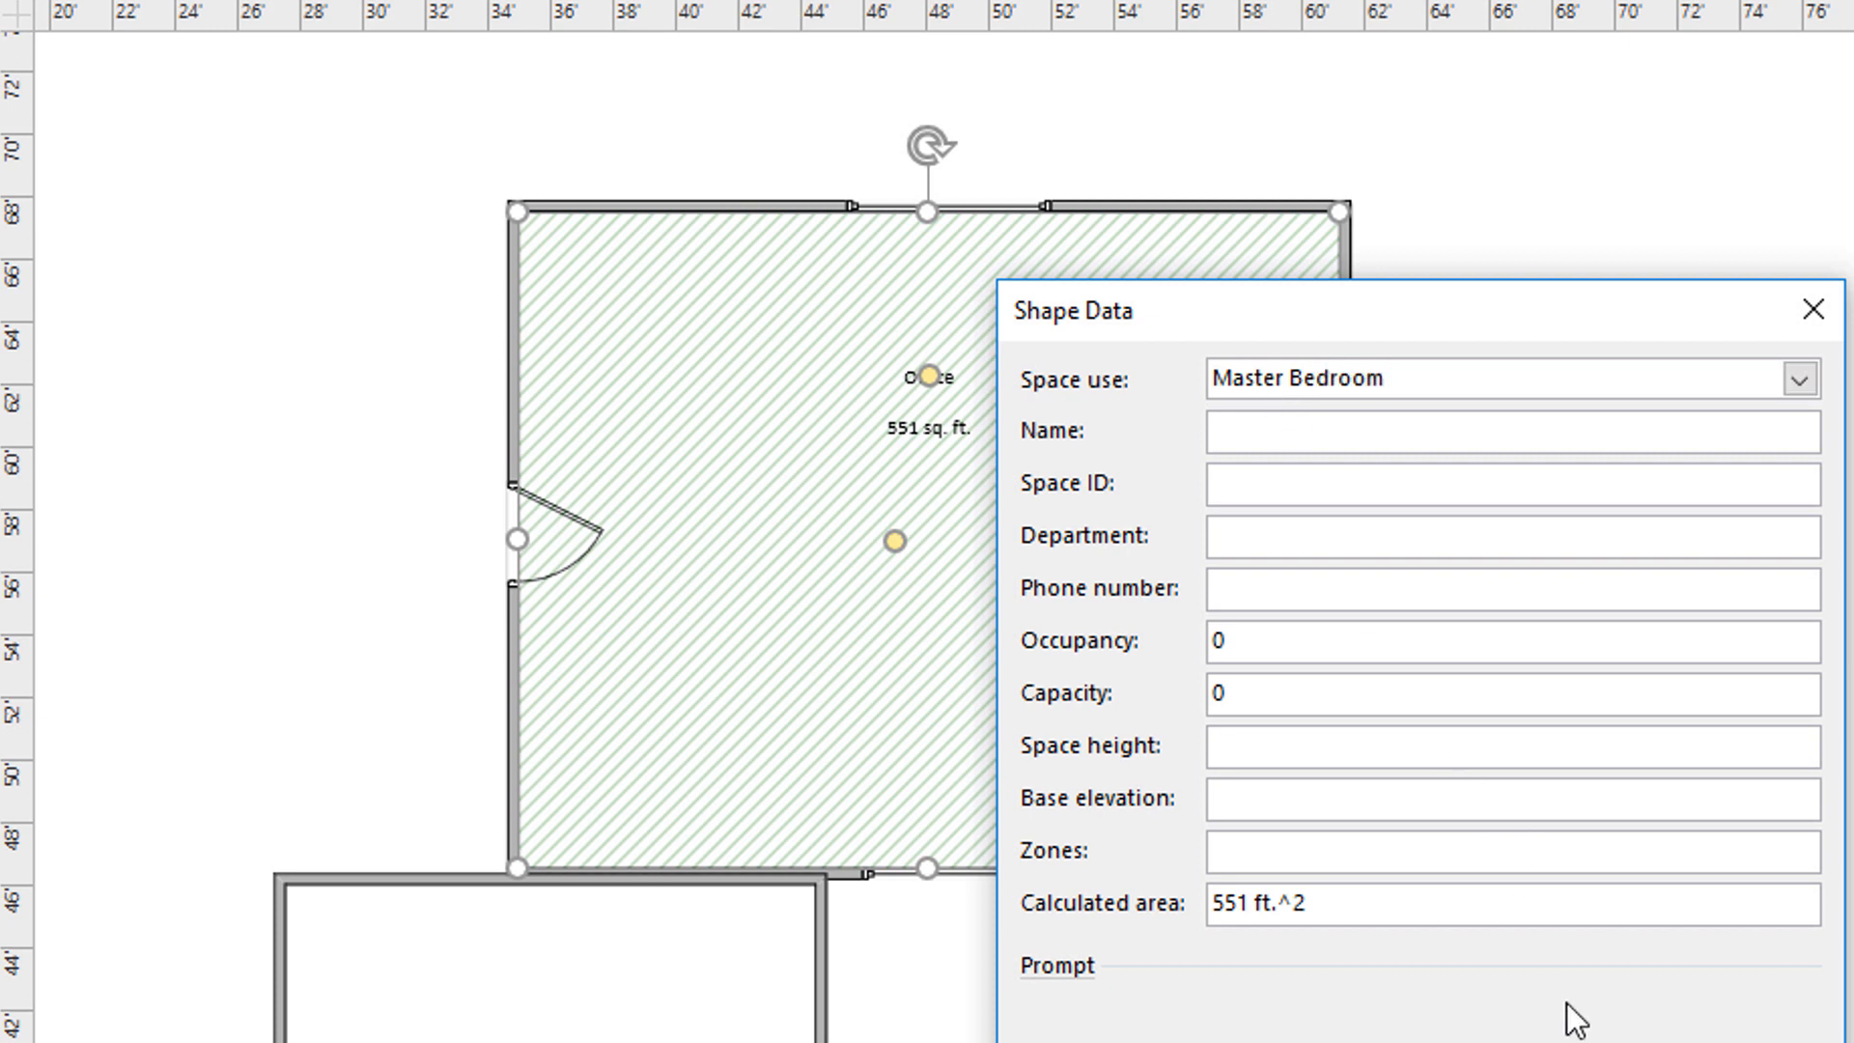
left_click(1812, 309)
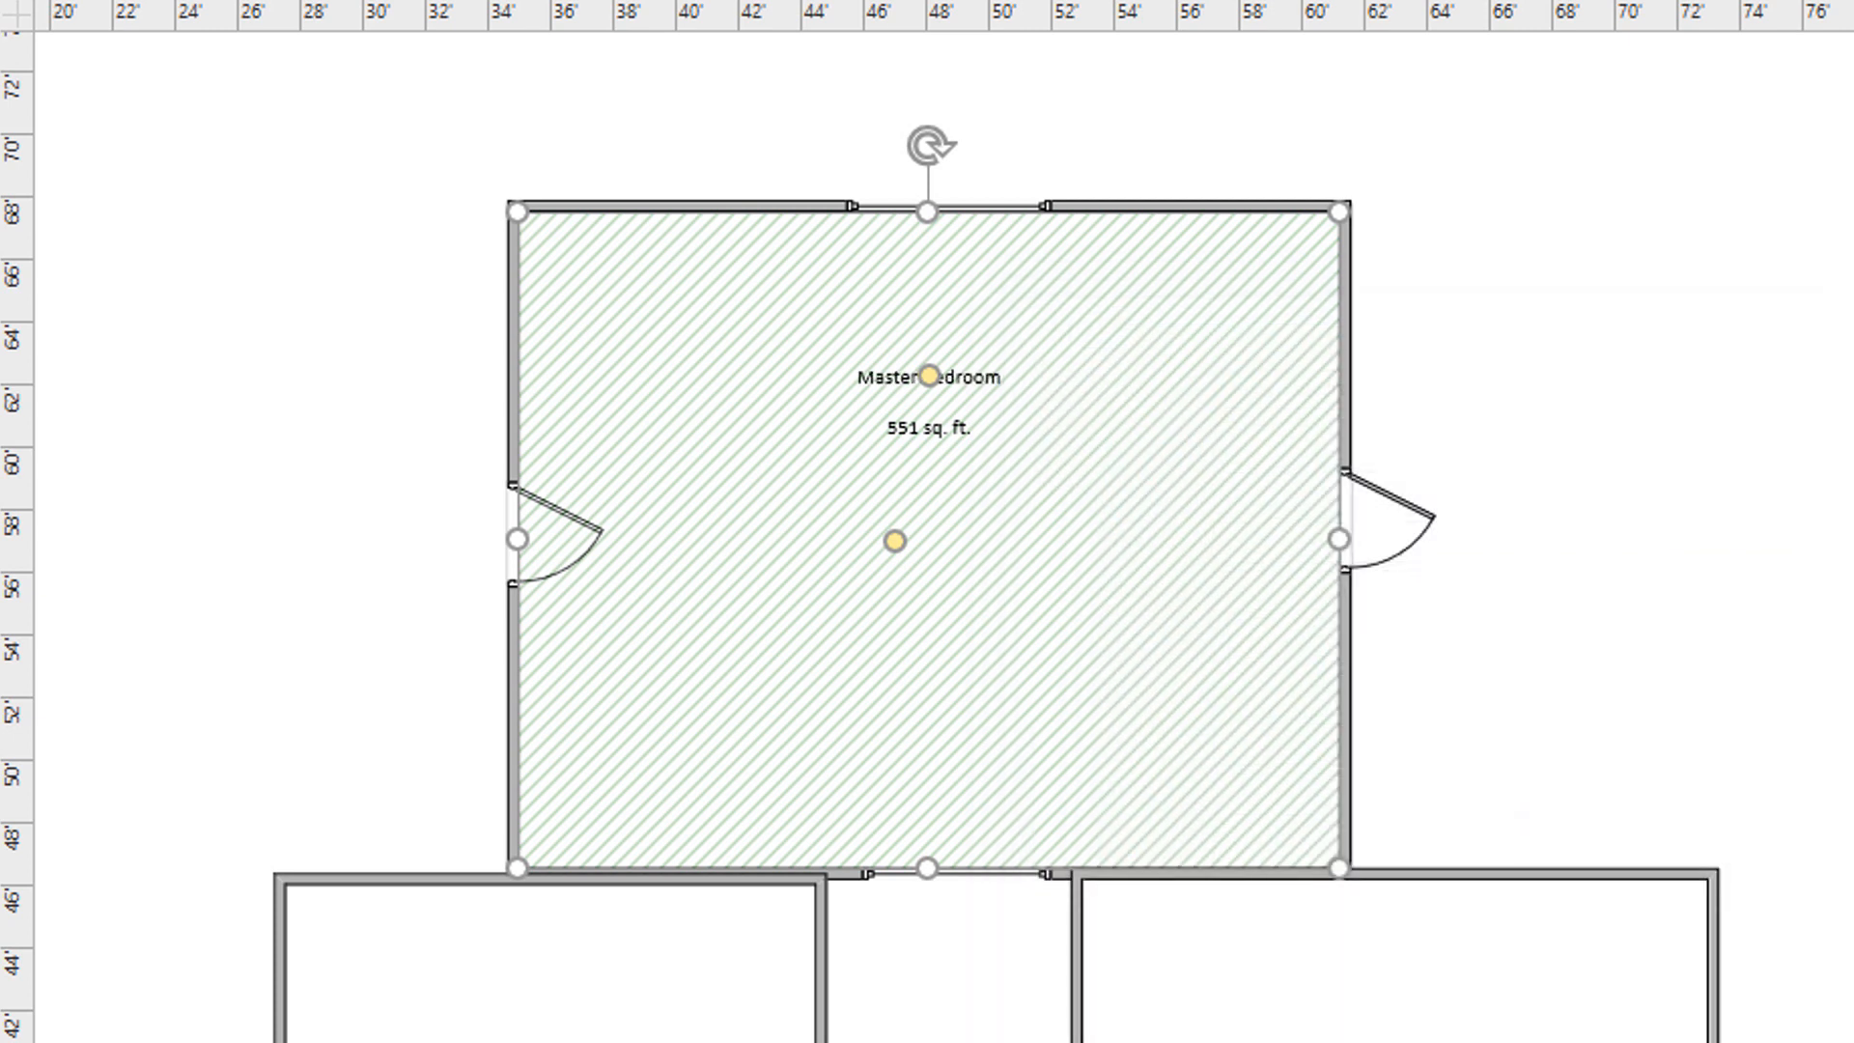